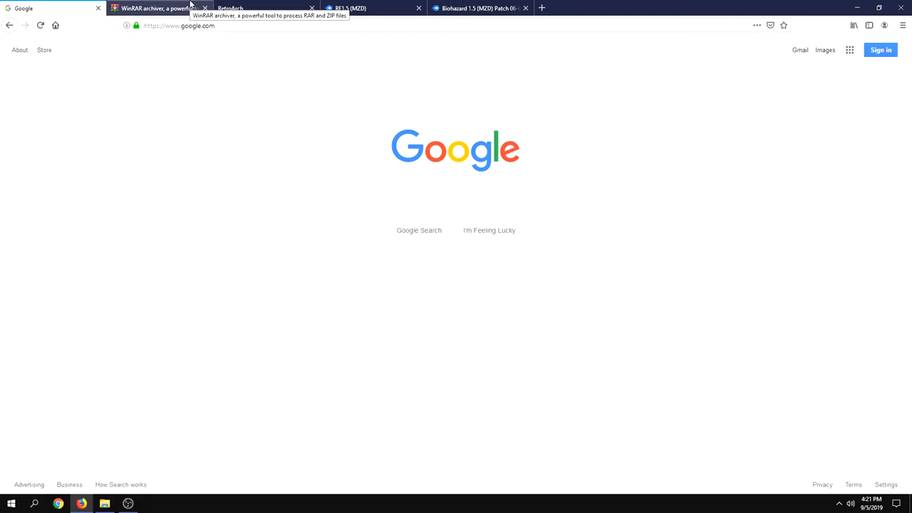
Switch Firefox to the already-open RARLAB WinRAR home page tab.
{"action": "left_click", "coordinate": [153, 9]}
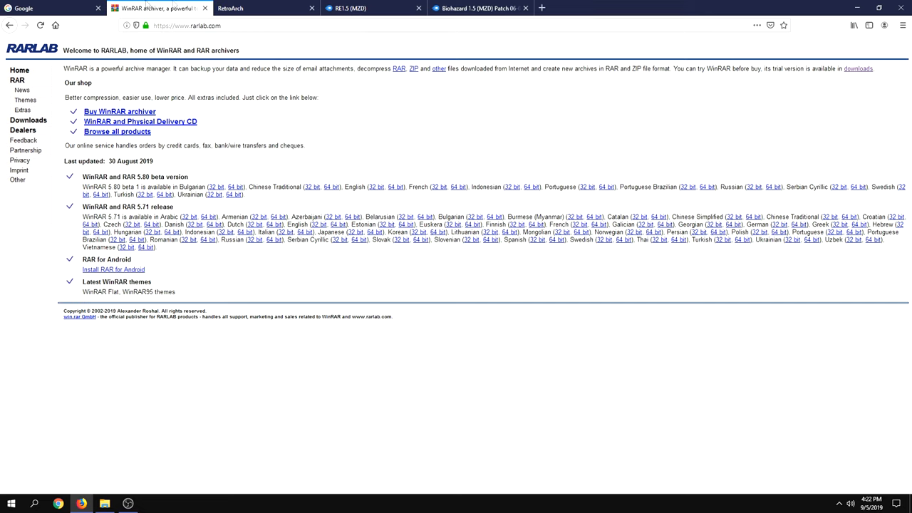
{"action": "mouse_move", "coordinate": [261, 169]}
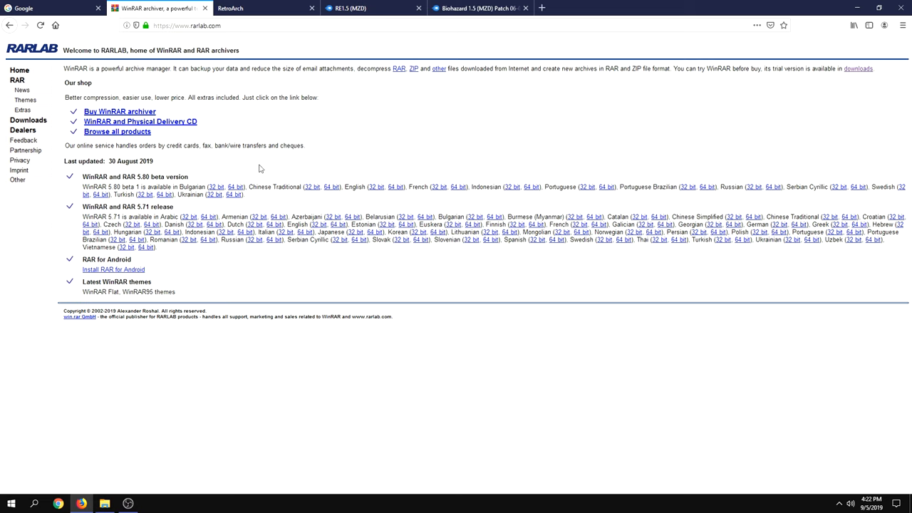
{"action": "mouse_move", "coordinate": [21, 108]}
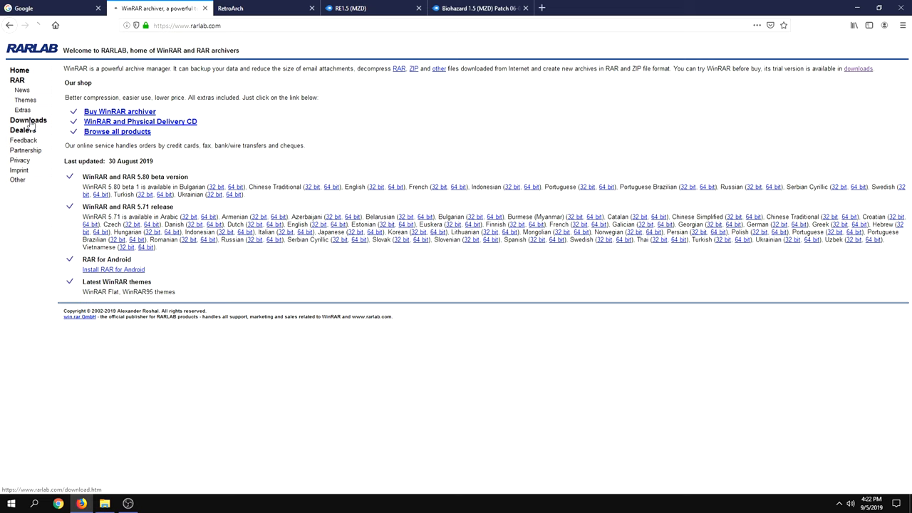
Go to the RARLAB downloads page and review the English WinRAR 5.71 release entries.
{"action": "left_click", "coordinate": [26, 128]}
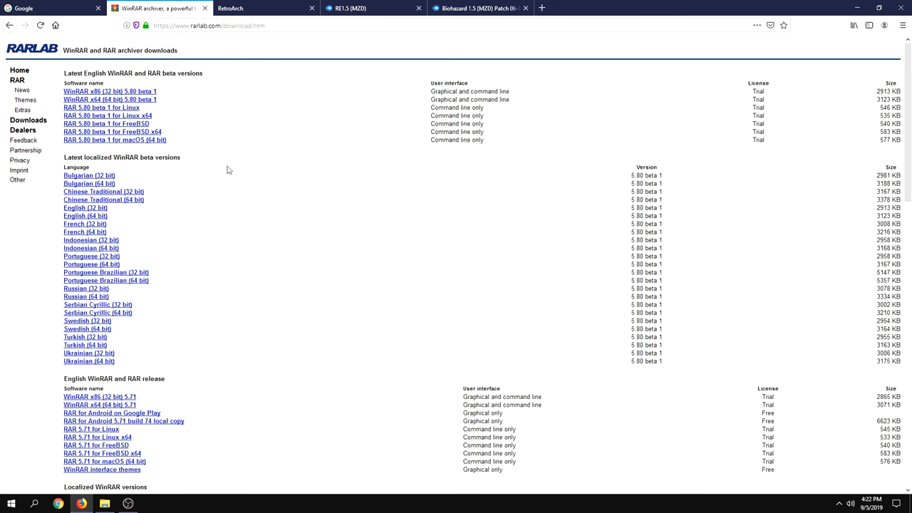
{"action": "mouse_move", "coordinate": [237, 174]}
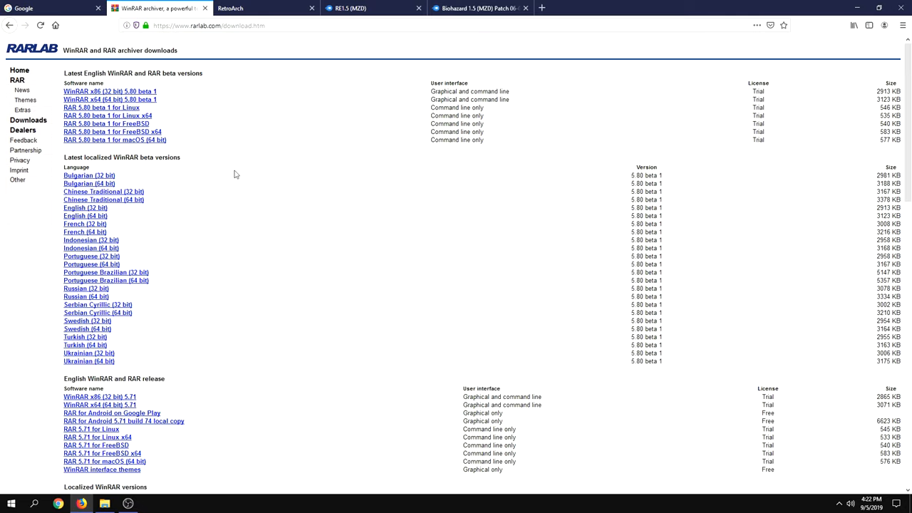
{"action": "scroll", "scroll_direction": "down", "scroll_amount": 3}
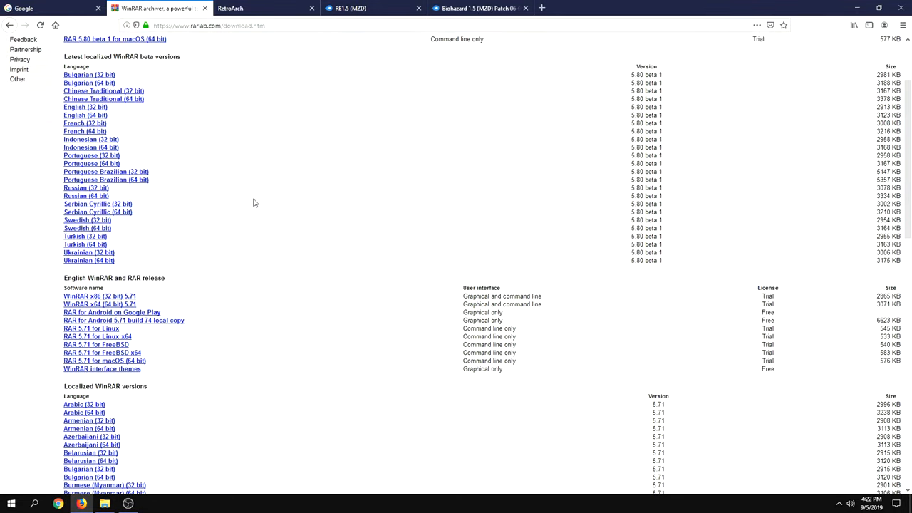
{"action": "scroll", "scroll_direction": "up", "scroll_amount": 3}
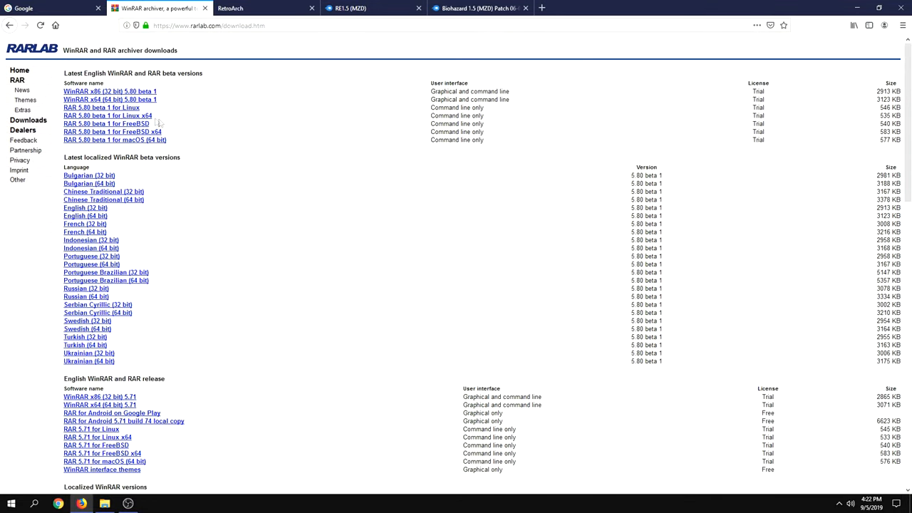
{"action": "scroll", "scroll_direction": "down", "scroll_amount": 3}
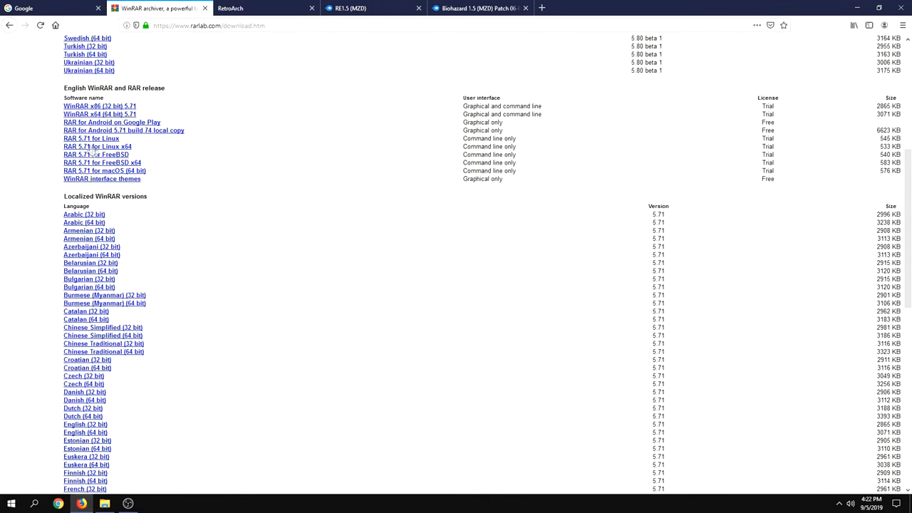
{"action": "mouse_move", "coordinate": [74, 118]}
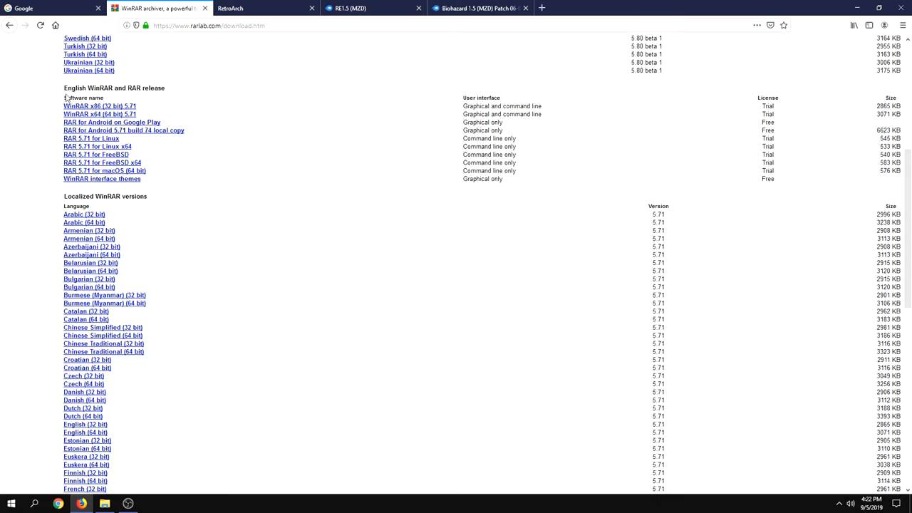
{"action": "mouse_move", "coordinate": [62, 88]}
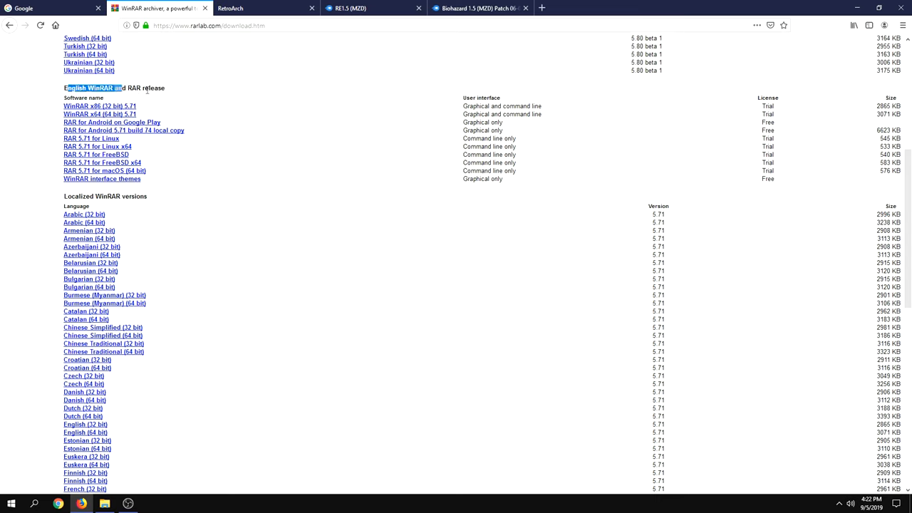
{"action": "scroll", "scroll_direction": "down", "scroll_amount": 3}
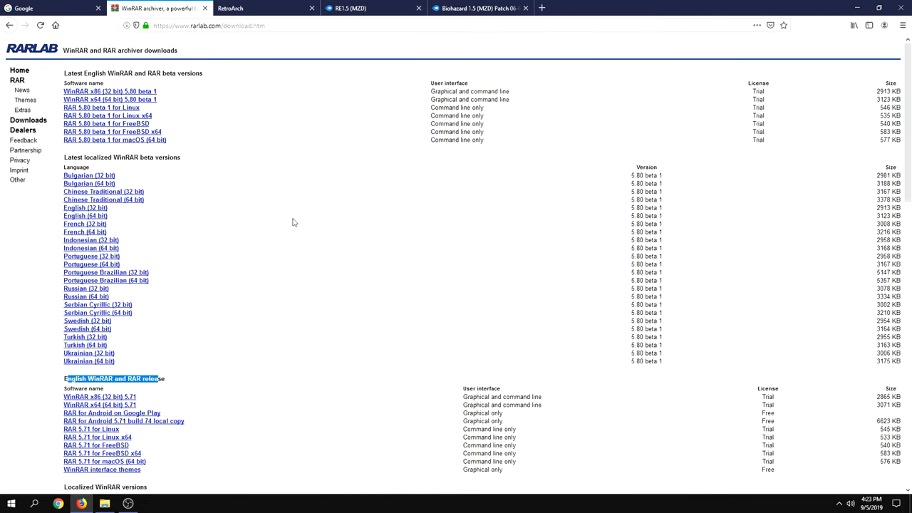
{"action": "scroll", "scroll_direction": "down", "scroll_amount": 3}
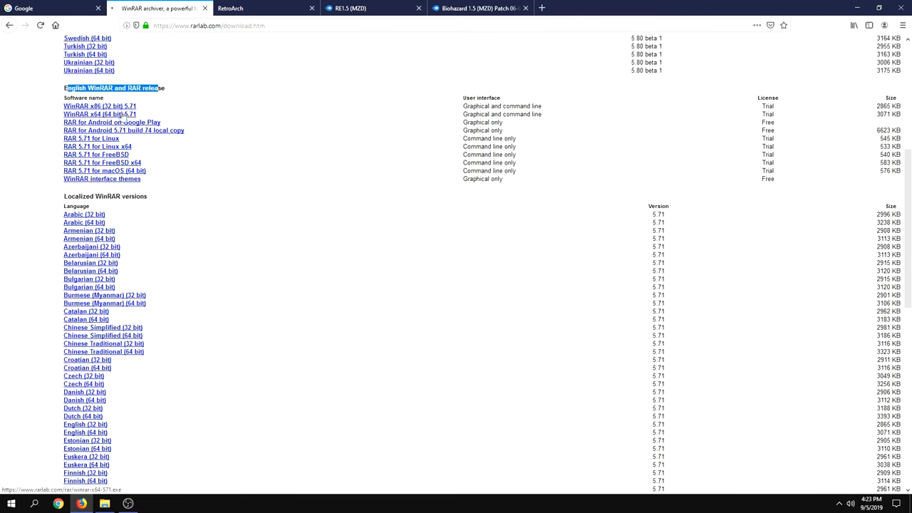
Request the WinRAR x64 5.71 installer and cancel the Opening dialog without saving.
{"action": "left_click", "coordinate": [92, 114]}
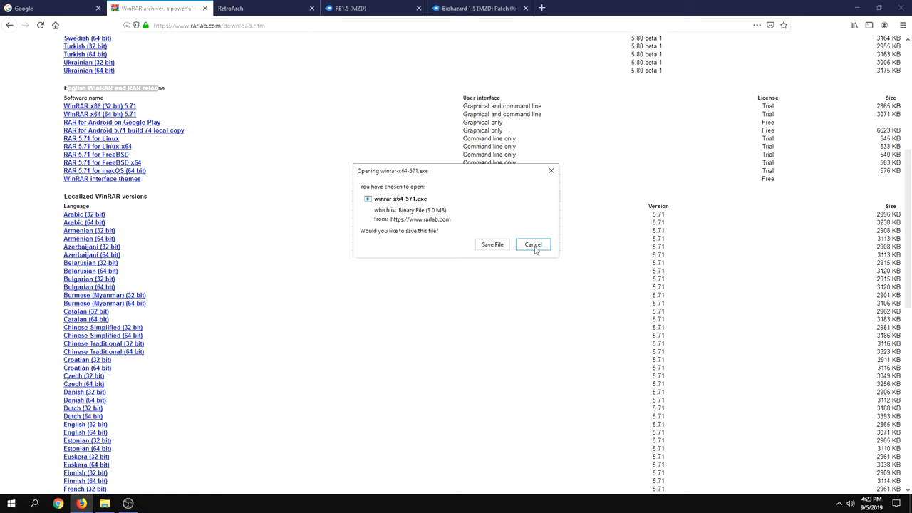
{"action": "left_click", "coordinate": [532, 245]}
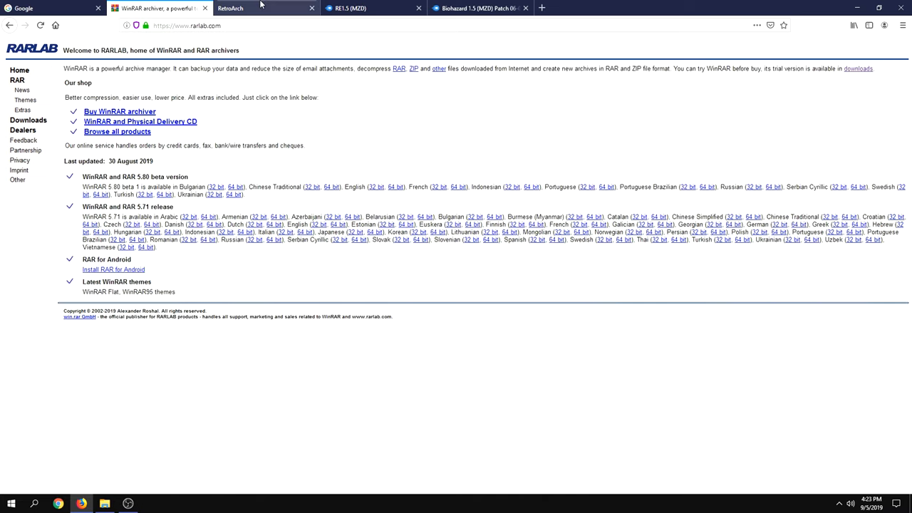
Switch Firefox to the already-open RetroArch website tab.
{"action": "left_click", "coordinate": [263, 9]}
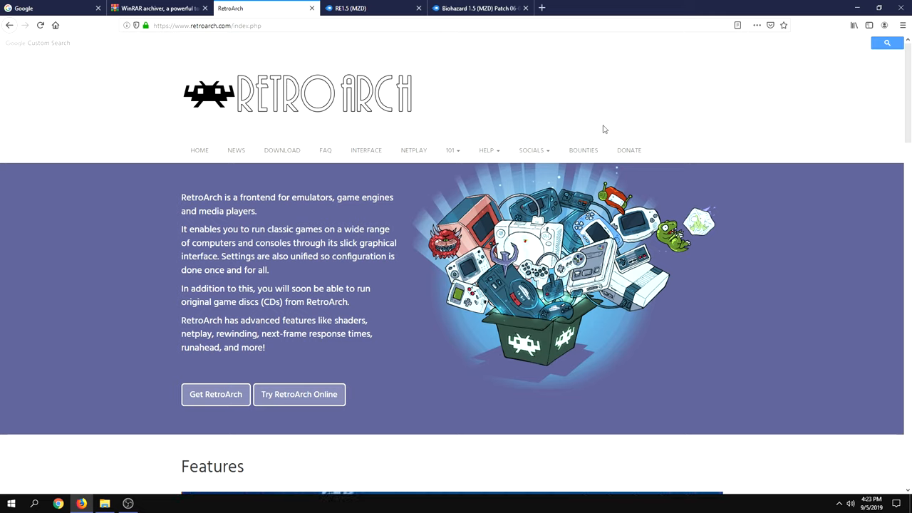
{"action": "mouse_move", "coordinate": [277, 154]}
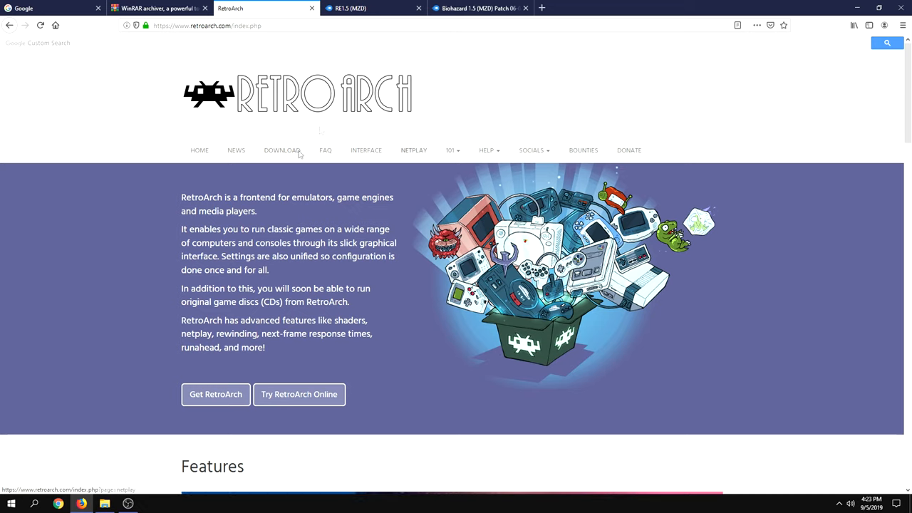
{"action": "mouse_move", "coordinate": [486, 178]}
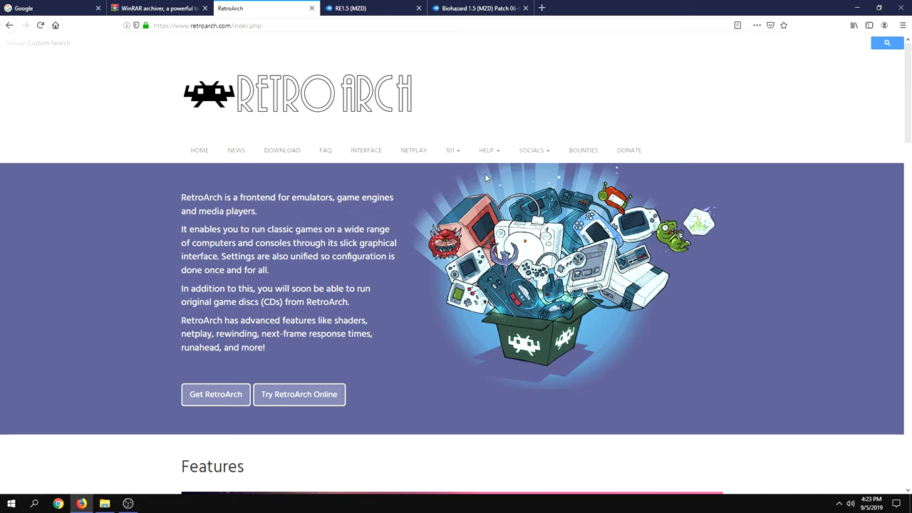
{"action": "mouse_move", "coordinate": [268, 166]}
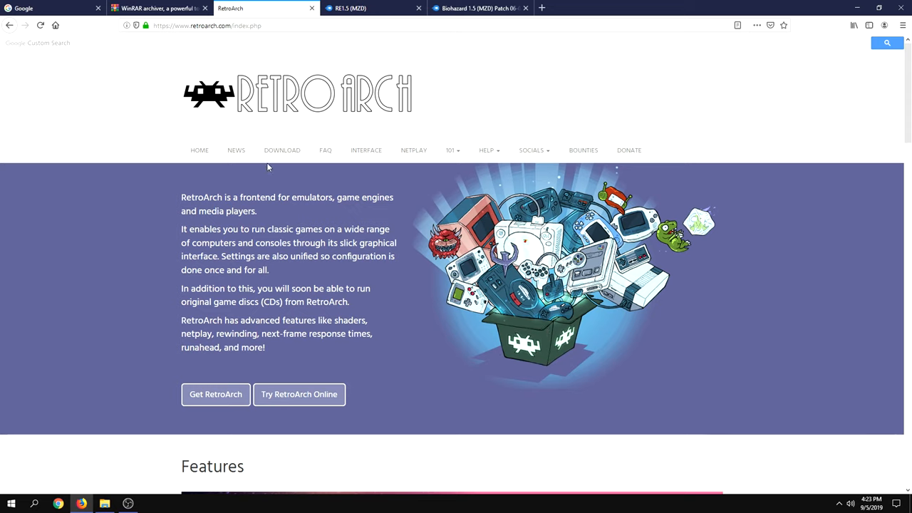
{"action": "mouse_move", "coordinate": [280, 159]}
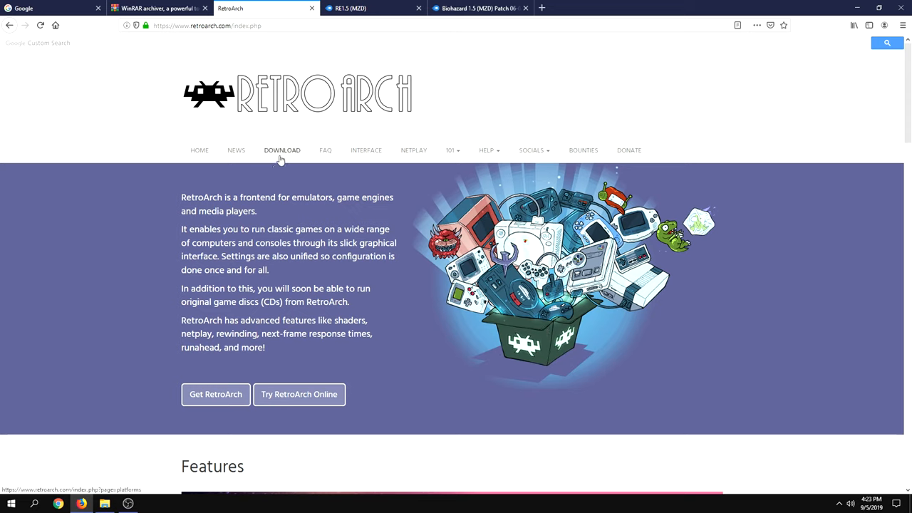
{"action": "mouse_move", "coordinate": [285, 155]}
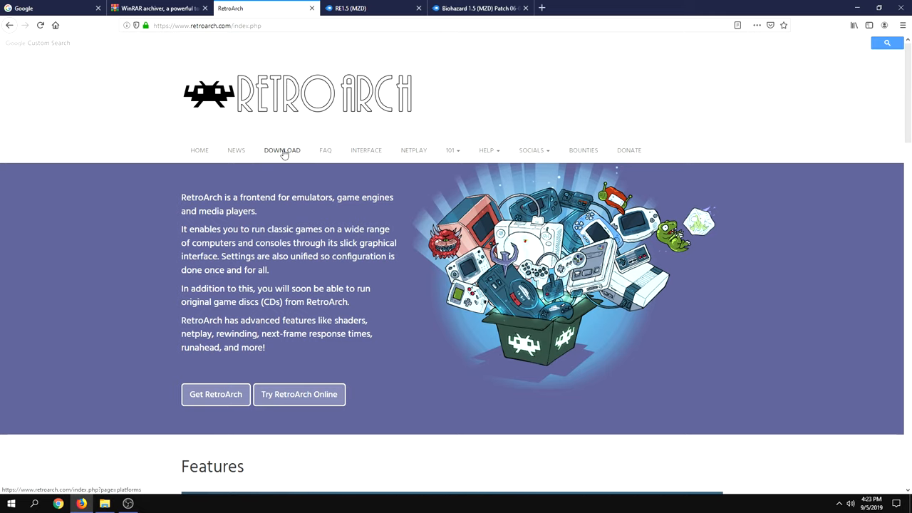
Go to RetroArch's supported-platforms page and bring the Windows 10 / 8 / 7 download links into view.
{"action": "left_click", "coordinate": [283, 151]}
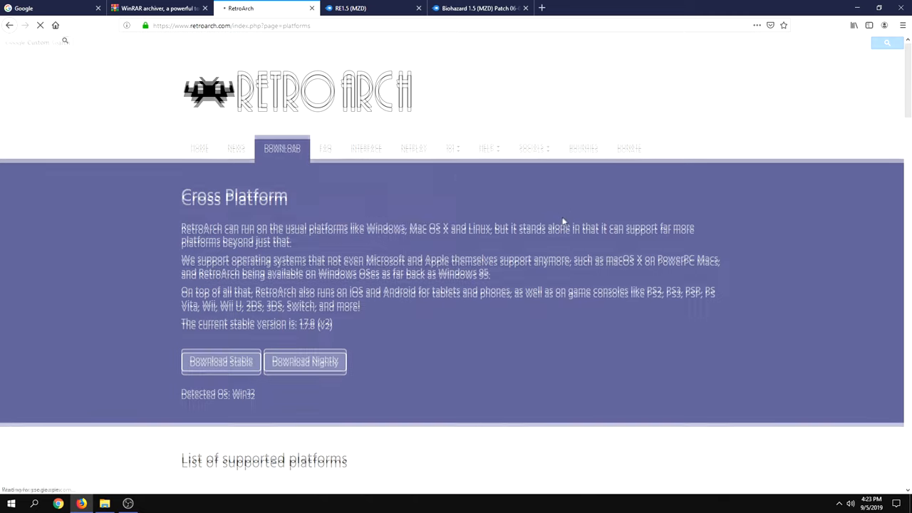
{"action": "scroll", "scroll_direction": "down", "scroll_amount": 3}
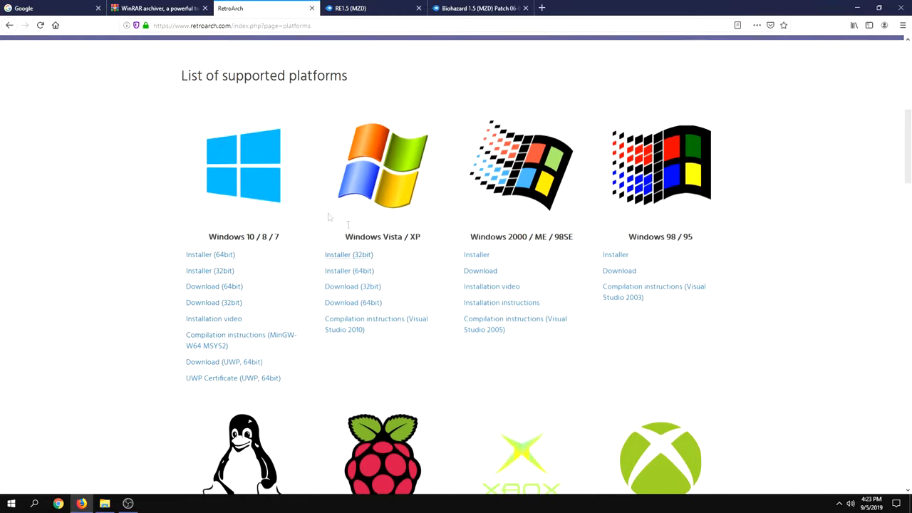
{"action": "scroll", "scroll_direction": "down", "scroll_amount": 3}
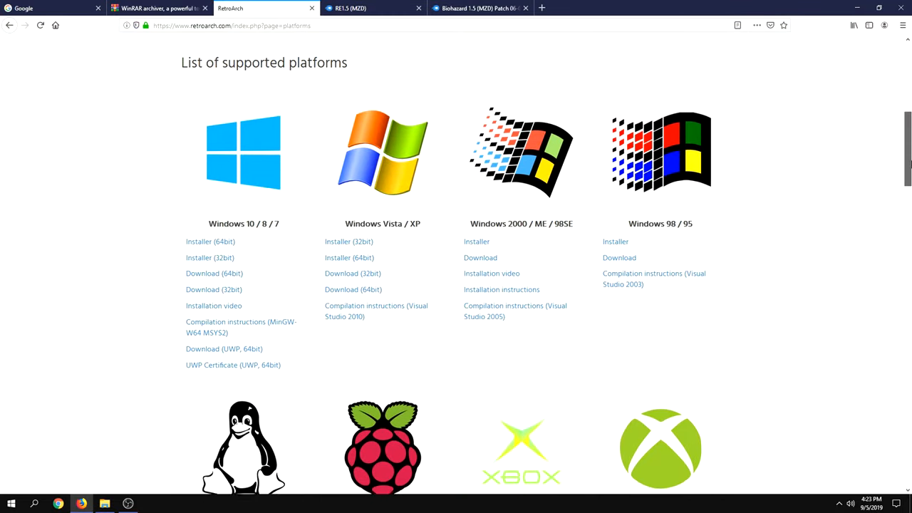
{"action": "scroll", "scroll_direction": "down", "scroll_amount": 3}
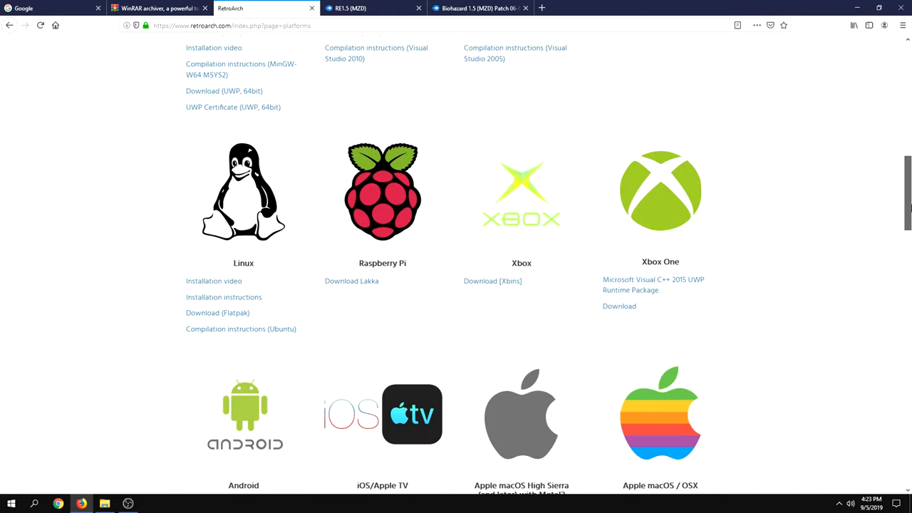
{"action": "scroll", "scroll_direction": "down", "scroll_amount": 3}
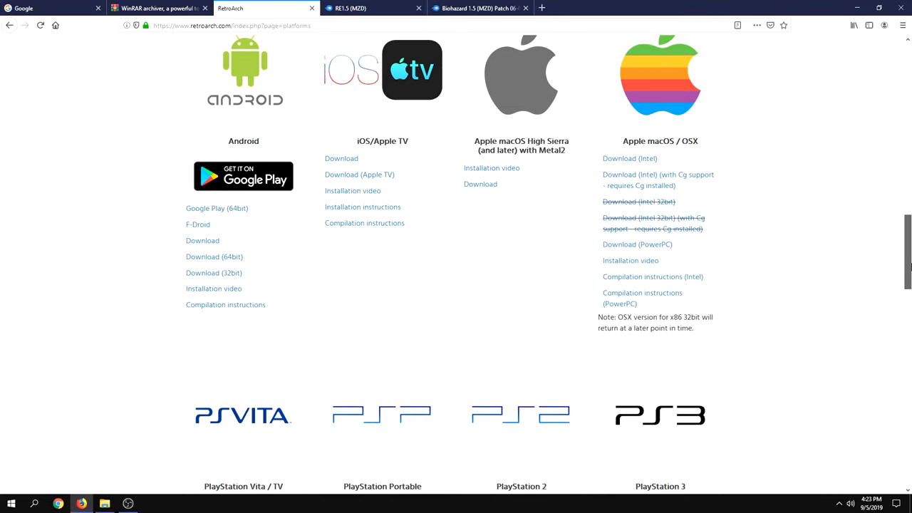
{"action": "scroll", "scroll_direction": "down", "scroll_amount": 3}
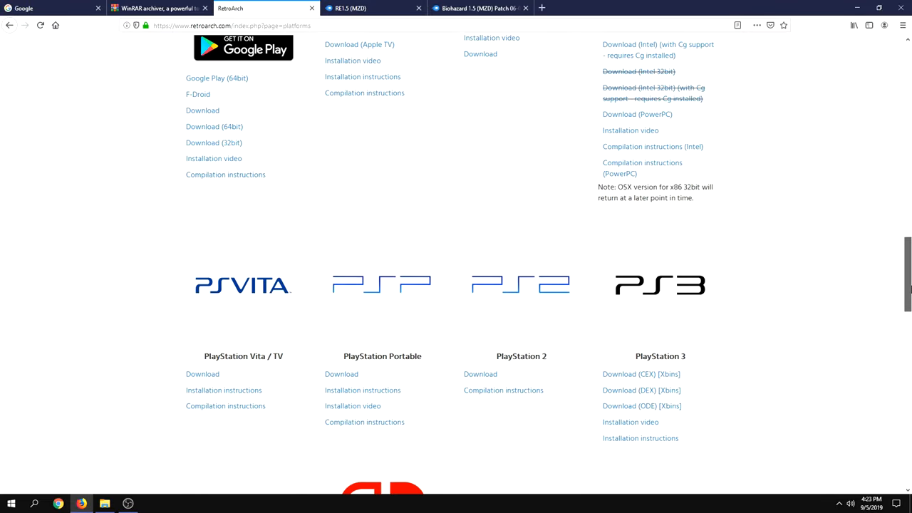
{"action": "scroll", "scroll_direction": "down", "scroll_amount": 3}
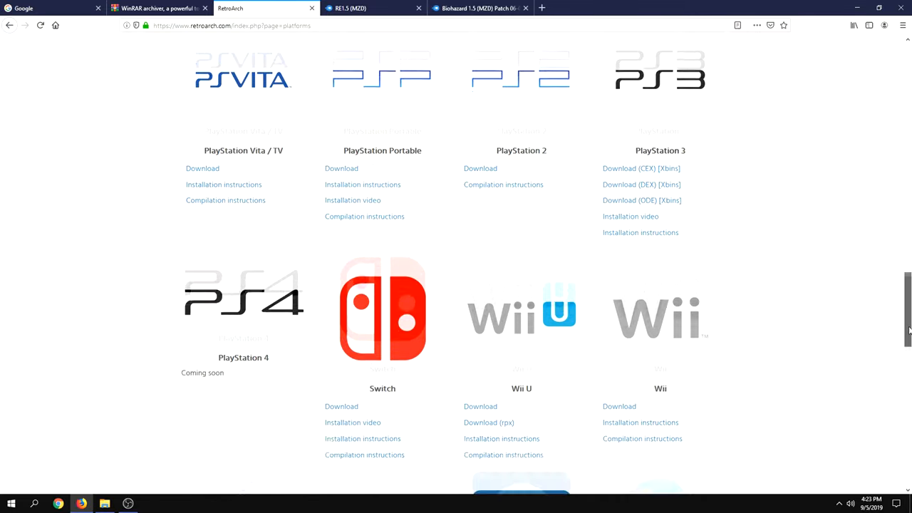
{"action": "scroll", "scroll_direction": "down", "scroll_amount": 3}
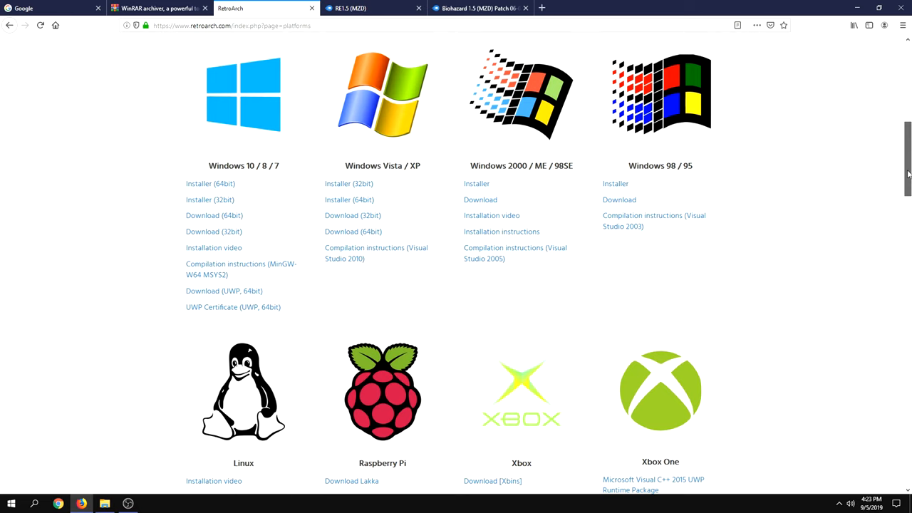
{"action": "scroll", "scroll_direction": "down", "scroll_amount": 3}
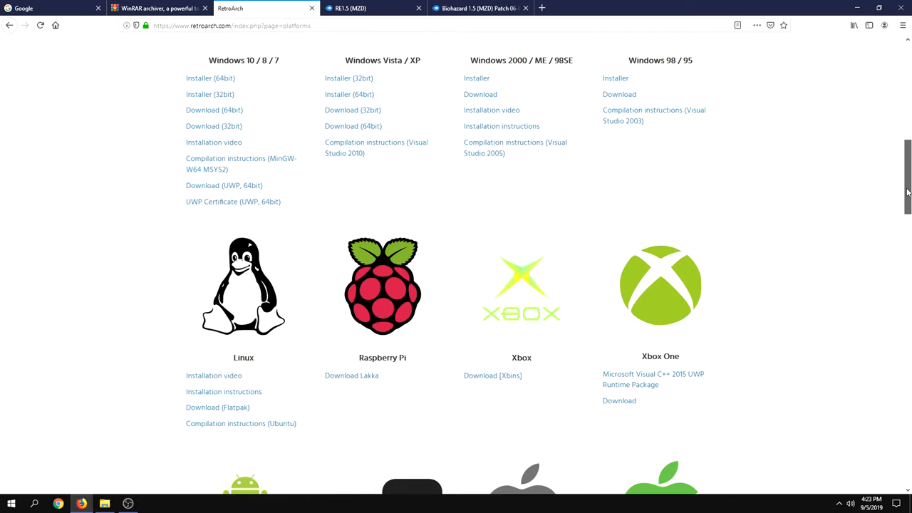
{"action": "scroll", "scroll_direction": "down", "scroll_amount": 3}
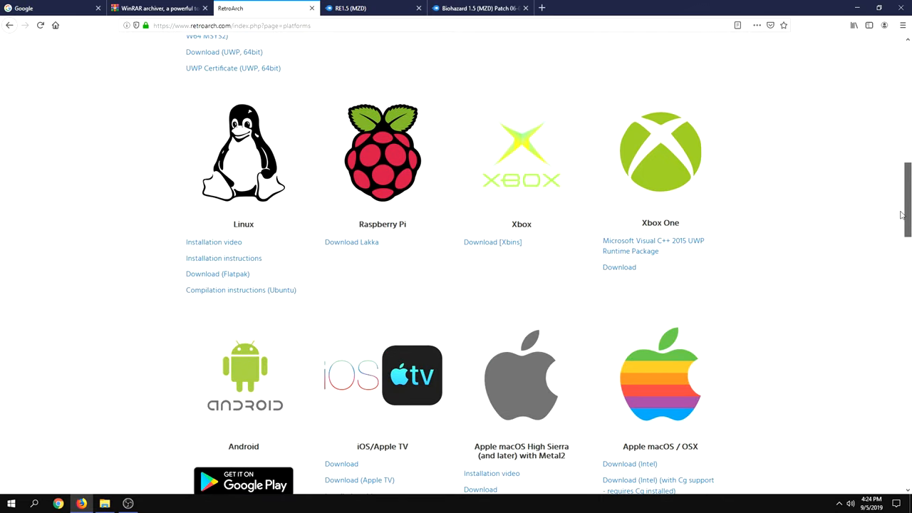
{"action": "scroll", "scroll_direction": "up", "scroll_amount": 3}
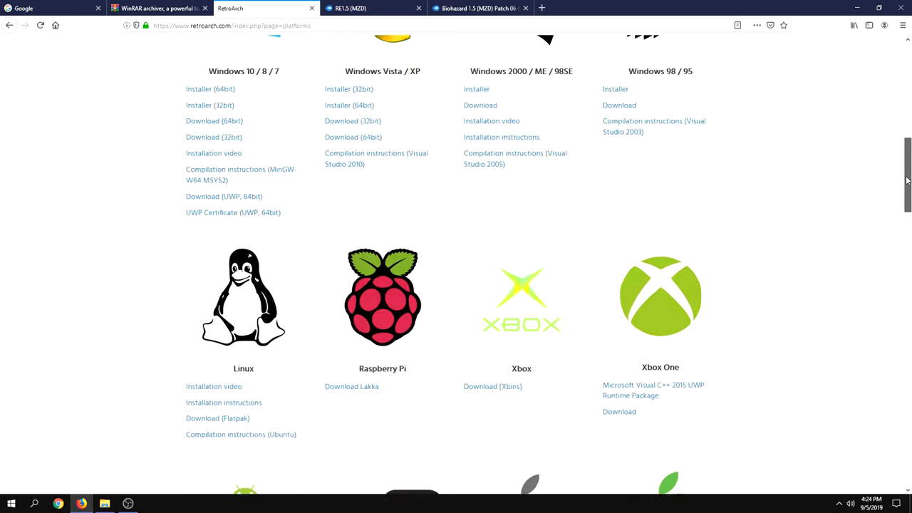
{"action": "scroll", "scroll_direction": "up", "scroll_amount": 3}
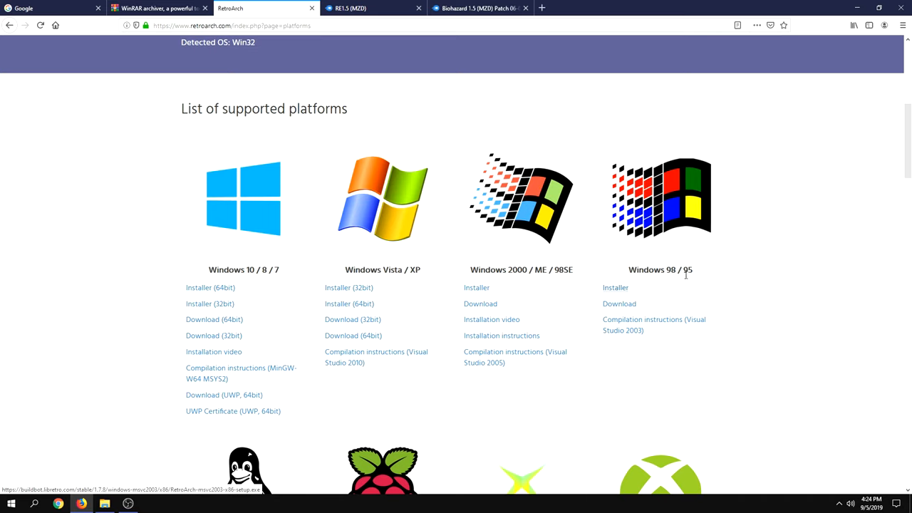
{"action": "mouse_move", "coordinate": [801, 276]}
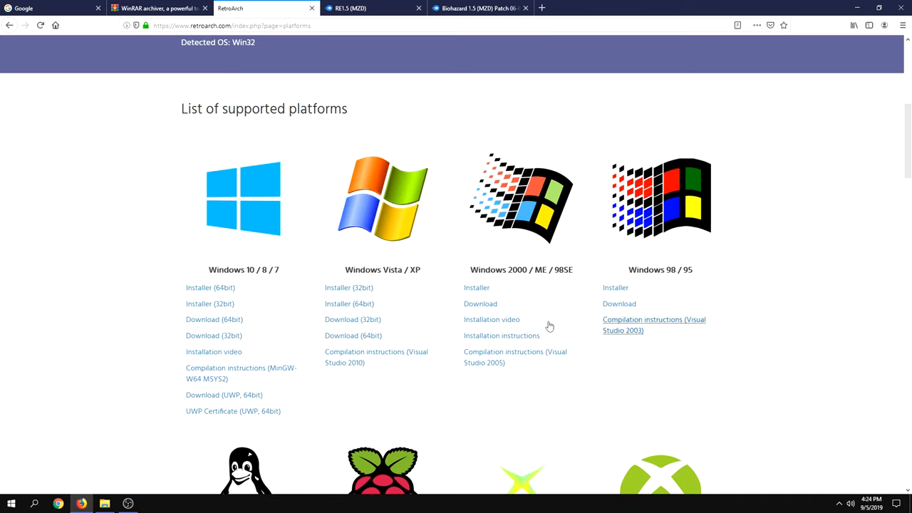
{"action": "mouse_move", "coordinate": [214, 319]}
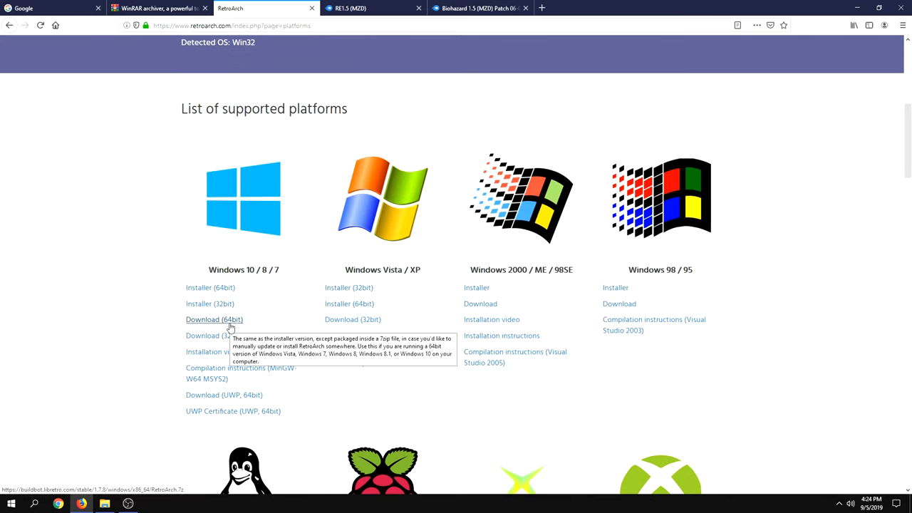
{"action": "mouse_move", "coordinate": [234, 324]}
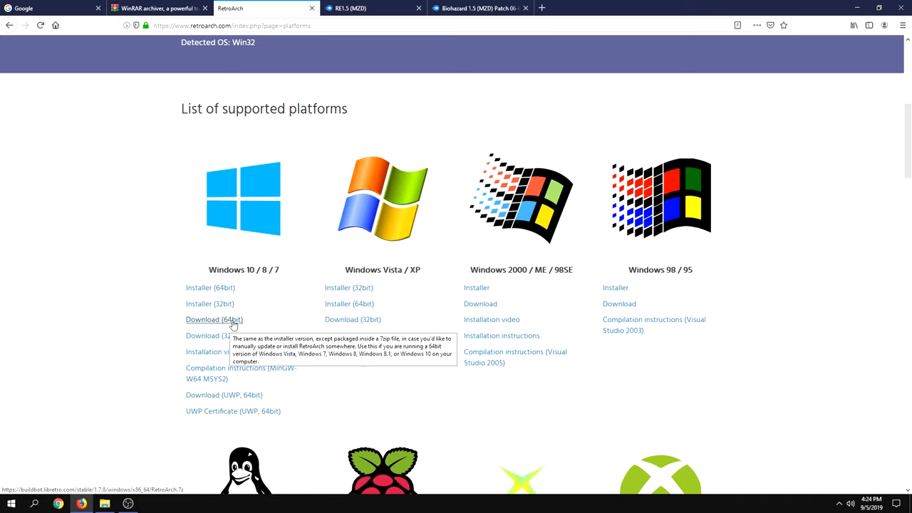
Download the 64-bit Windows RetroArch.7z archive, saving it to the Downloads folder.
{"action": "left_click", "coordinate": [214, 319]}
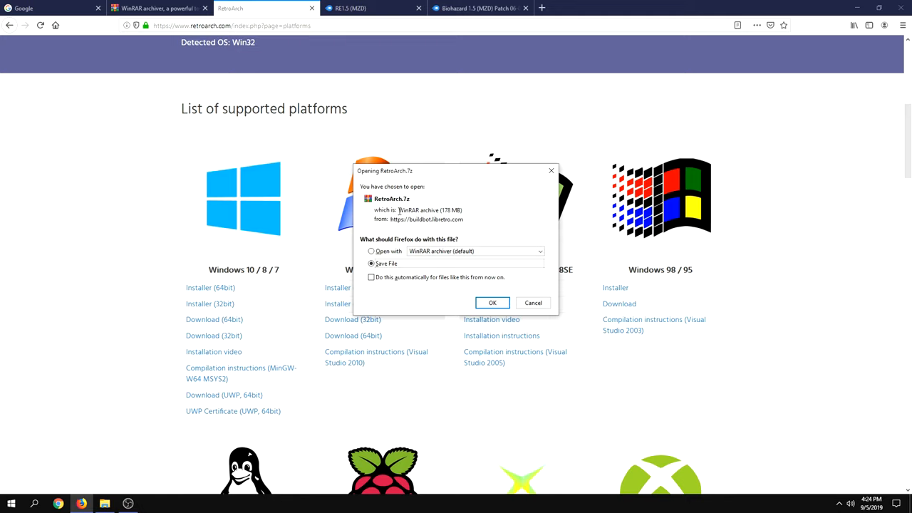
{"action": "double_click", "coordinate": [428, 209]}
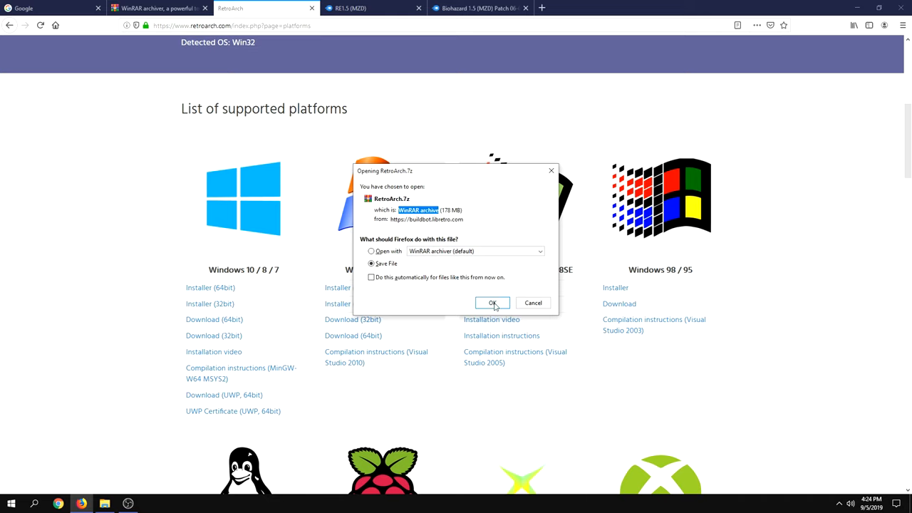
{"action": "left_click", "coordinate": [492, 302]}
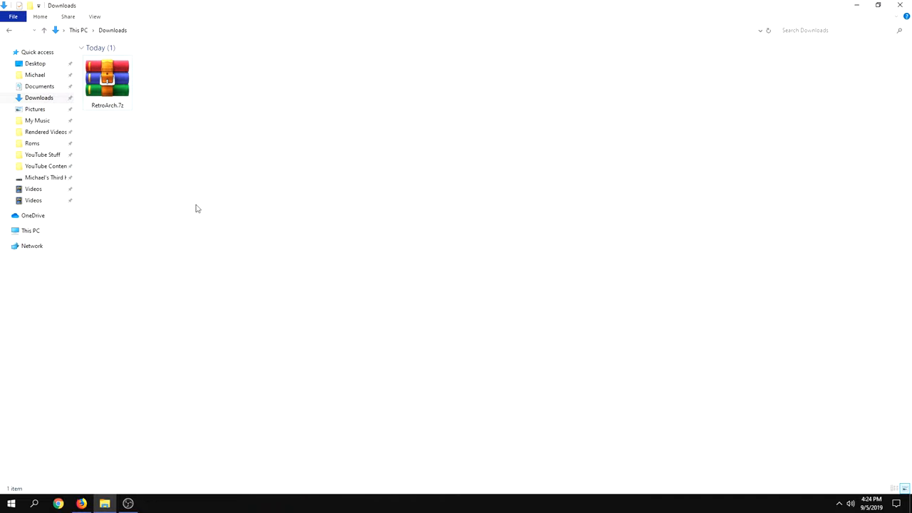
{"action": "mouse_move", "coordinate": [138, 100]}
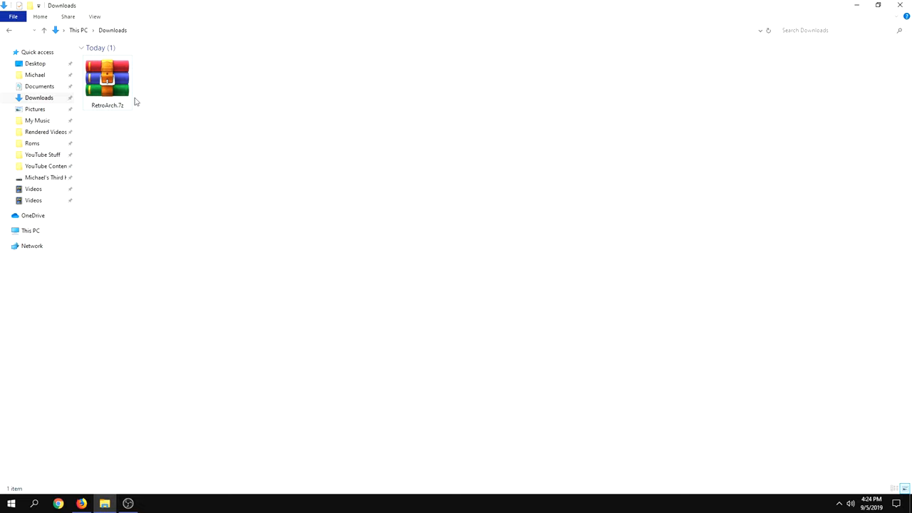
Extract RetroArch.7z into a RetroArch\ folder via the WinRAR context menu.
{"action": "right_click", "coordinate": [107, 78]}
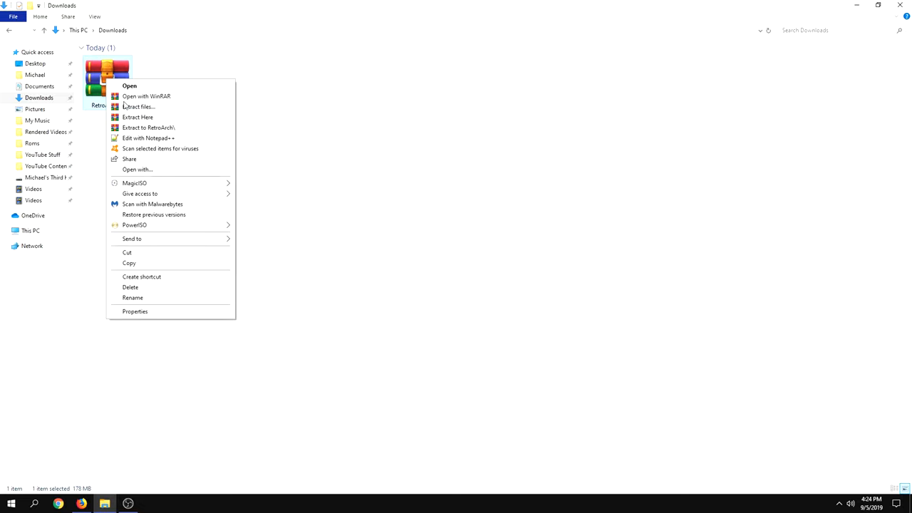
{"action": "mouse_move", "coordinate": [168, 137]}
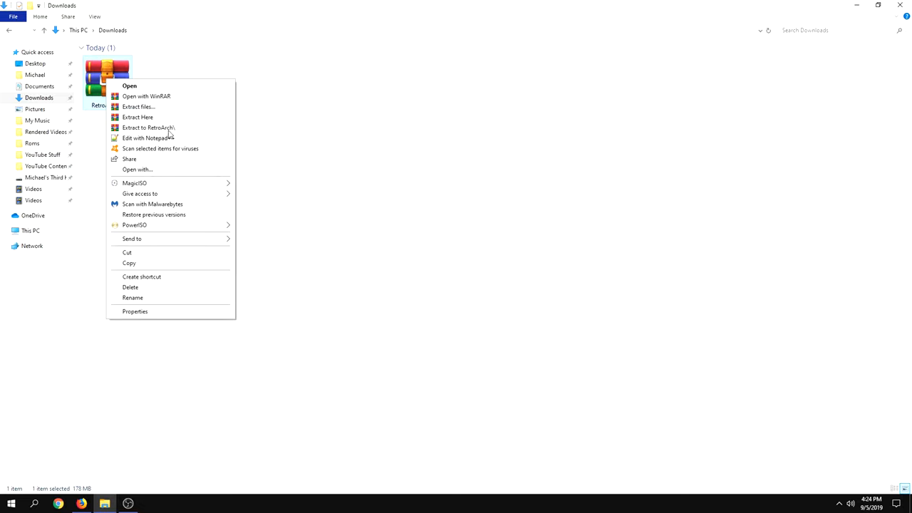
{"action": "mouse_move", "coordinate": [129, 120]}
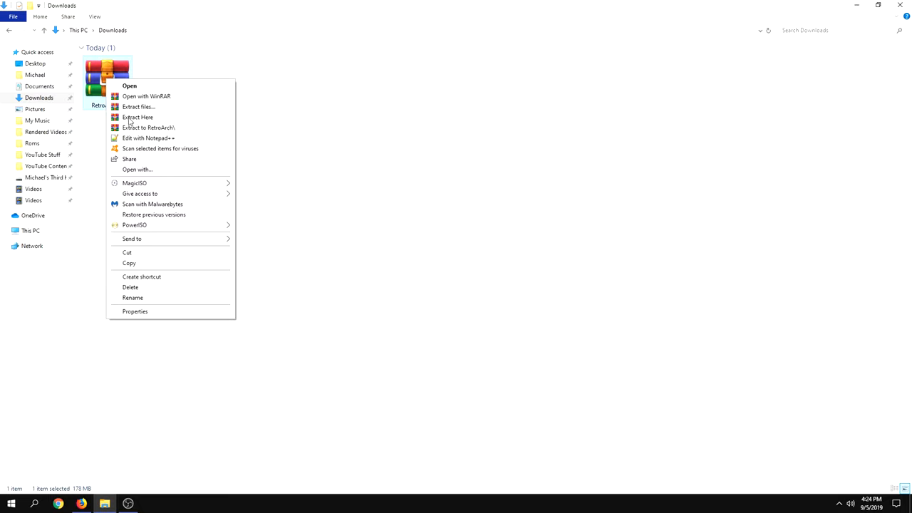
{"action": "mouse_move", "coordinate": [159, 128]}
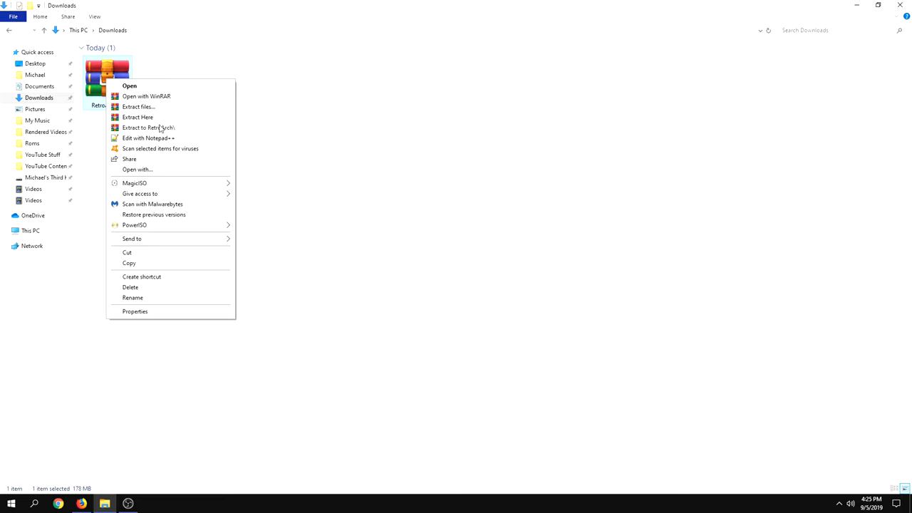
{"action": "left_click", "coordinate": [137, 117]}
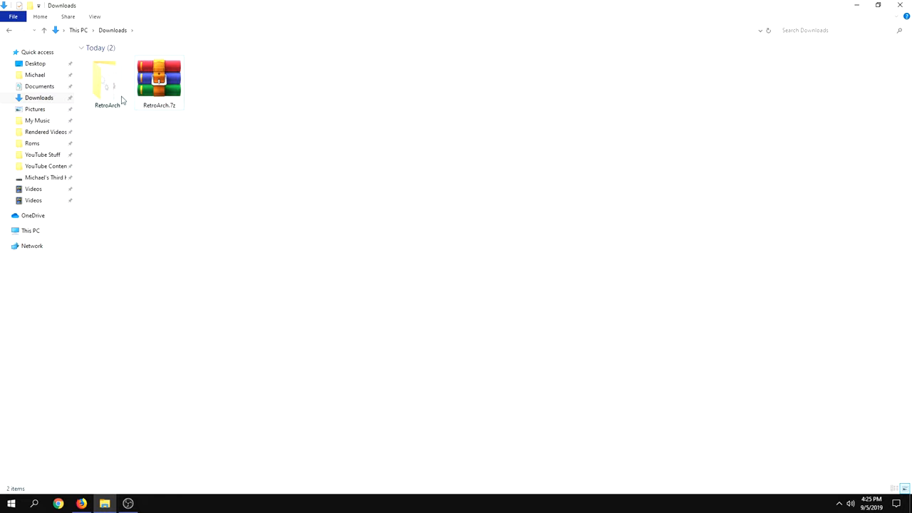
{"action": "mouse_move", "coordinate": [126, 96]}
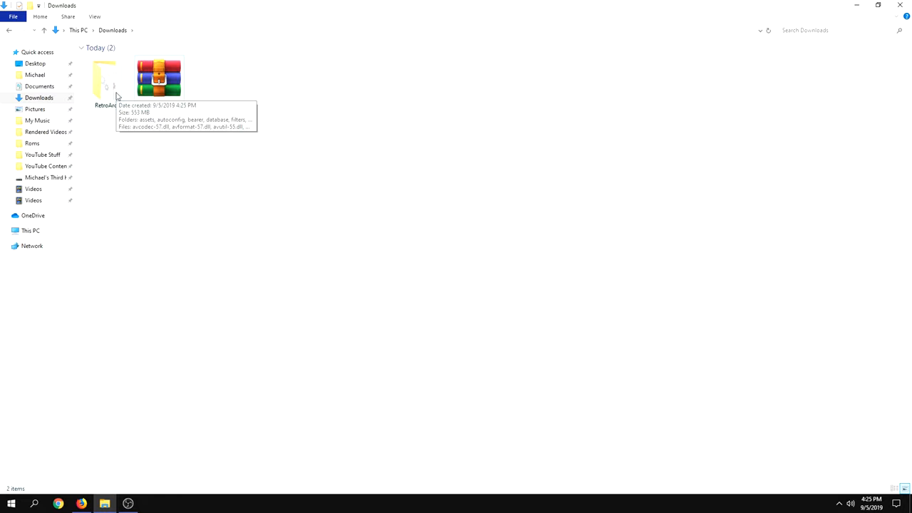
{"action": "mouse_move", "coordinate": [122, 97]}
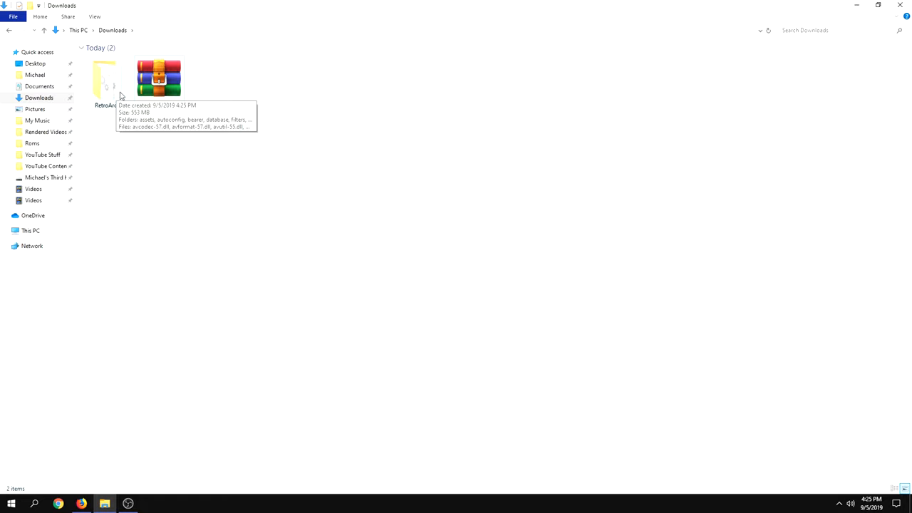
{"action": "mouse_move", "coordinate": [155, 87]}
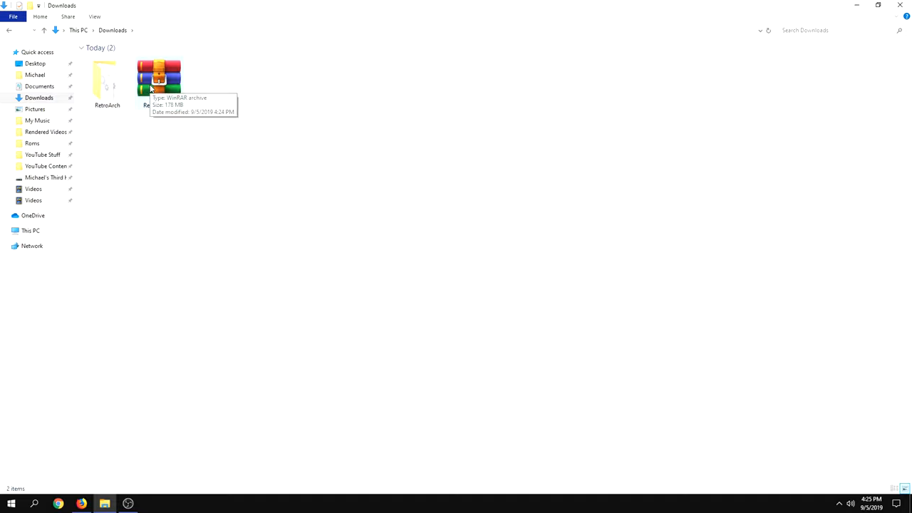
Check the extracted RetroArch folder's contents, then return to Firefox.
{"action": "double_click", "coordinate": [106, 78]}
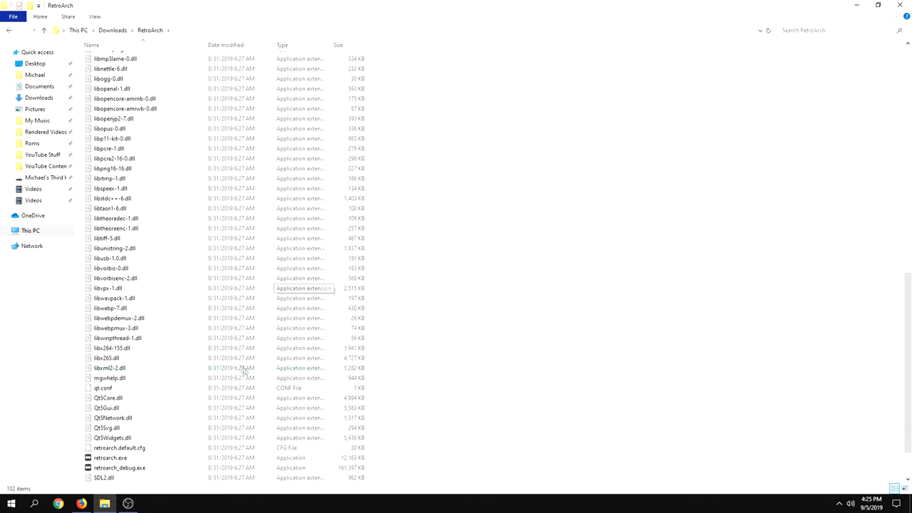
{"action": "left_click", "coordinate": [111, 407]}
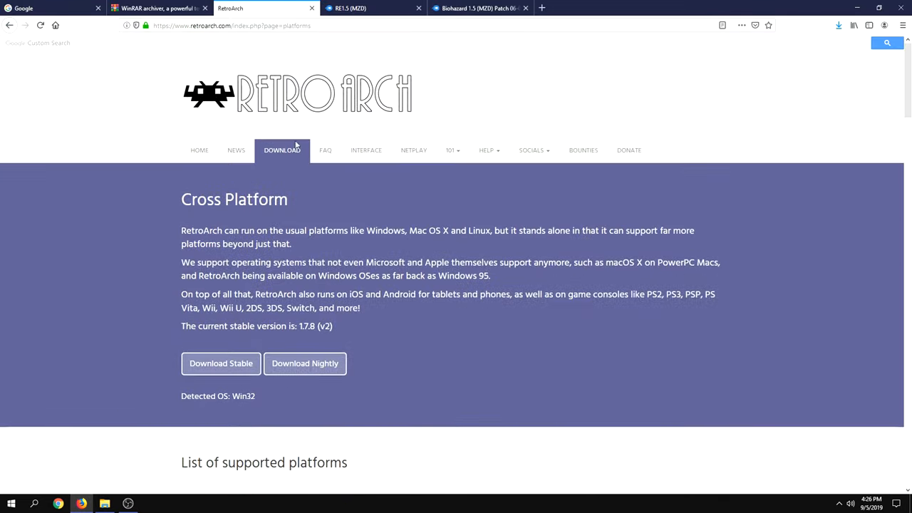
{"action": "mouse_move", "coordinate": [228, 99]}
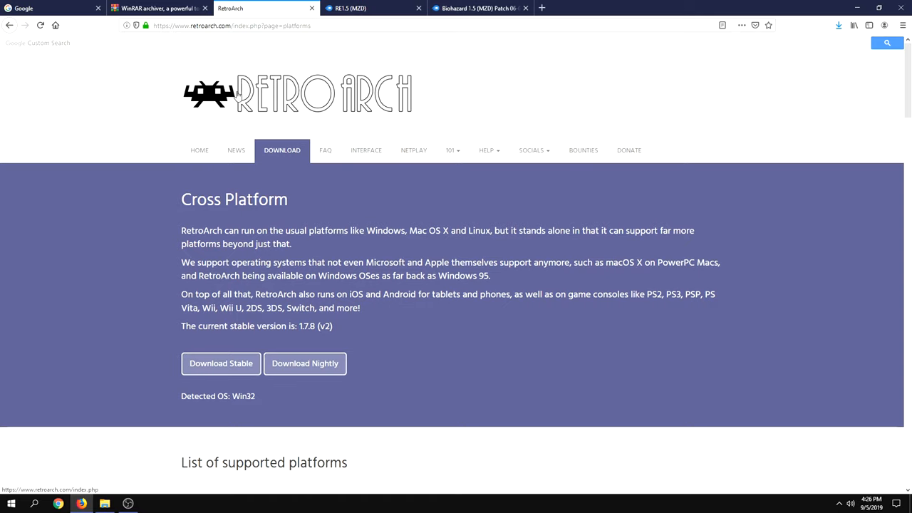
Download the 38.6 MB RE1.5 (MZD).7z archive from MediaFire and save it to disk.
{"action": "left_click", "coordinate": [373, 9]}
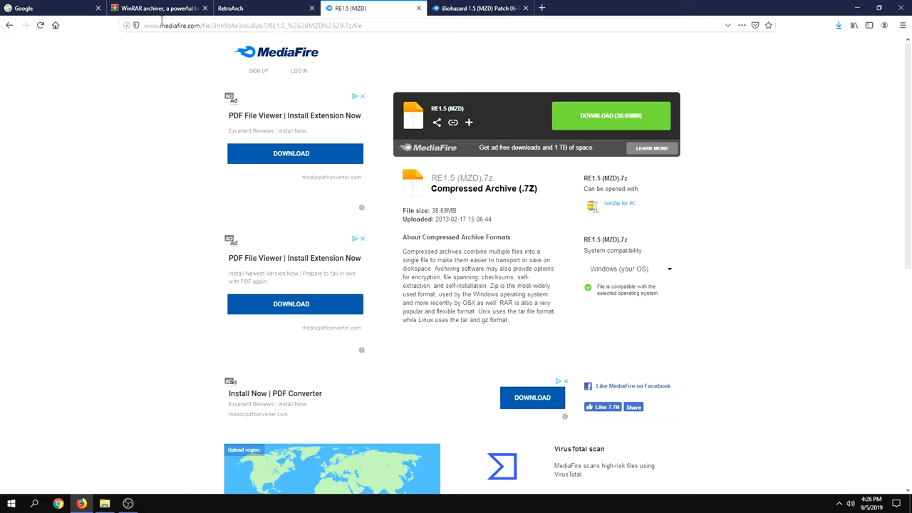
{"action": "mouse_move", "coordinate": [618, 114]}
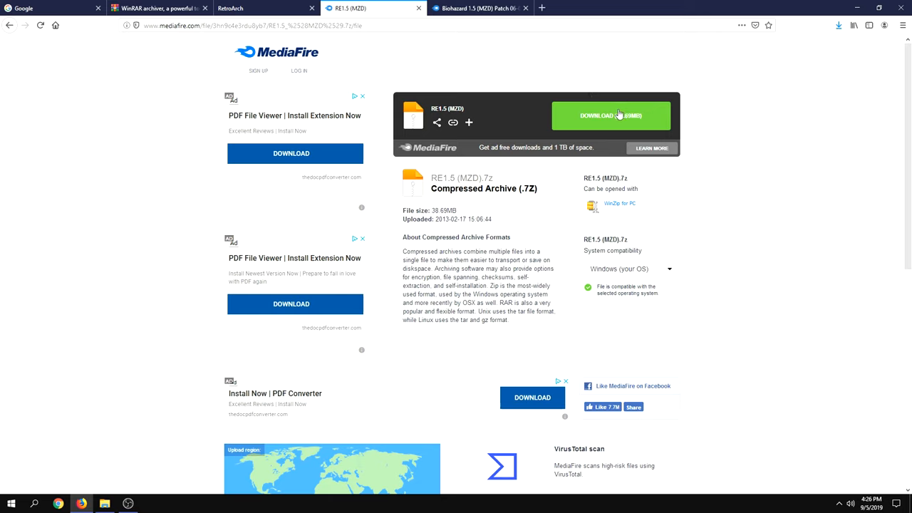
{"action": "left_click", "coordinate": [610, 114]}
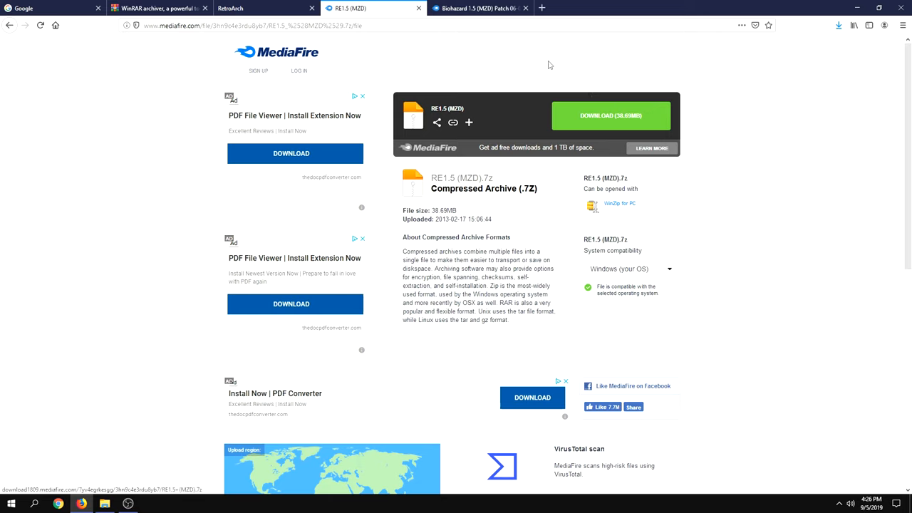
{"action": "mouse_move", "coordinate": [687, 282]}
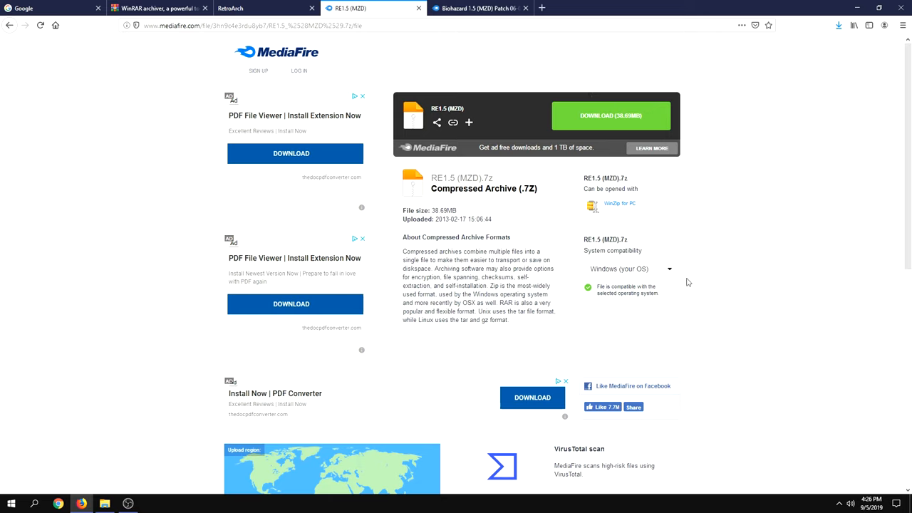
{"action": "mouse_move", "coordinate": [587, 123]}
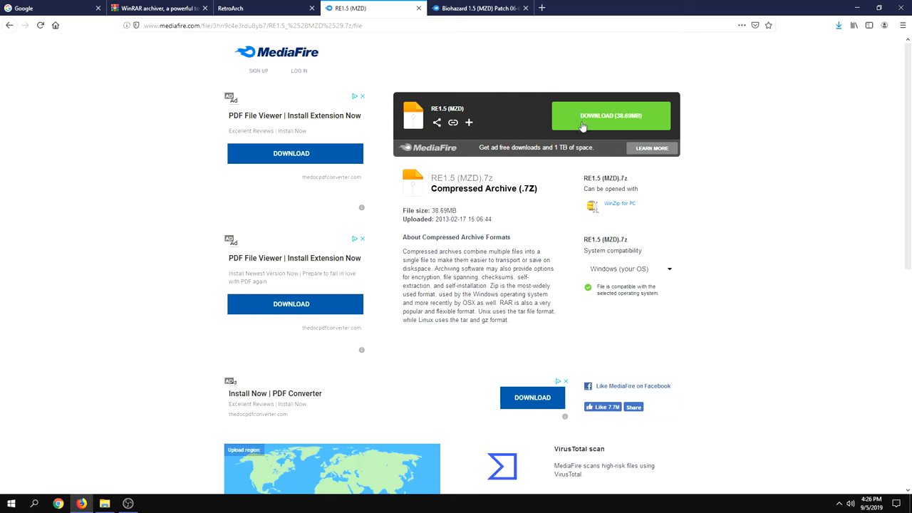
{"action": "left_click", "coordinate": [610, 114]}
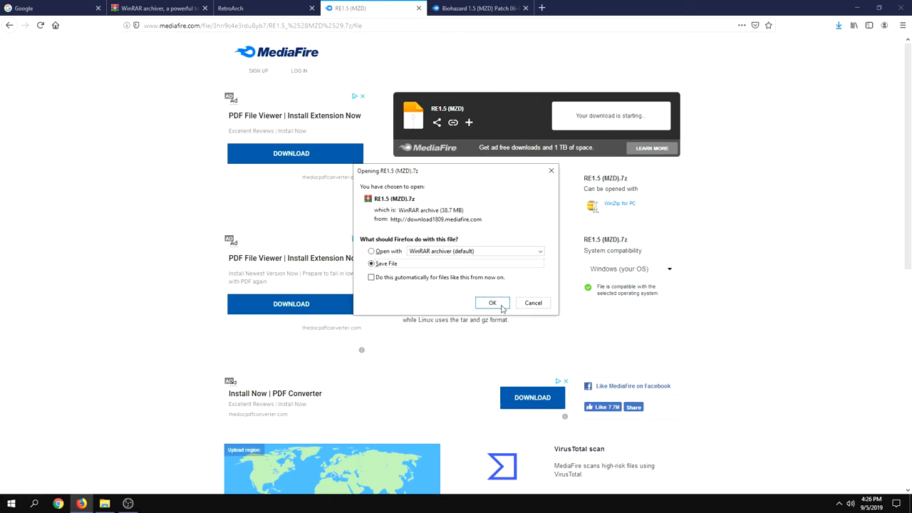
{"action": "left_click", "coordinate": [493, 302]}
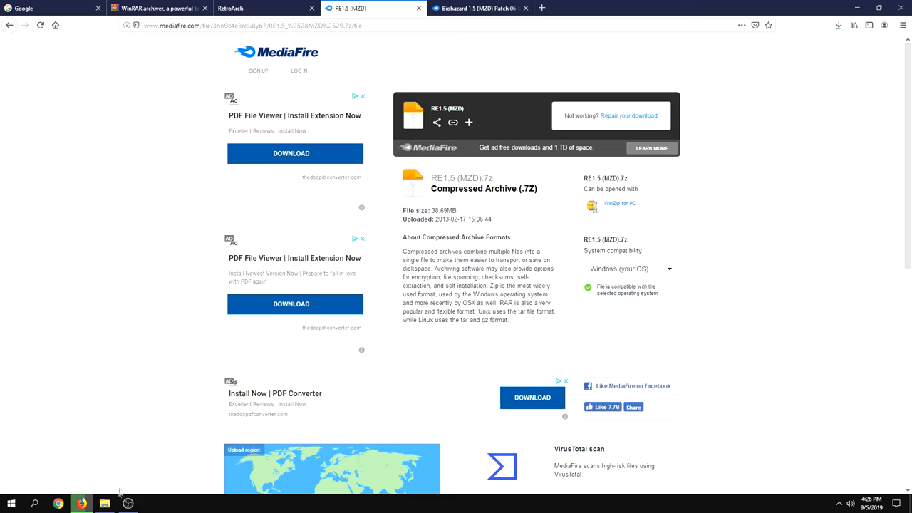
{"action": "left_click", "coordinate": [104, 503]}
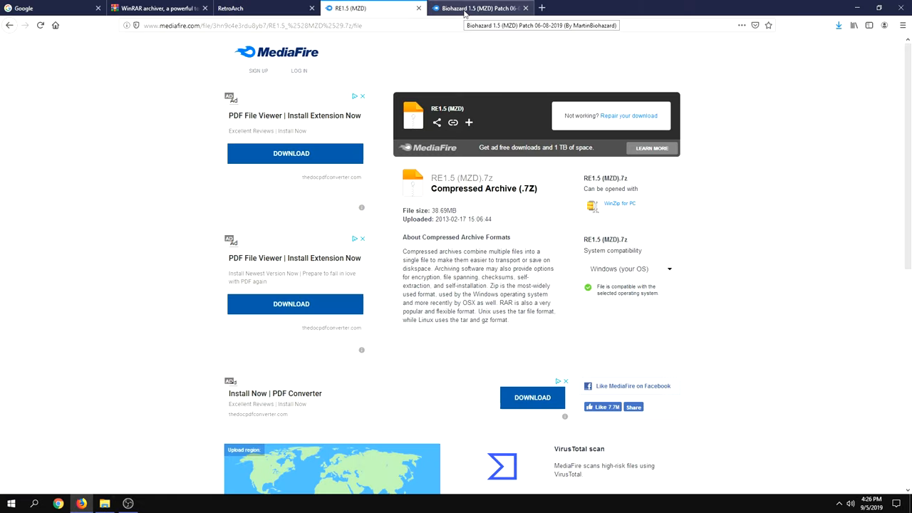
Download the Biohazard 1.5 (MZD) patch archive from MediaFire and check it in Downloads.
{"action": "left_click", "coordinate": [485, 8]}
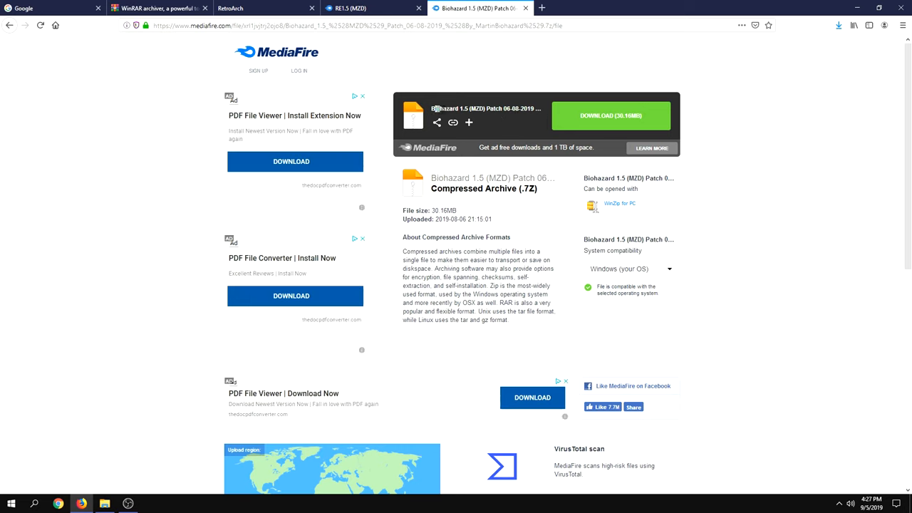
{"action": "mouse_move", "coordinate": [520, 136]}
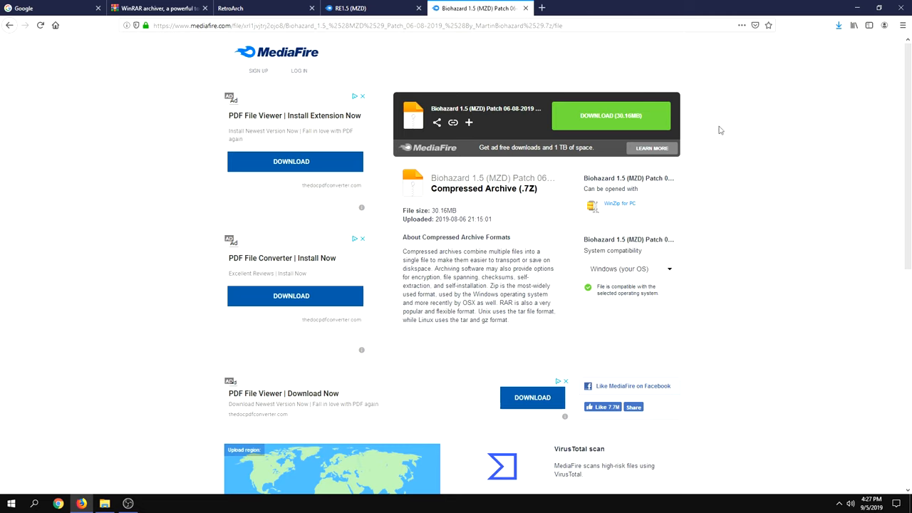
{"action": "mouse_move", "coordinate": [611, 118]}
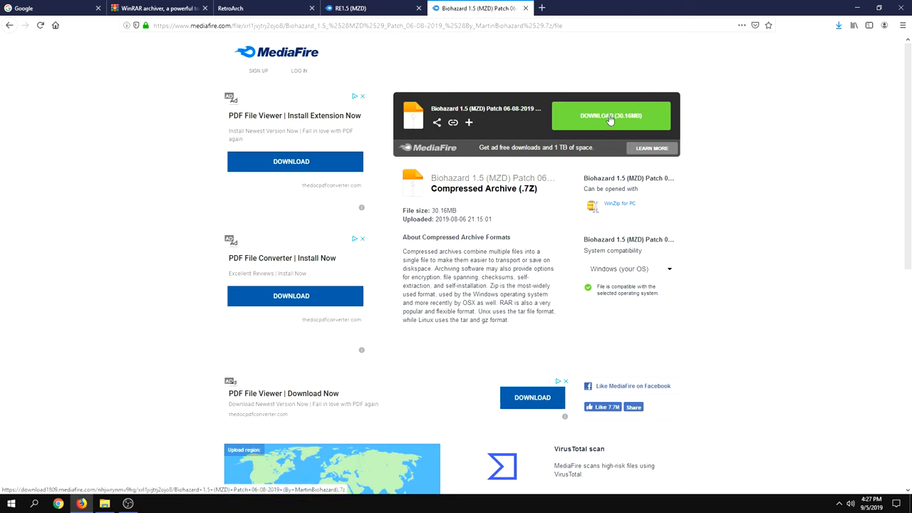
{"action": "left_click", "coordinate": [611, 116]}
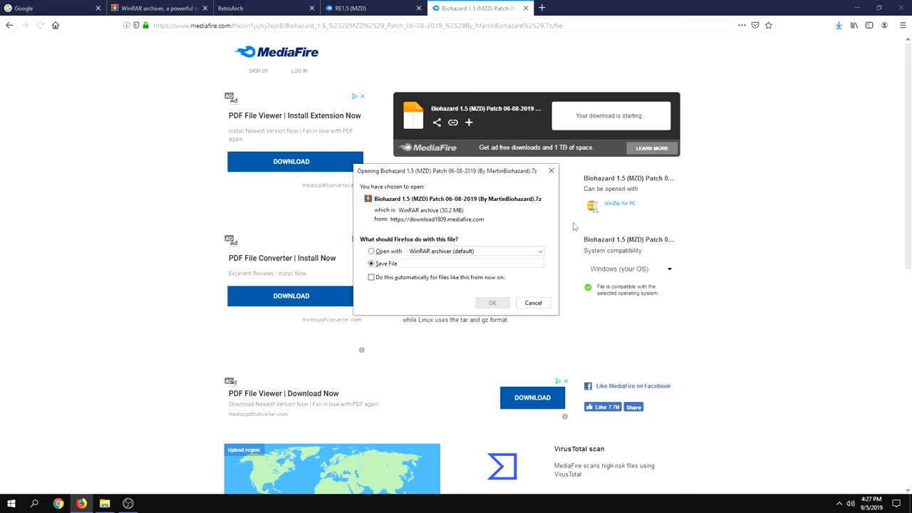
{"action": "left_click", "coordinate": [533, 302]}
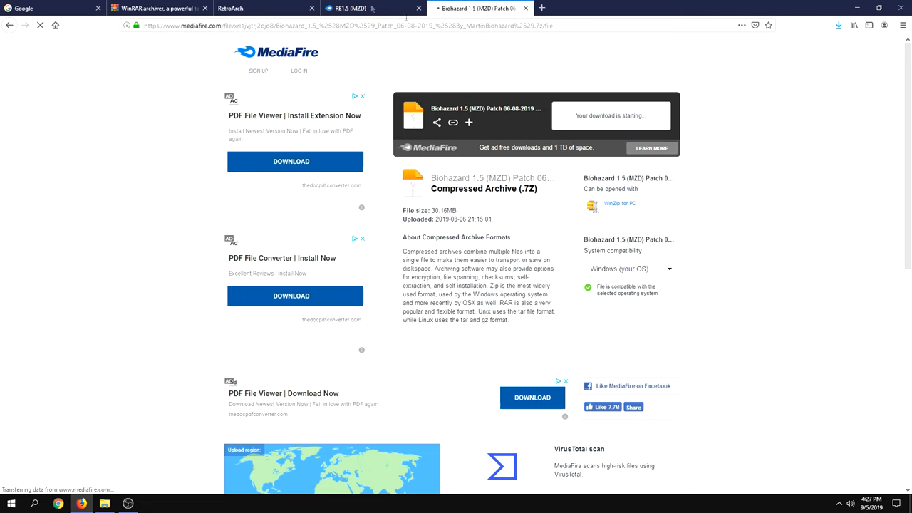
{"action": "left_click", "coordinate": [107, 502]}
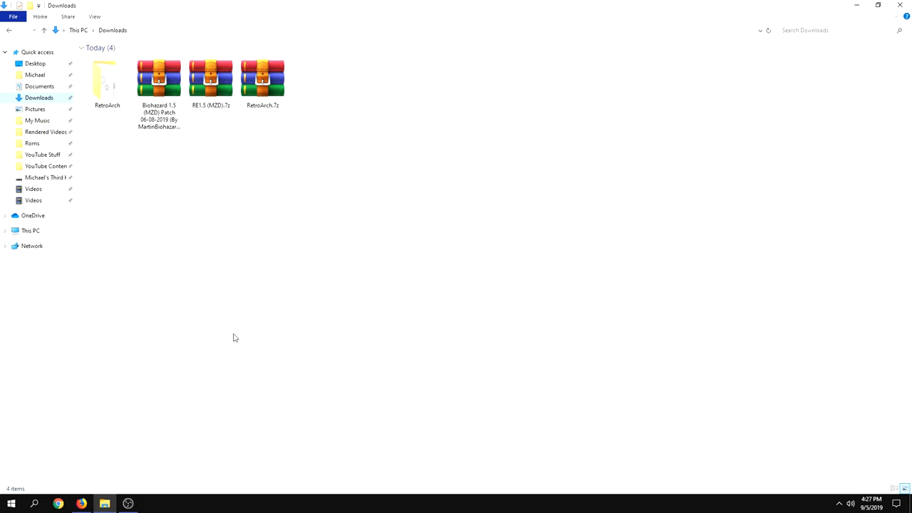
{"action": "mouse_move", "coordinate": [347, 98]}
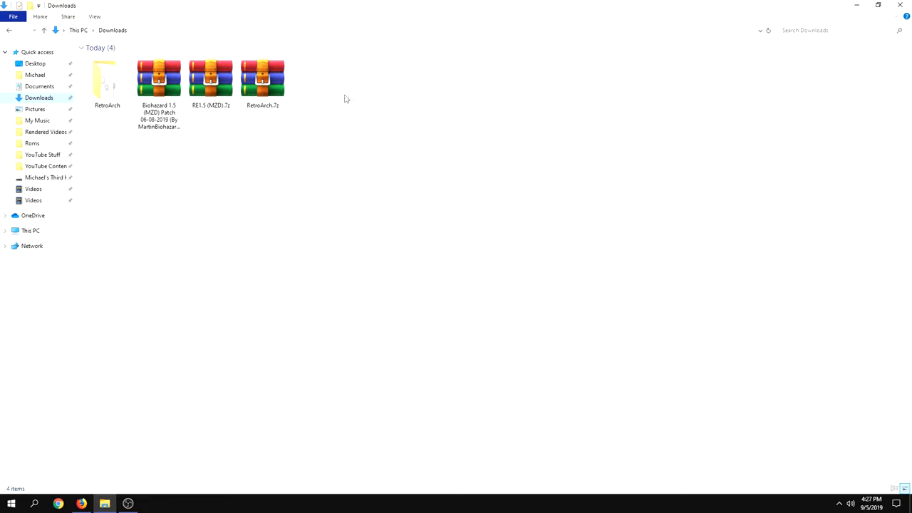
Delete RetroArch.7z and extract both game archives into Downloads, yielding the patch folder, BH2.cue and BH2.bin.
{"action": "left_click", "coordinate": [264, 84]}
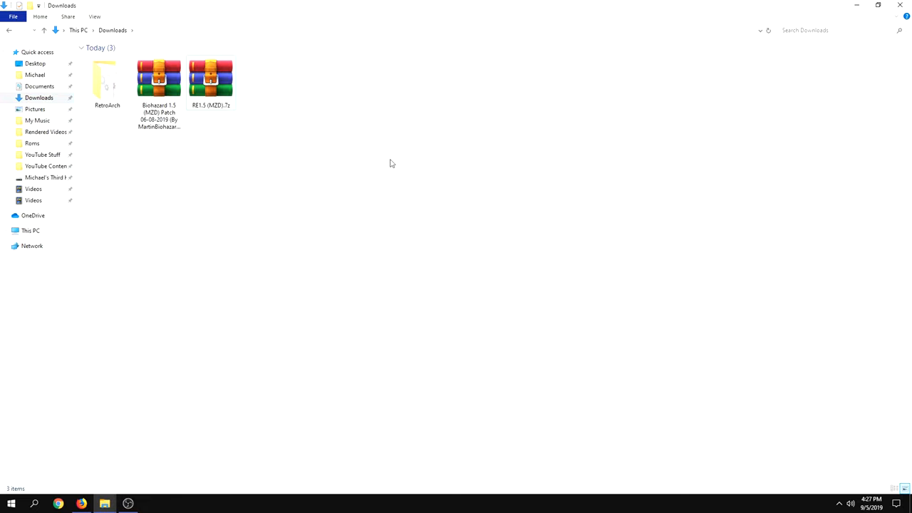
{"action": "mouse_move", "coordinate": [288, 186]}
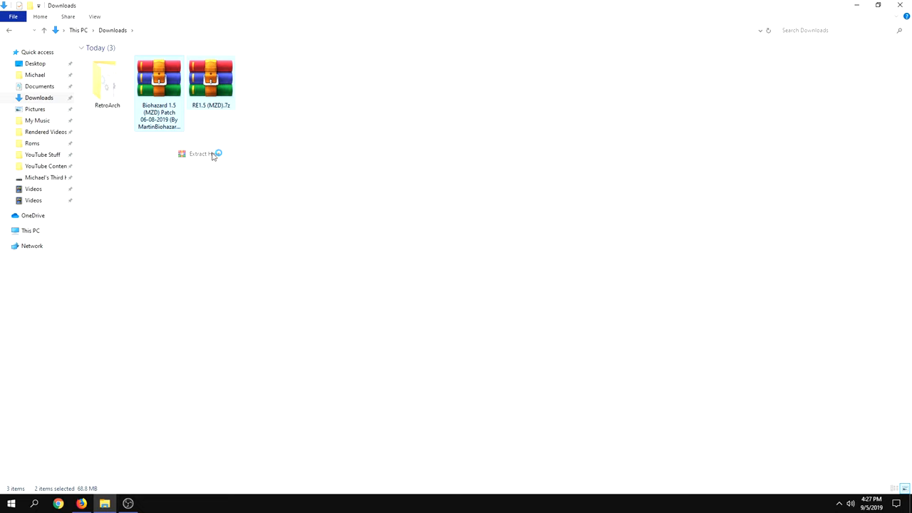
{"action": "left_click", "coordinate": [202, 153]}
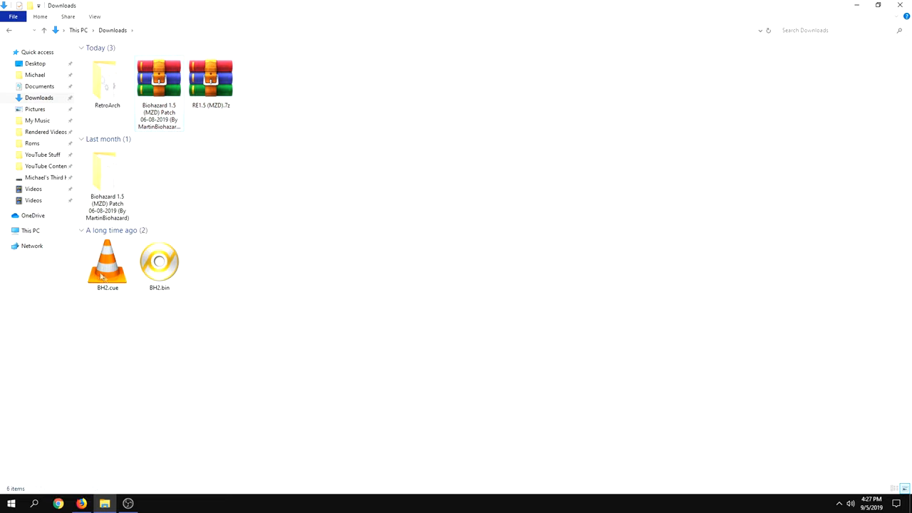
{"action": "mouse_move", "coordinate": [126, 293]}
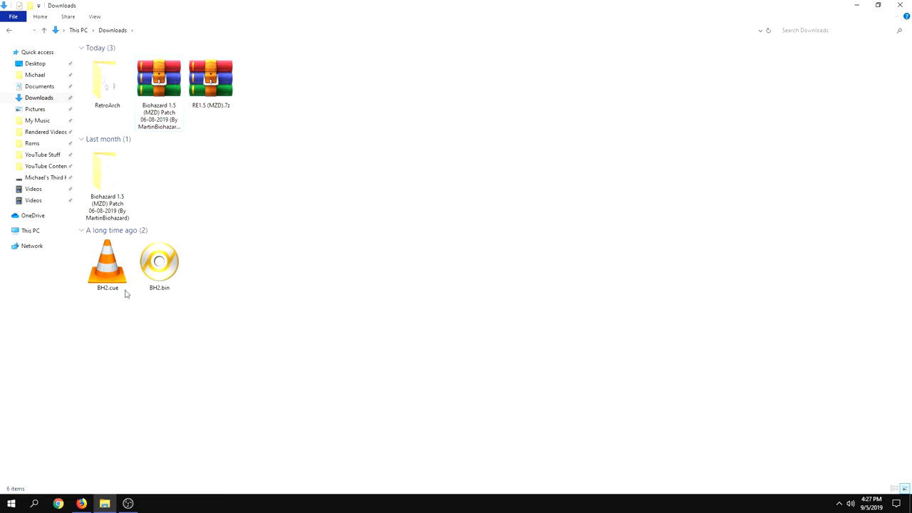
{"action": "mouse_move", "coordinate": [191, 308]}
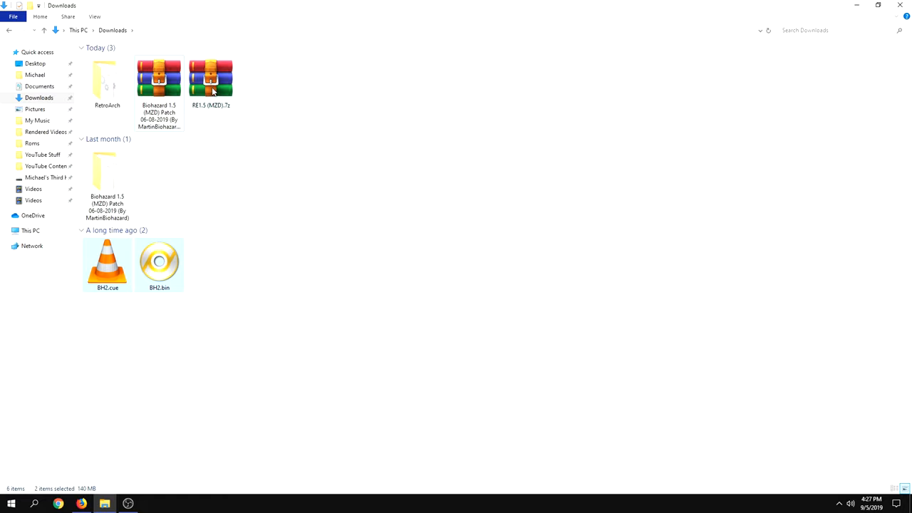
{"action": "left_click", "coordinate": [211, 80]}
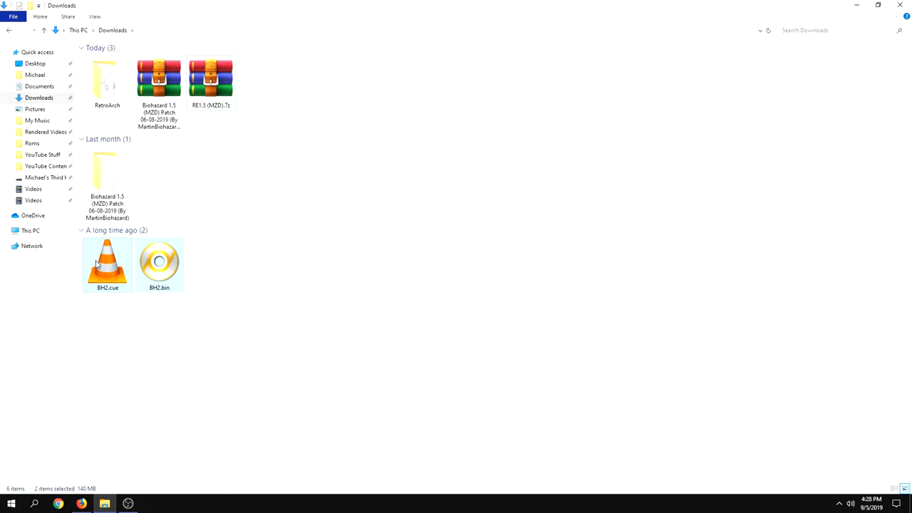
{"action": "left_click", "coordinate": [215, 279]}
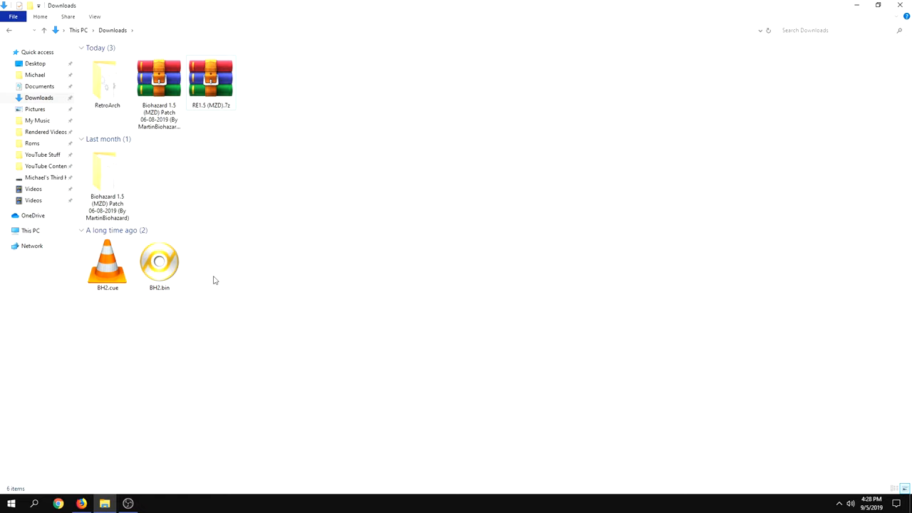
Copy BH2.cue into the Desktop folder and return to Downloads.
{"action": "right_click", "coordinate": [107, 262]}
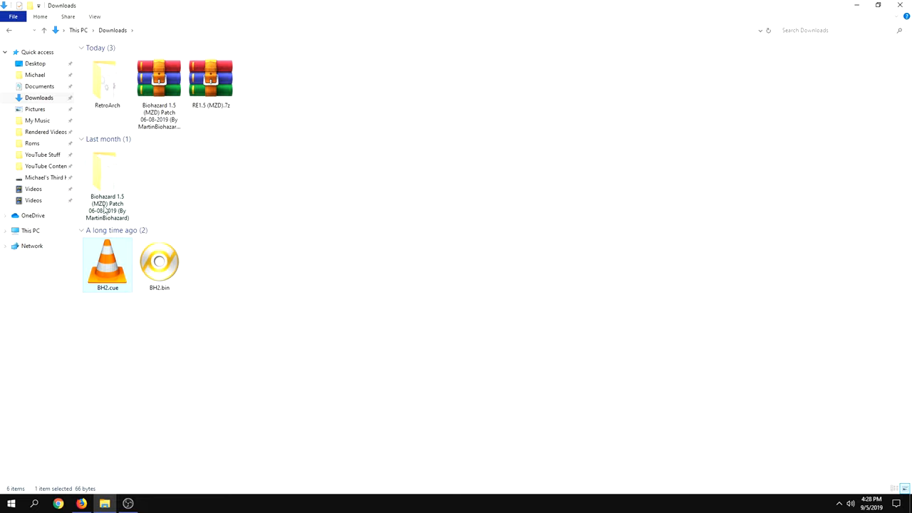
{"action": "mouse_move", "coordinate": [34, 71]}
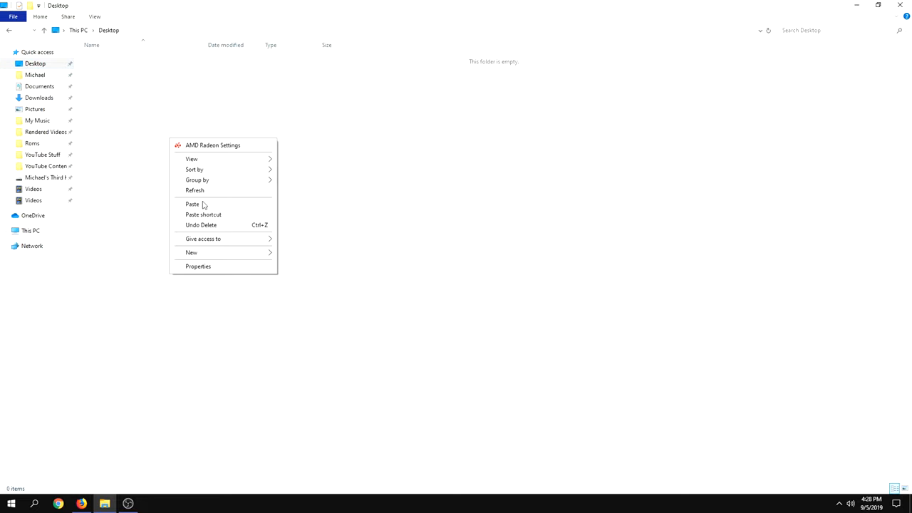
{"action": "left_click", "coordinate": [193, 206]}
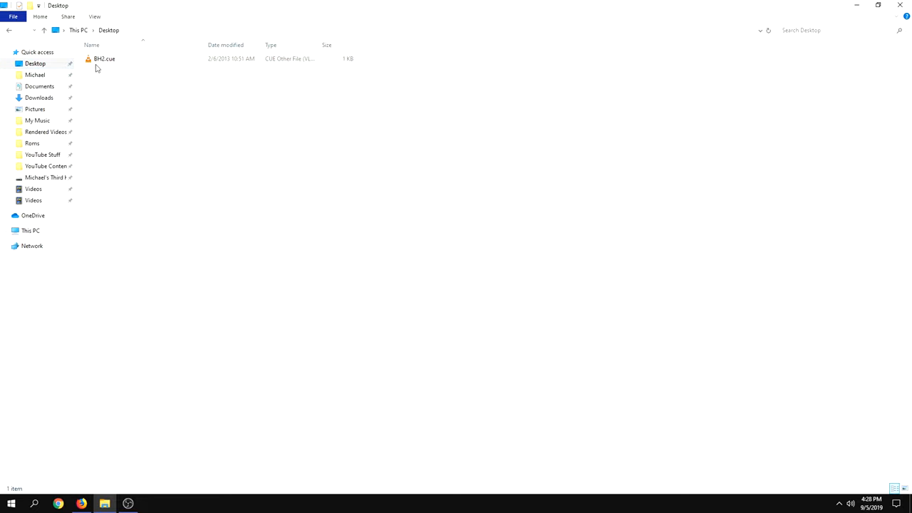
{"action": "mouse_move", "coordinate": [98, 67]}
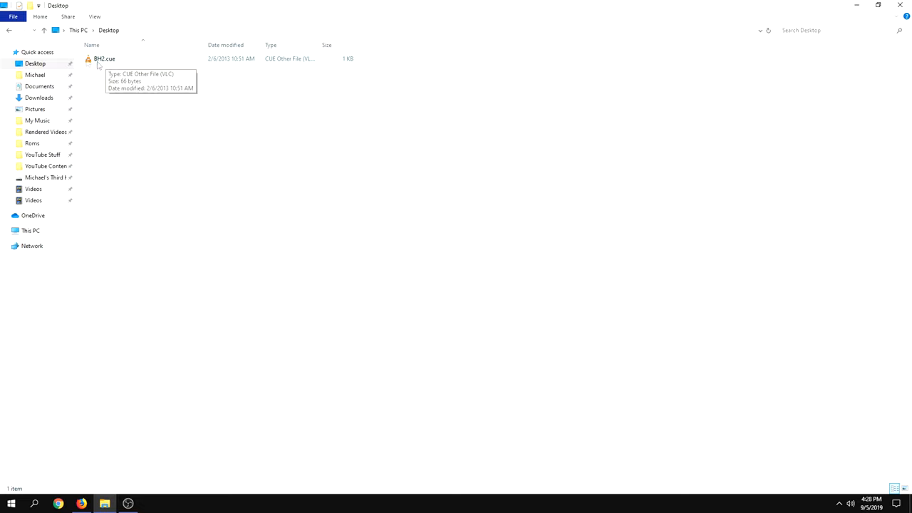
{"action": "left_click", "coordinate": [39, 97]}
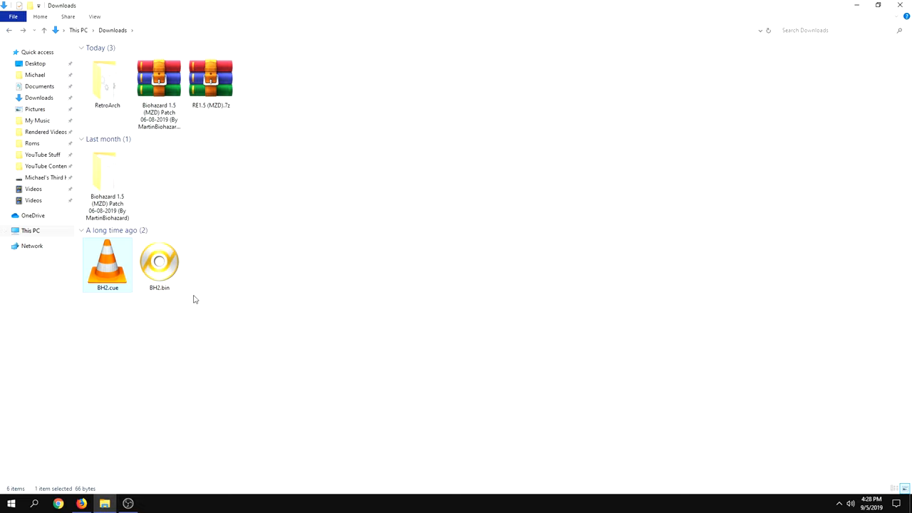
{"action": "mouse_move", "coordinate": [276, 322]}
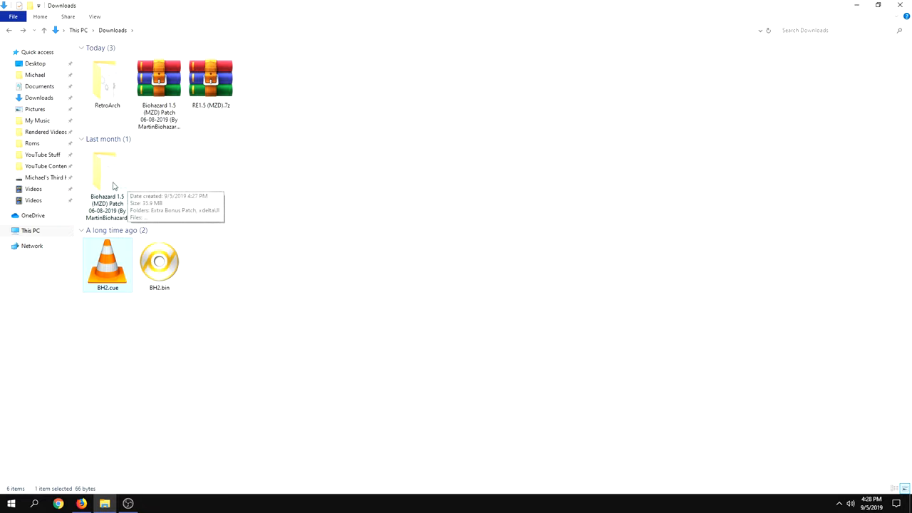
Open the Biohazard 1.5 patch folder and select the xdelta patch file.
{"action": "double_click", "coordinate": [107, 170]}
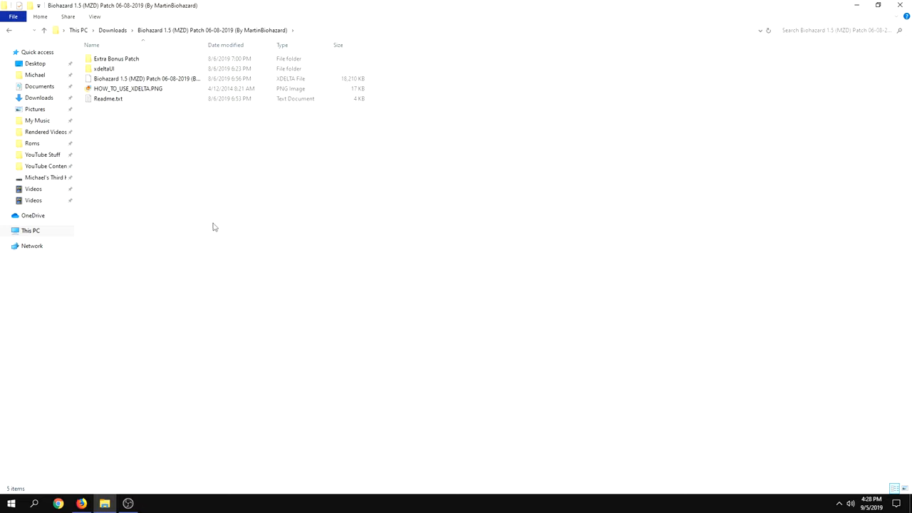
{"action": "left_click", "coordinate": [142, 77]}
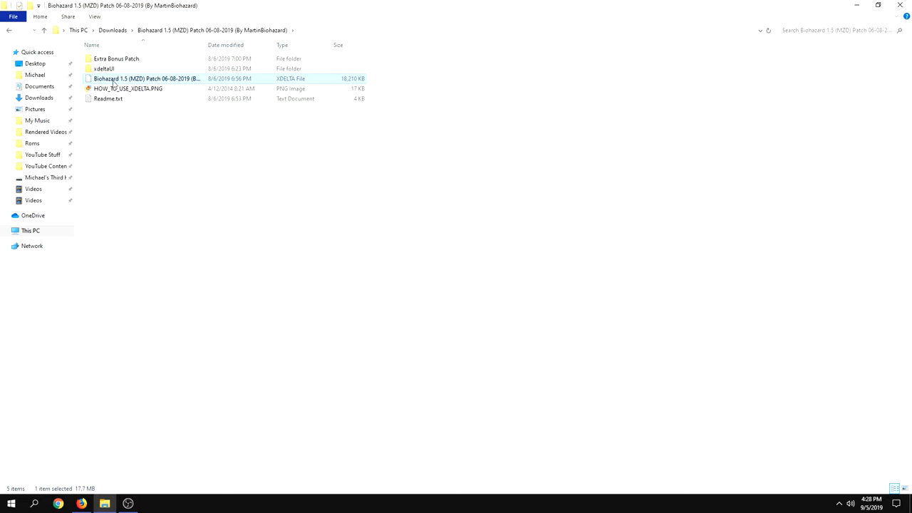
{"action": "mouse_move", "coordinate": [164, 86]}
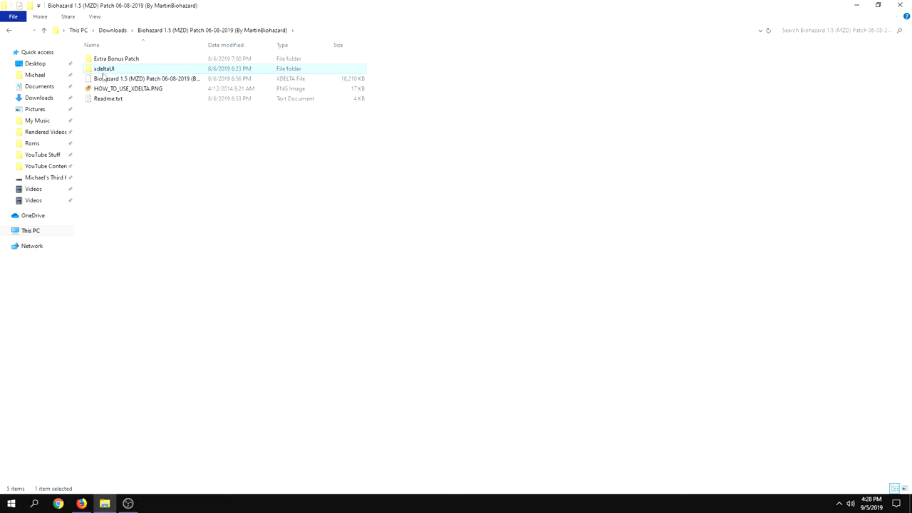
{"action": "mouse_move", "coordinate": [108, 71]}
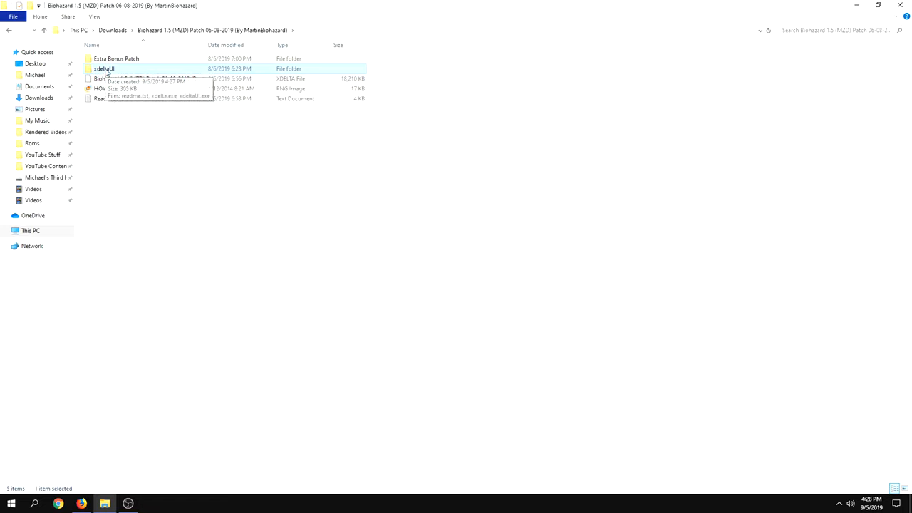
Open the xdelta folder and select xdeltaUI.exe.
{"action": "double_click", "coordinate": [102, 67]}
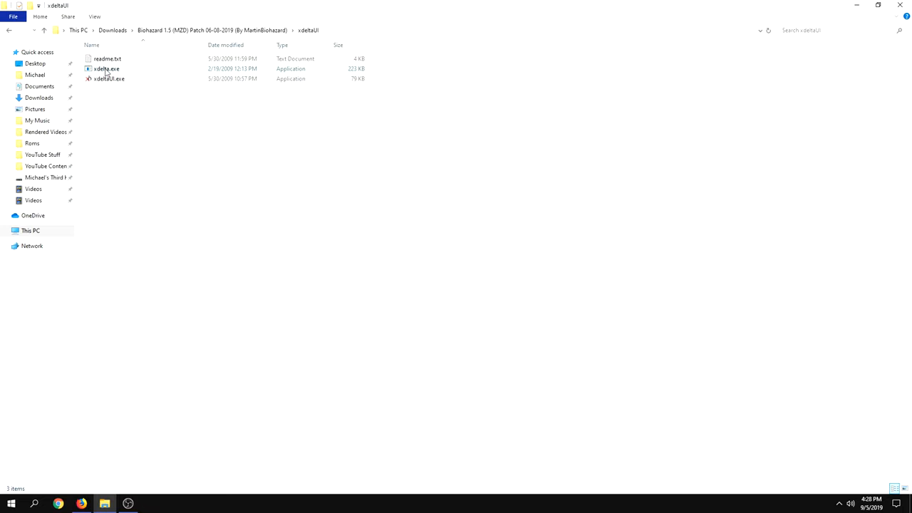
{"action": "left_click", "coordinate": [108, 78]}
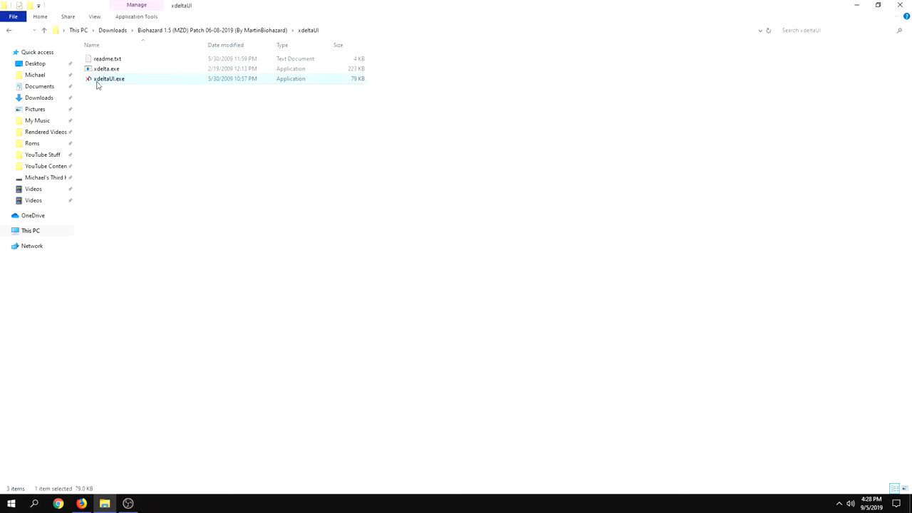
{"action": "mouse_move", "coordinate": [123, 87]}
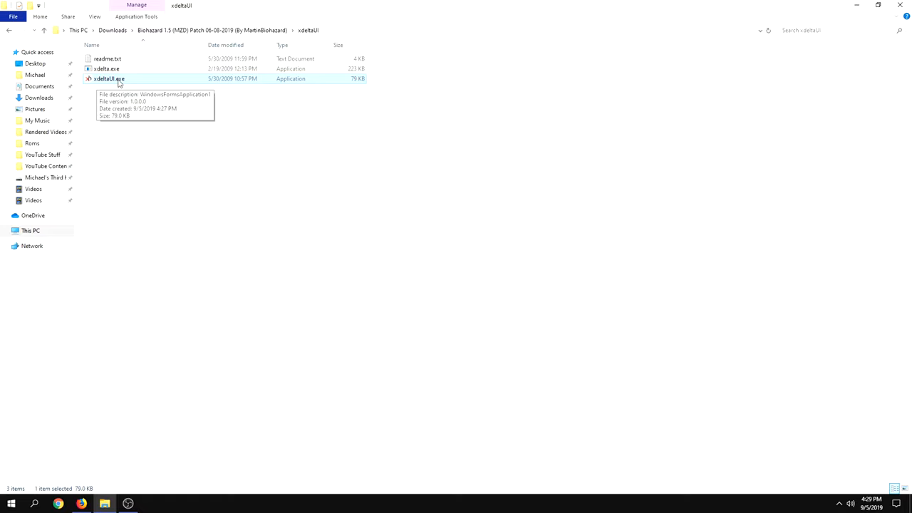
Launch xdeltaUI and choose the Biohazard 1.5 (MZD) .xdelta file from Downloads as the patch.
{"action": "double_click", "coordinate": [106, 74]}
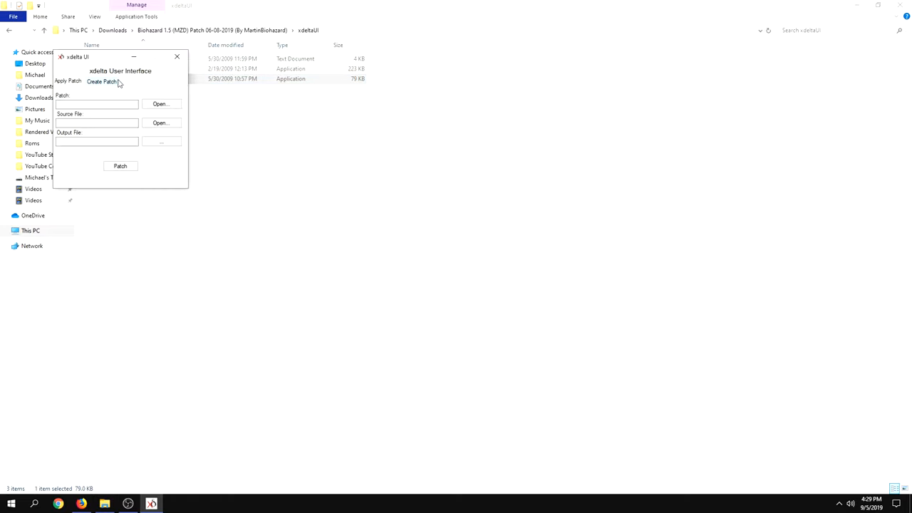
{"action": "left_click_drag", "start_coordinate": [120, 57], "coordinate": [425, 125]}
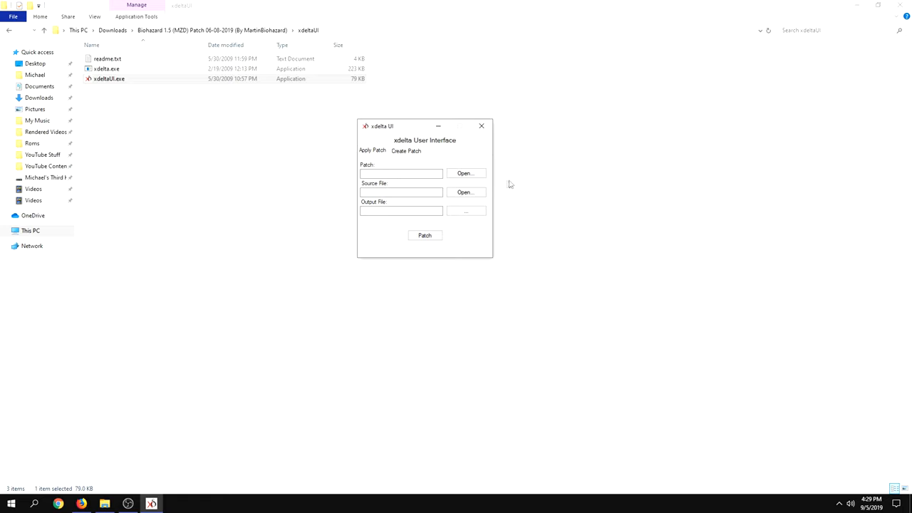
{"action": "mouse_move", "coordinate": [479, 183]}
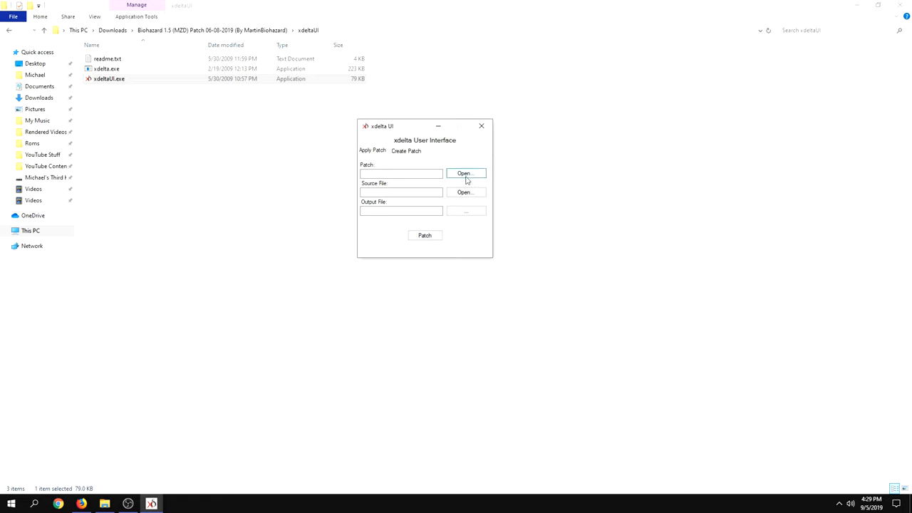
{"action": "left_click", "coordinate": [464, 174]}
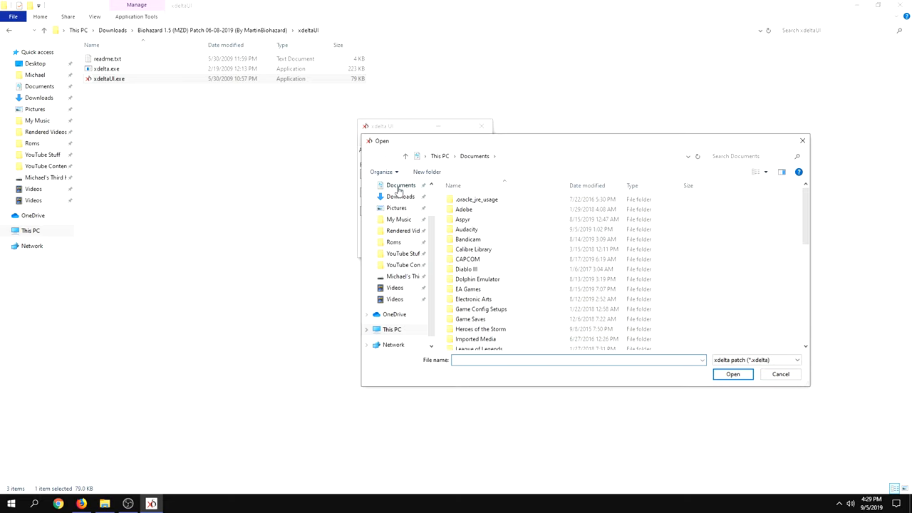
{"action": "left_click", "coordinate": [396, 185]}
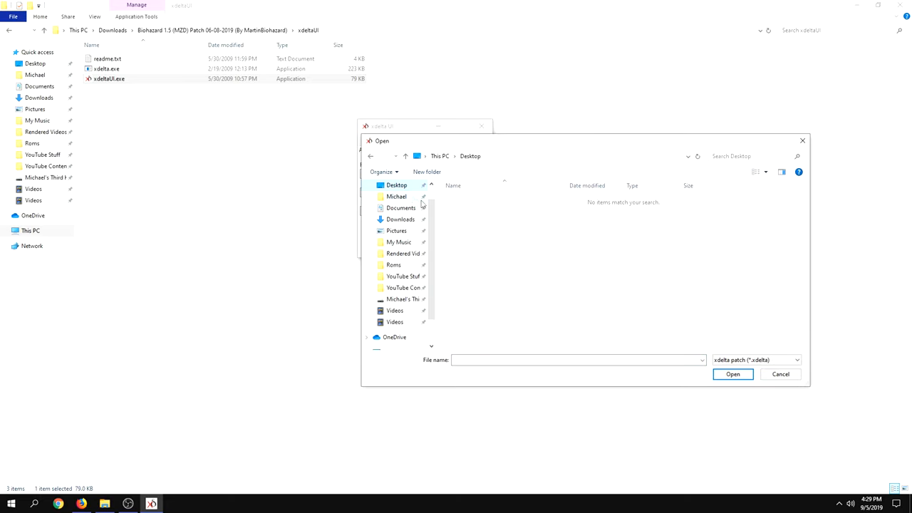
{"action": "left_click", "coordinate": [399, 220]}
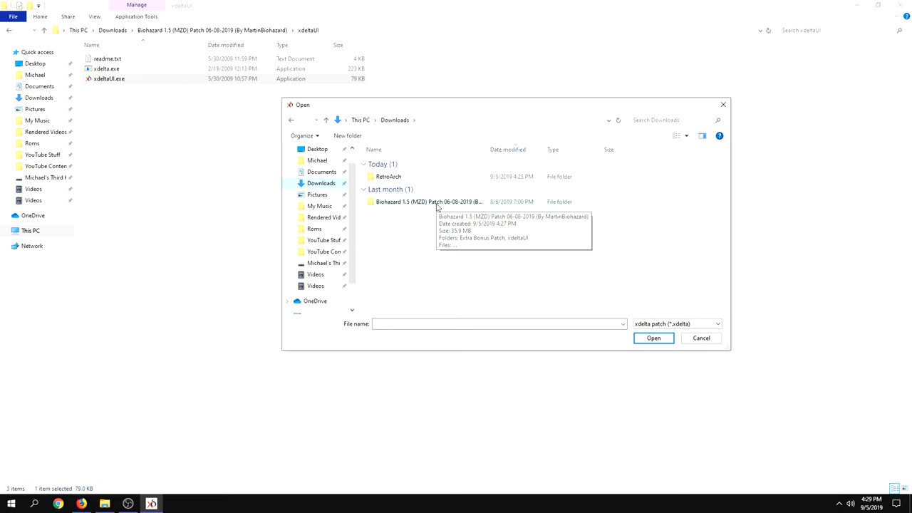
{"action": "double_click", "coordinate": [427, 203]}
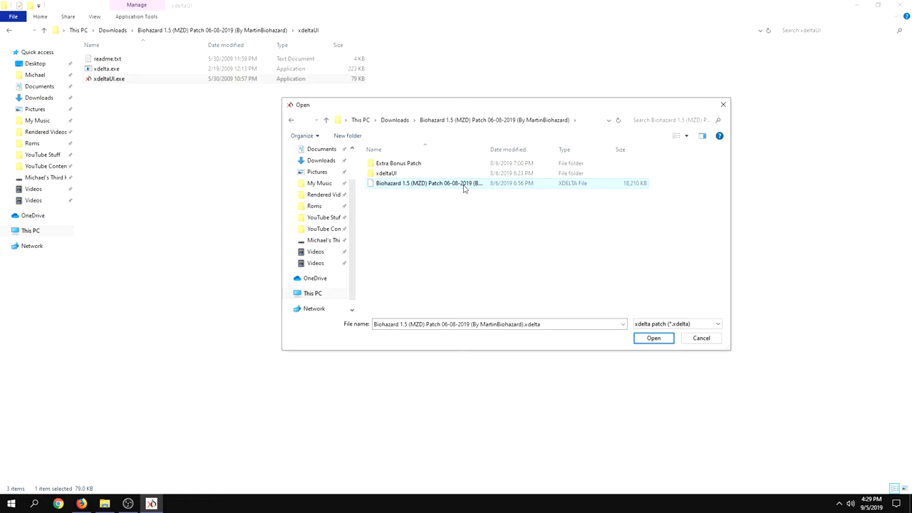
{"action": "left_click", "coordinate": [654, 338]}
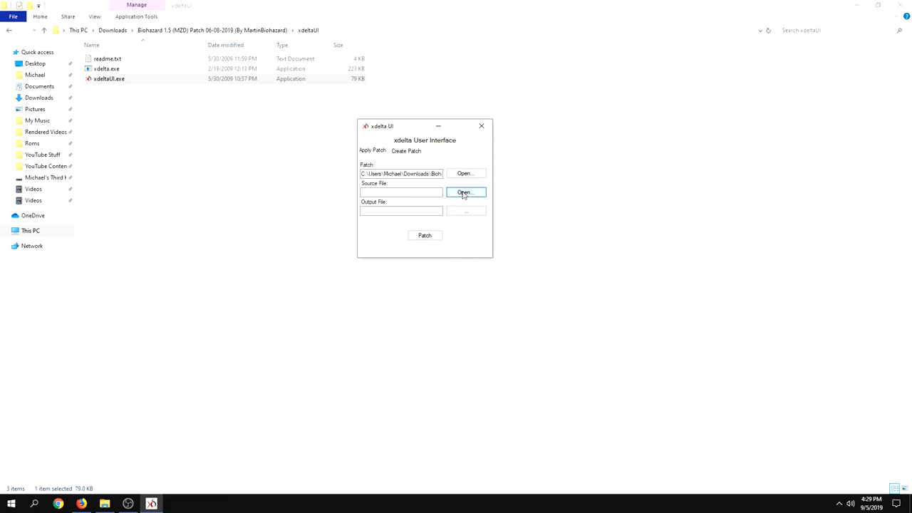
Load BH2.bin from Downloads as the source file to be patched.
{"action": "left_click", "coordinate": [464, 193]}
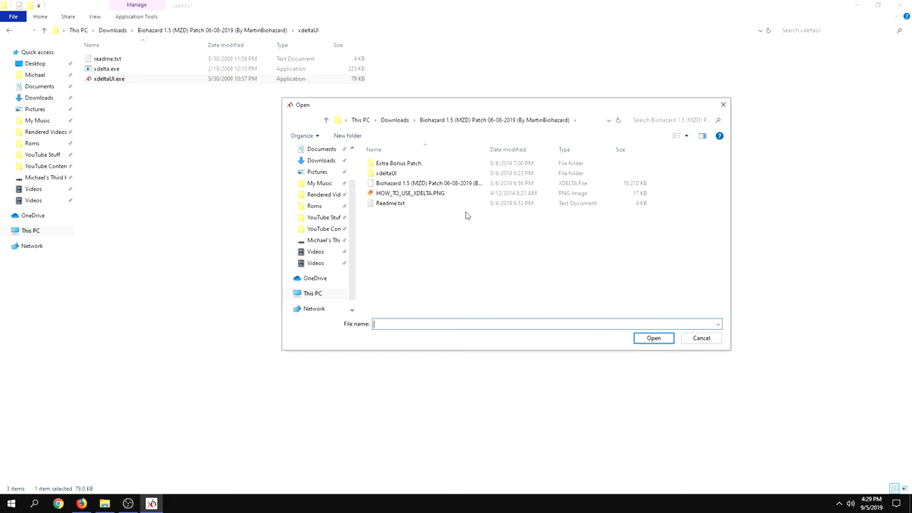
{"action": "mouse_move", "coordinate": [607, 238]}
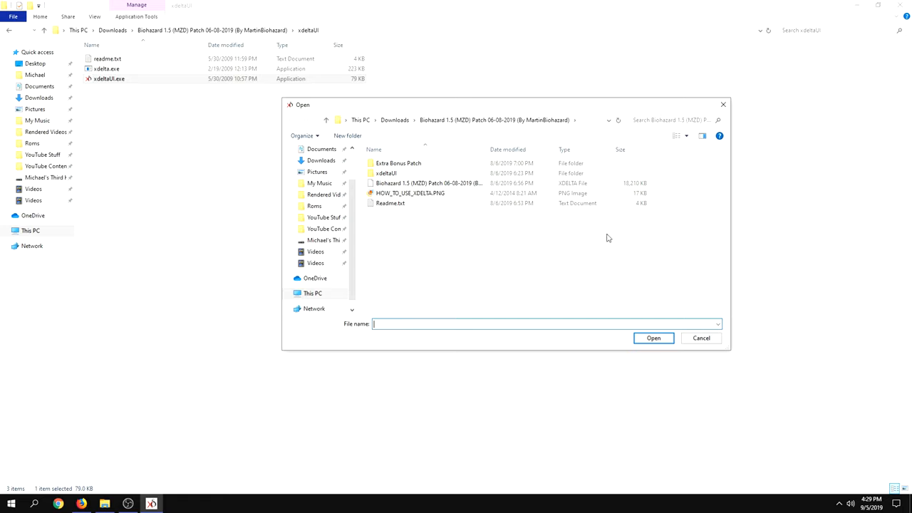
{"action": "mouse_move", "coordinate": [427, 238]}
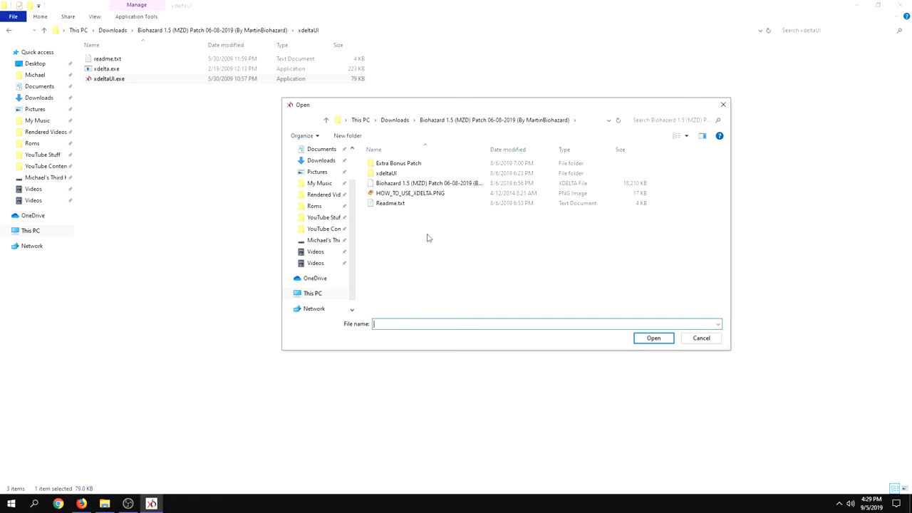
{"action": "left_click", "coordinate": [395, 120]}
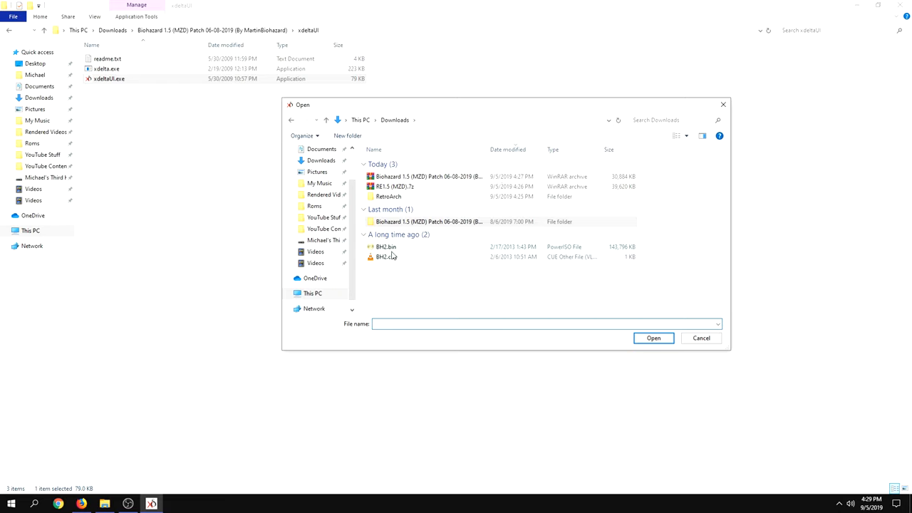
{"action": "left_click", "coordinate": [385, 246]}
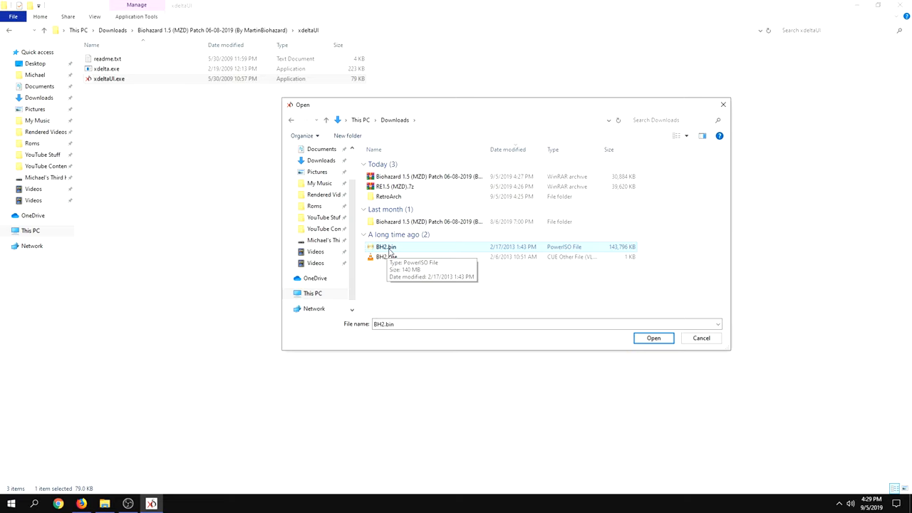
{"action": "left_click", "coordinate": [652, 338]}
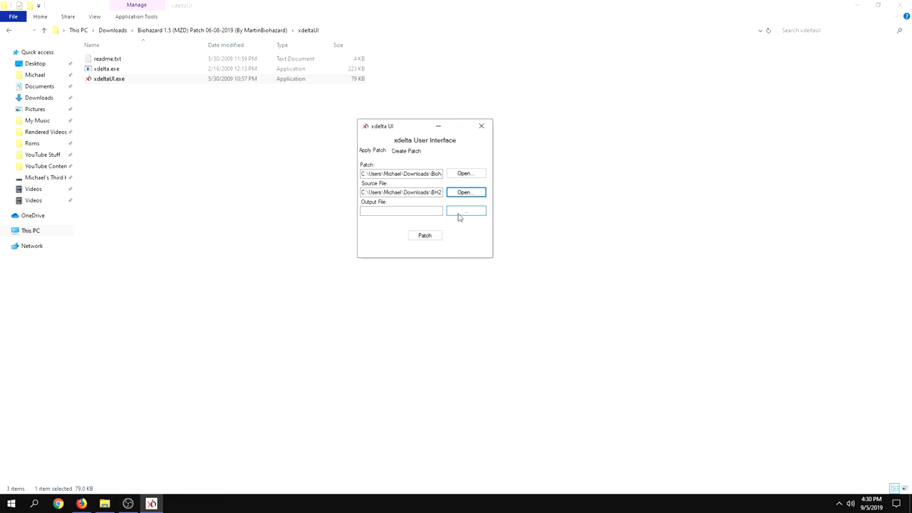
Set the patched BH2.bin output to the Desktop, run the patch and dismiss the success message.
{"action": "left_click", "coordinate": [466, 210]}
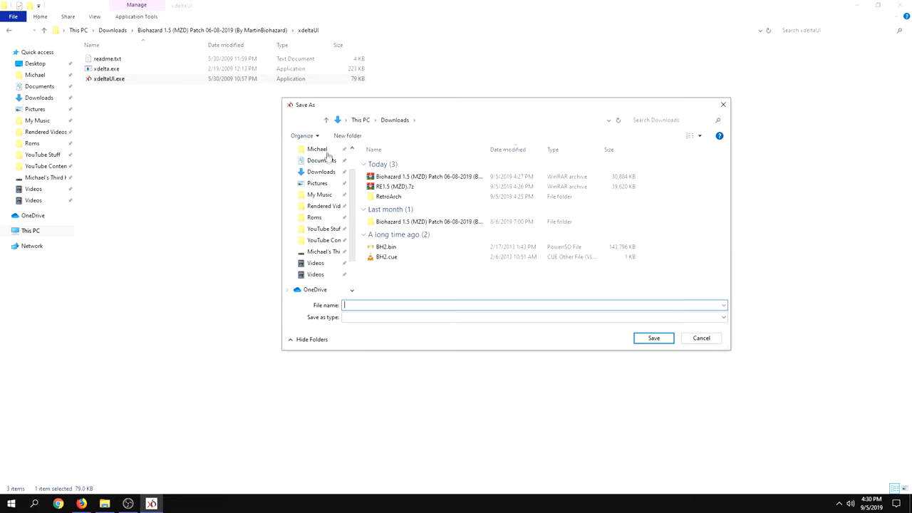
{"action": "left_click", "coordinate": [316, 150]}
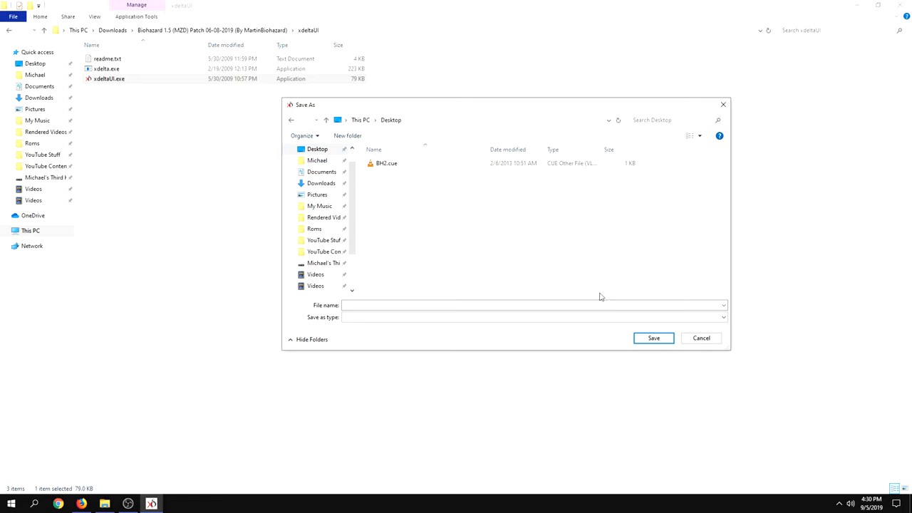
{"action": "left_click", "coordinate": [319, 182]}
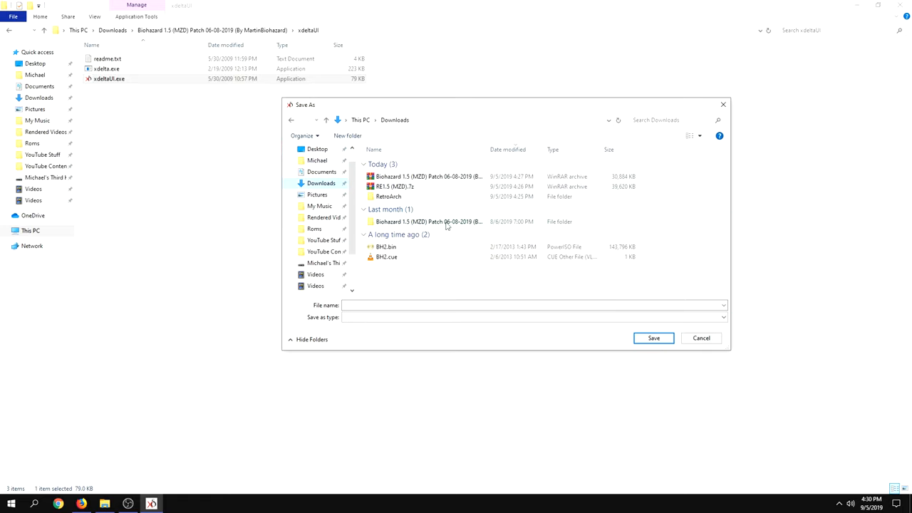
{"action": "mouse_move", "coordinate": [385, 246]}
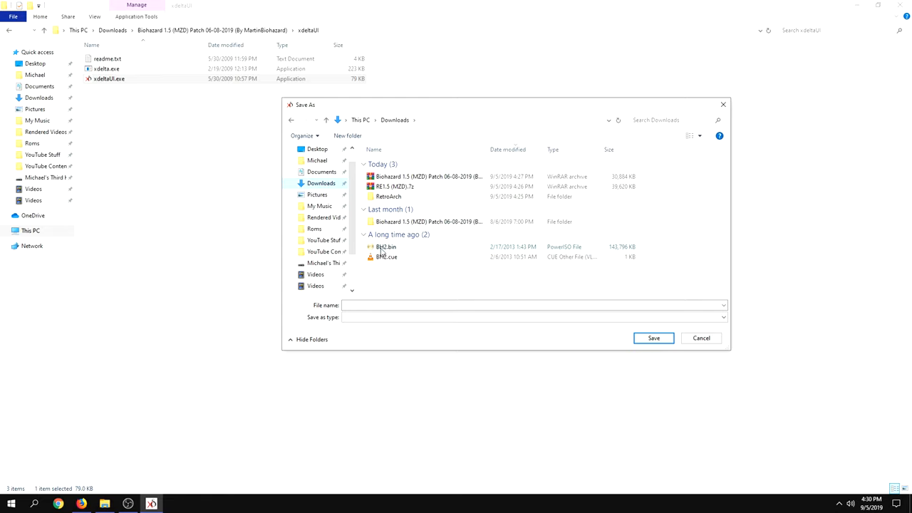
{"action": "left_click", "coordinate": [384, 247]}
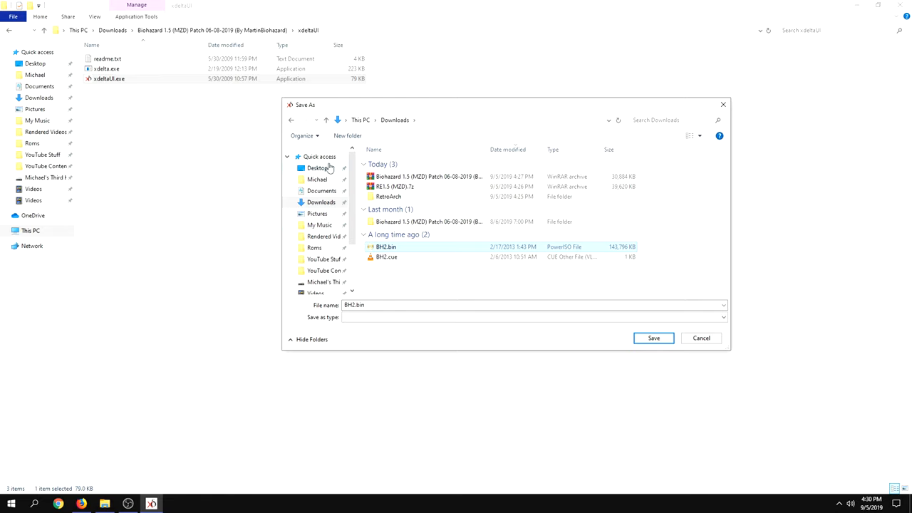
{"action": "left_click", "coordinate": [652, 337]}
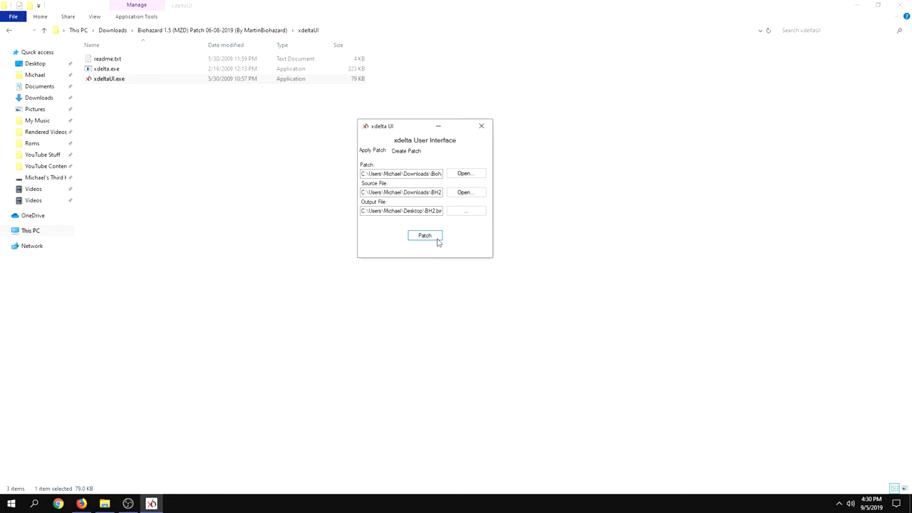
{"action": "left_click", "coordinate": [425, 235]}
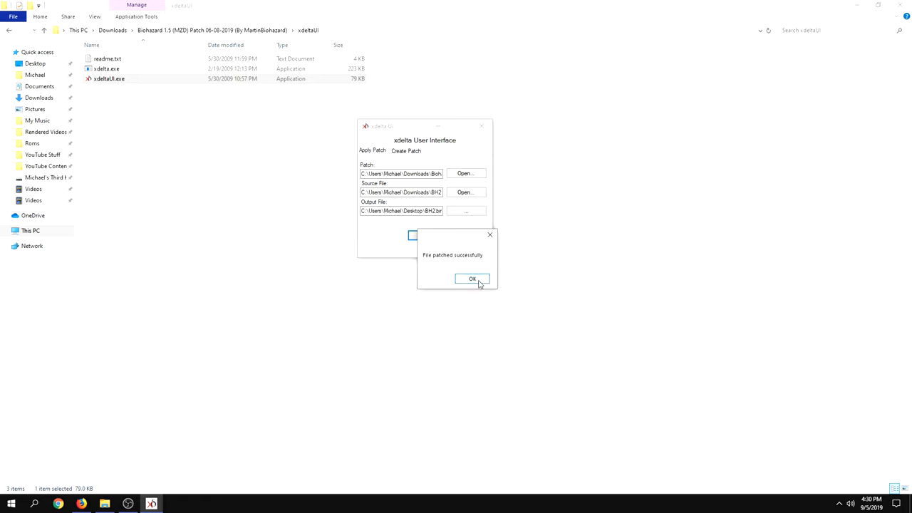
{"action": "left_click", "coordinate": [473, 277]}
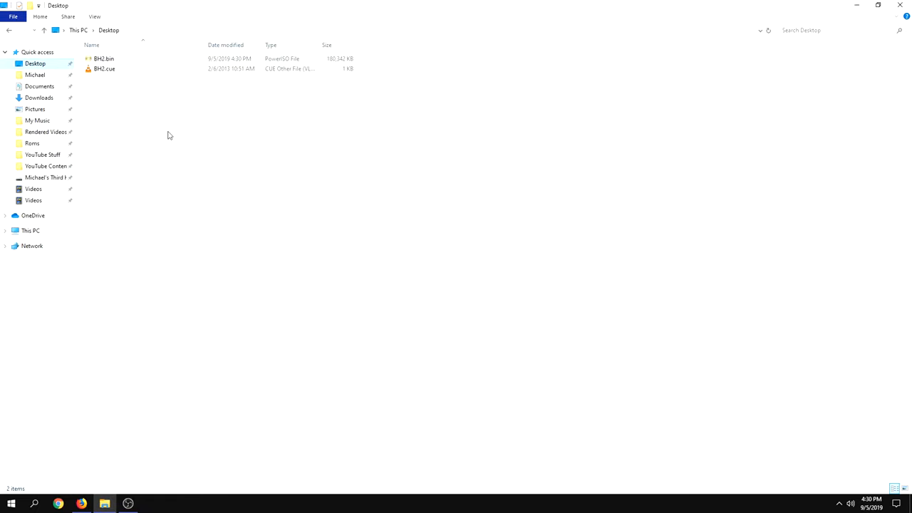
{"action": "mouse_move", "coordinate": [196, 132]}
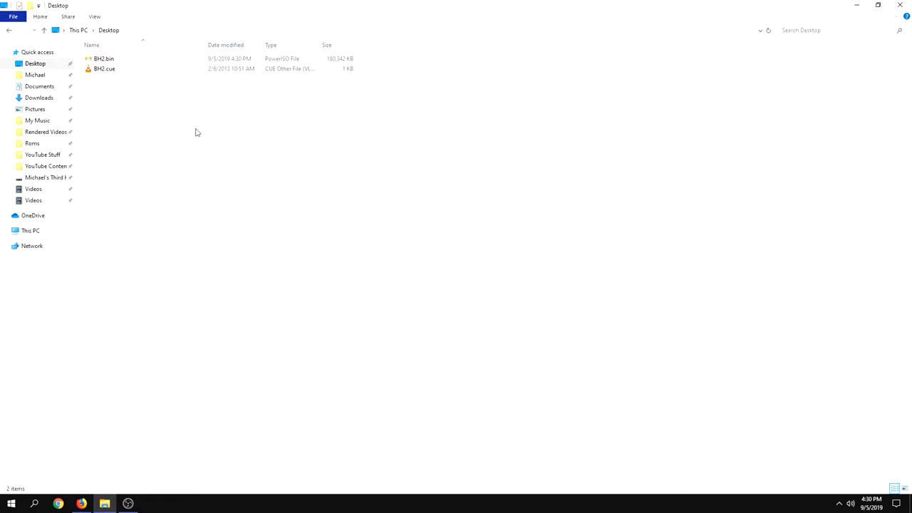
{"action": "mouse_move", "coordinate": [259, 131]}
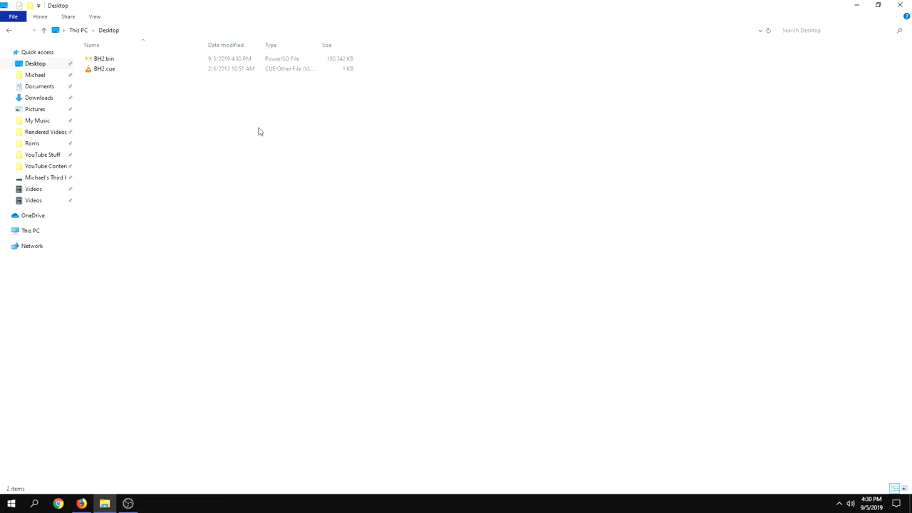
{"action": "left_click", "coordinate": [102, 60]}
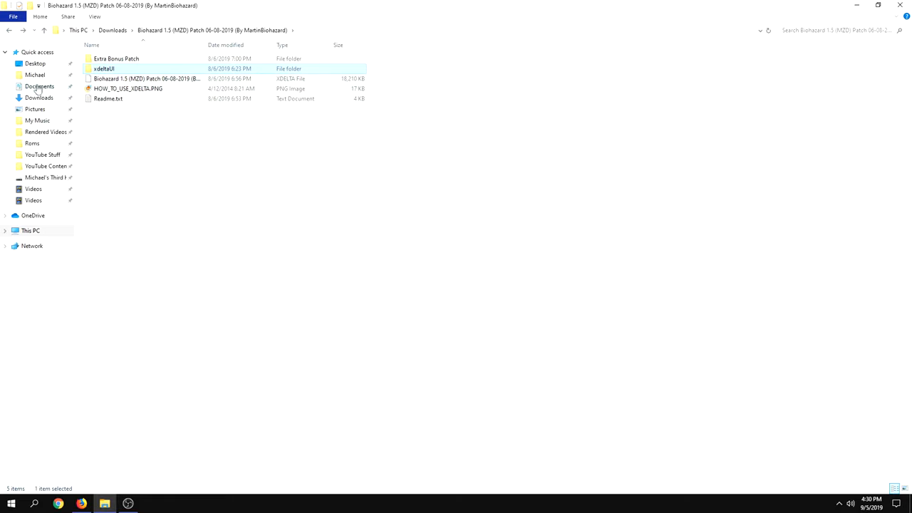
{"action": "left_click", "coordinate": [34, 99]}
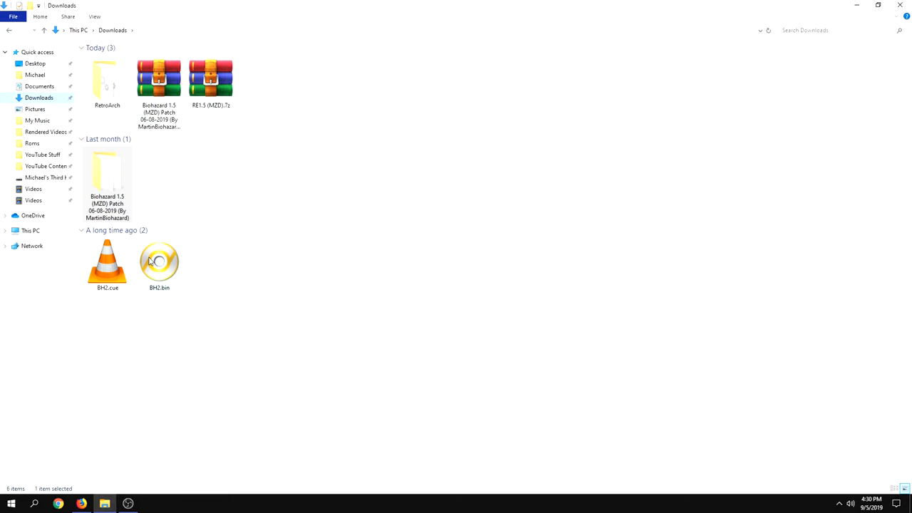
{"action": "mouse_move", "coordinate": [151, 262]}
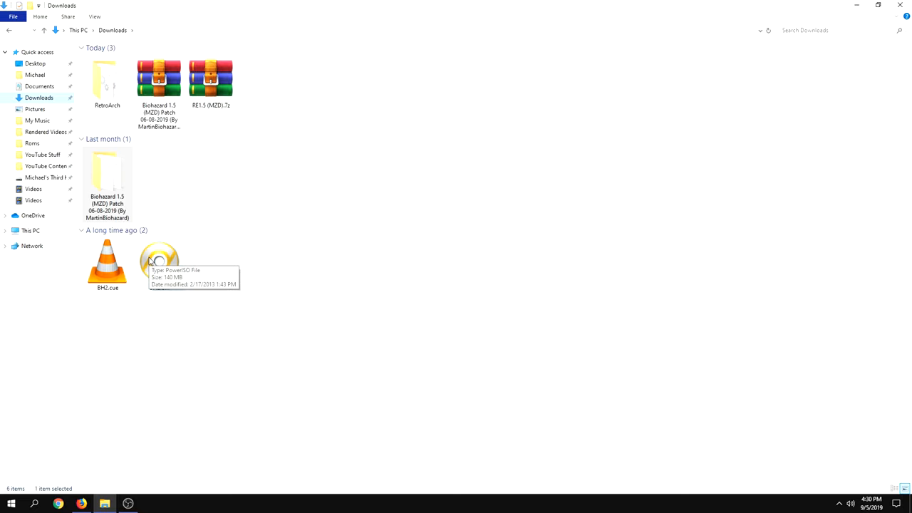
{"action": "left_click", "coordinate": [32, 63]}
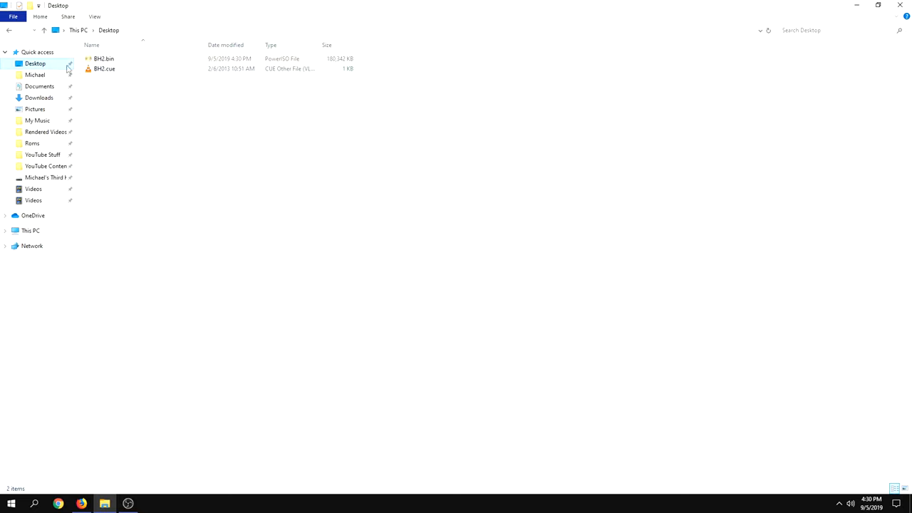
{"action": "mouse_move", "coordinate": [102, 58]}
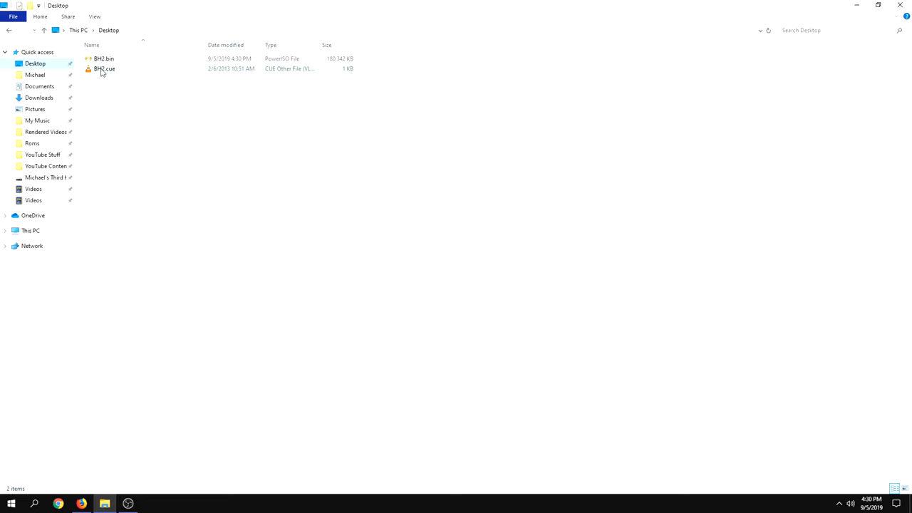
{"action": "left_click", "coordinate": [205, 111]}
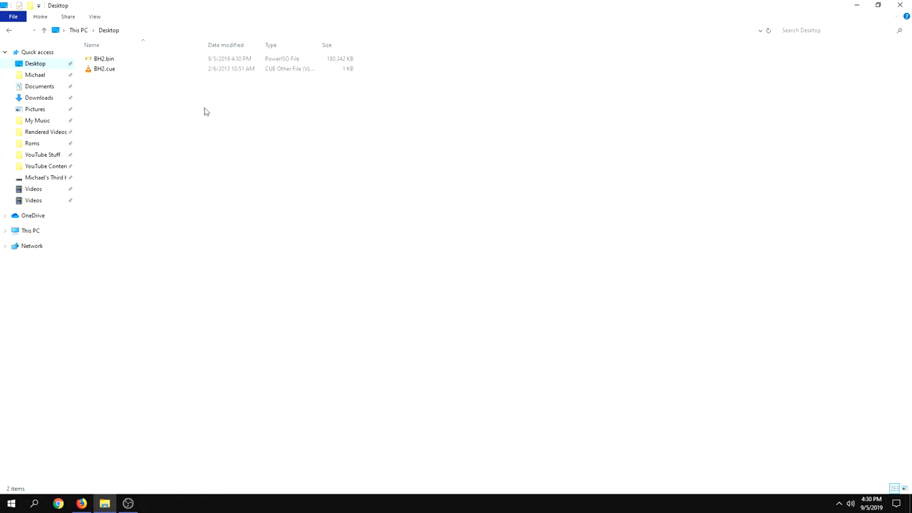
{"action": "left_click", "coordinate": [102, 59]}
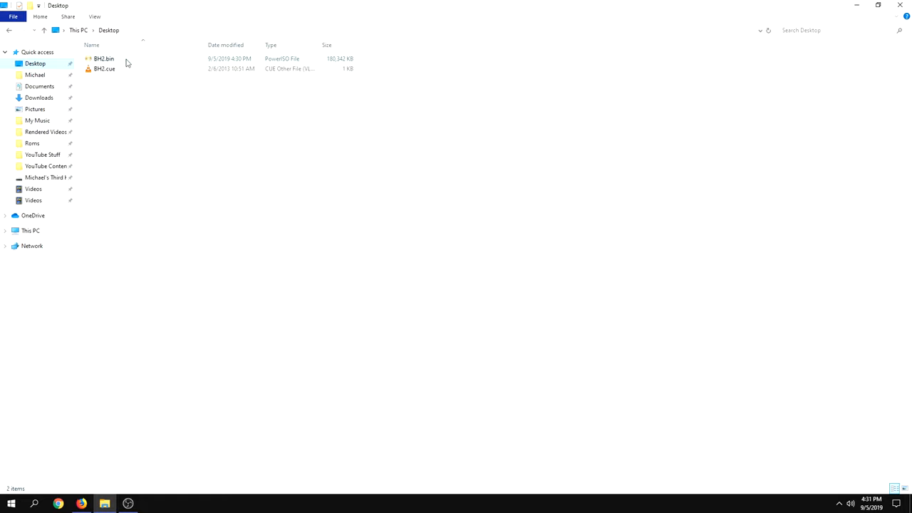
{"action": "mouse_move", "coordinate": [127, 64]}
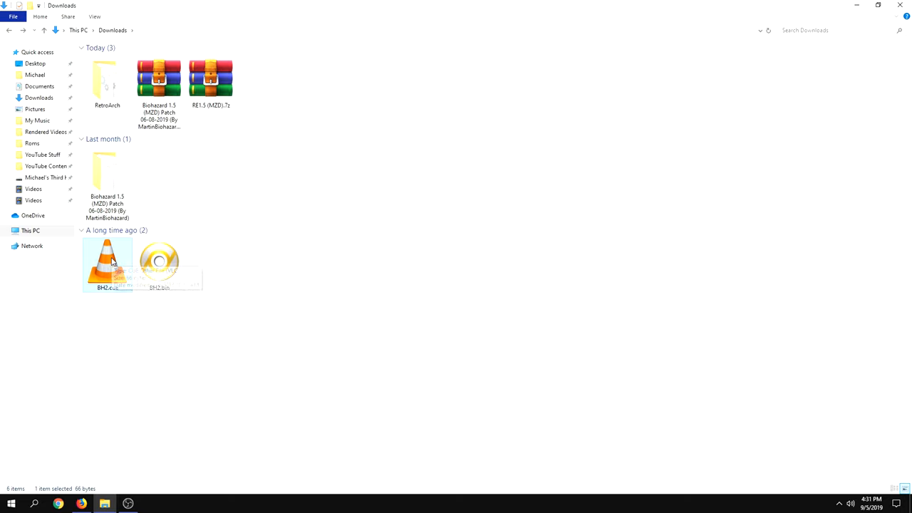
{"action": "mouse_move", "coordinate": [109, 262]}
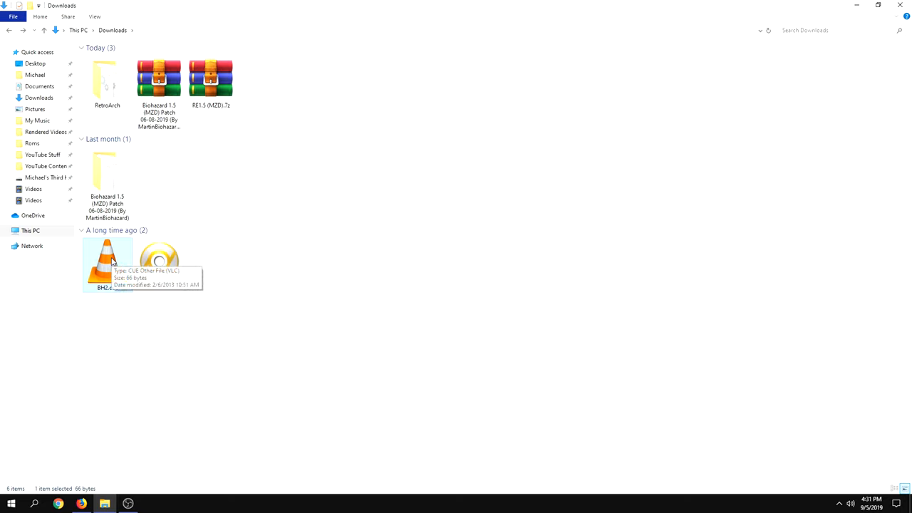
{"action": "mouse_move", "coordinate": [237, 288]}
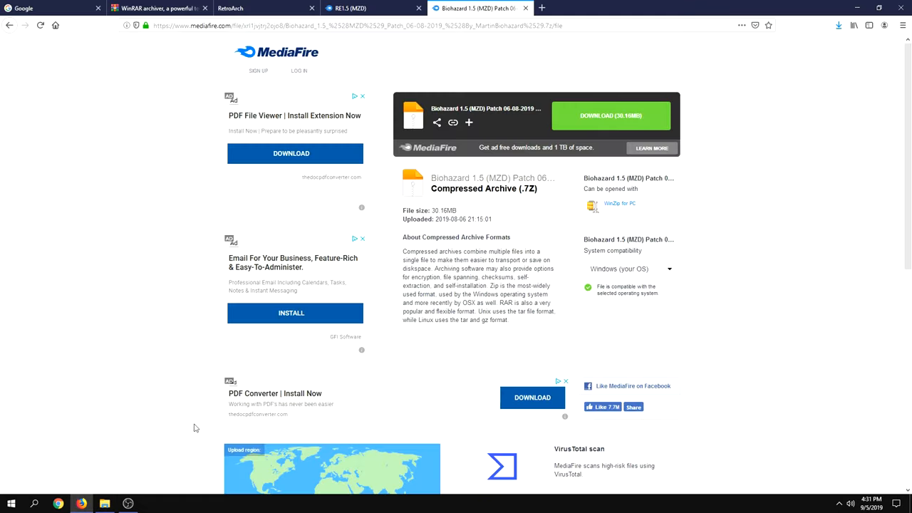
Leave Firefox and return to the Downloads folder in File Explorer.
{"action": "left_click", "coordinate": [40, 8]}
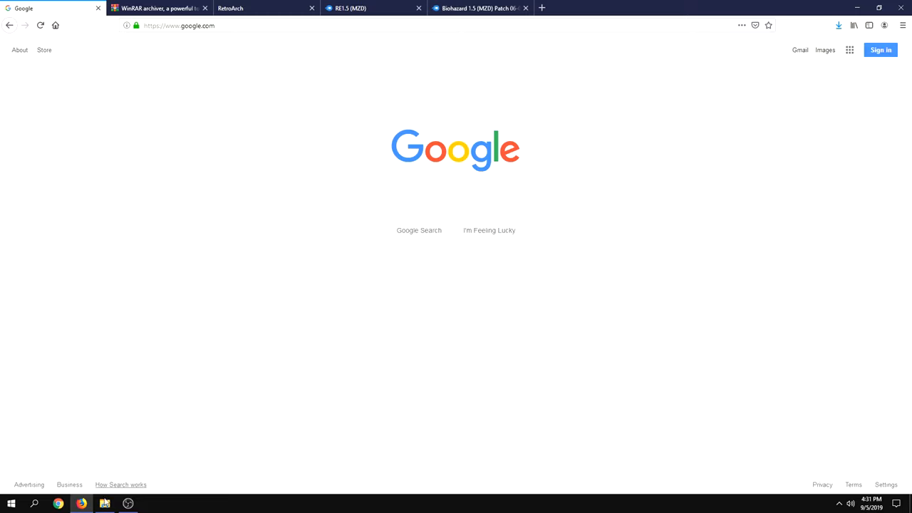
{"action": "left_click", "coordinate": [108, 503]}
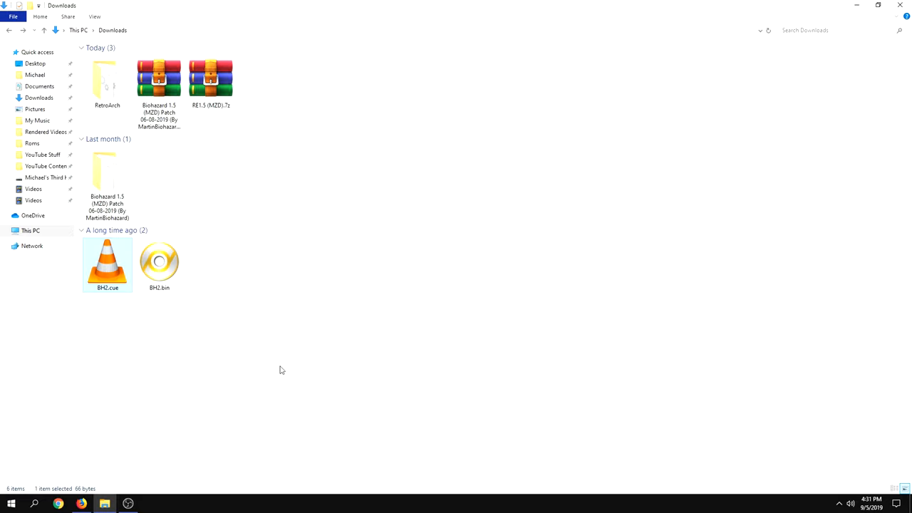
{"action": "mouse_move", "coordinate": [205, 182]}
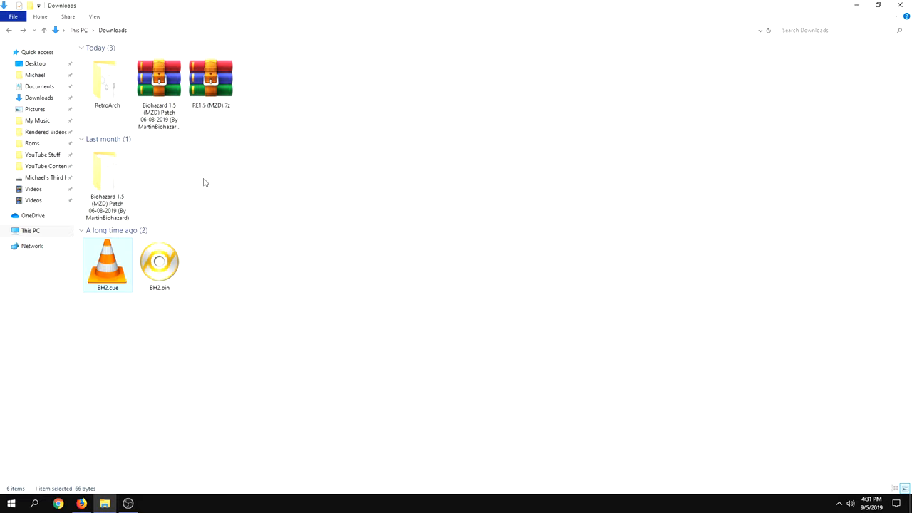
Open the RetroArch folder, check that its system subfolder is empty, and return.
{"action": "double_click", "coordinate": [104, 74]}
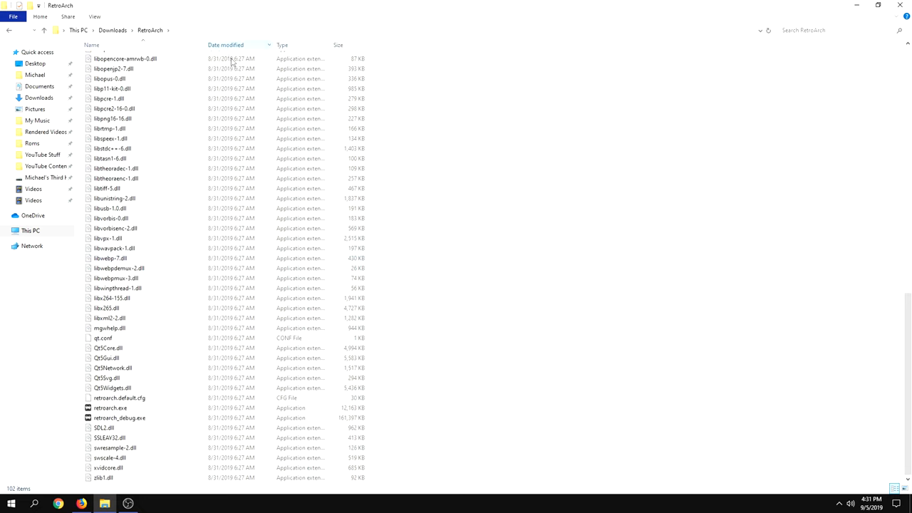
{"action": "left_click", "coordinate": [111, 408]}
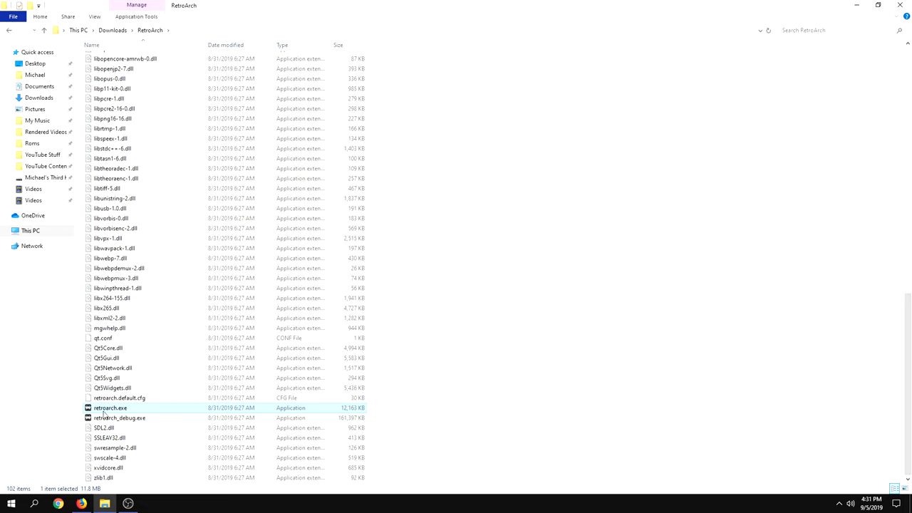
{"action": "mouse_move", "coordinate": [121, 416]}
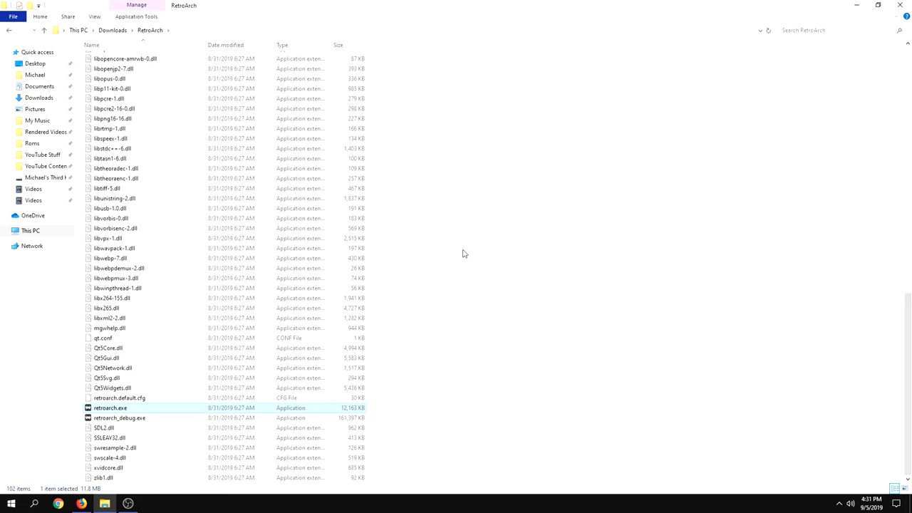
{"action": "mouse_move", "coordinate": [459, 251]}
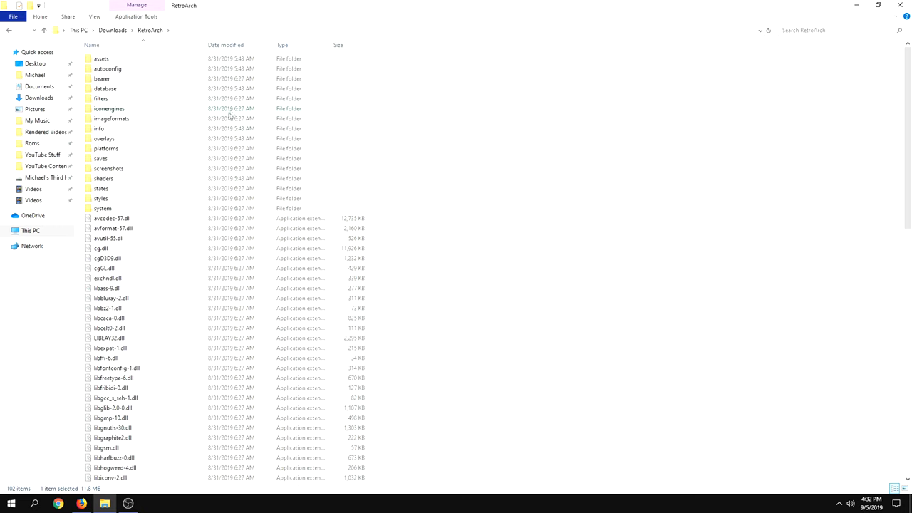
{"action": "double_click", "coordinate": [102, 208]}
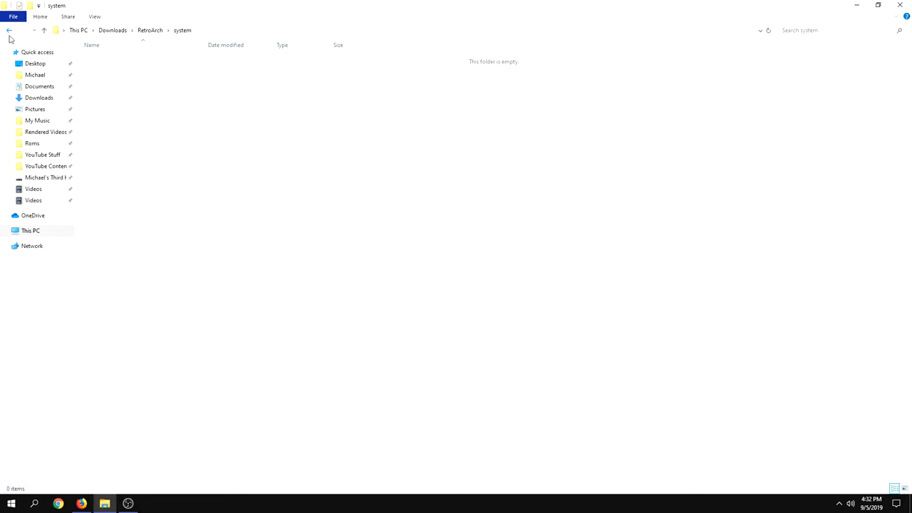
{"action": "left_click", "coordinate": [11, 28]}
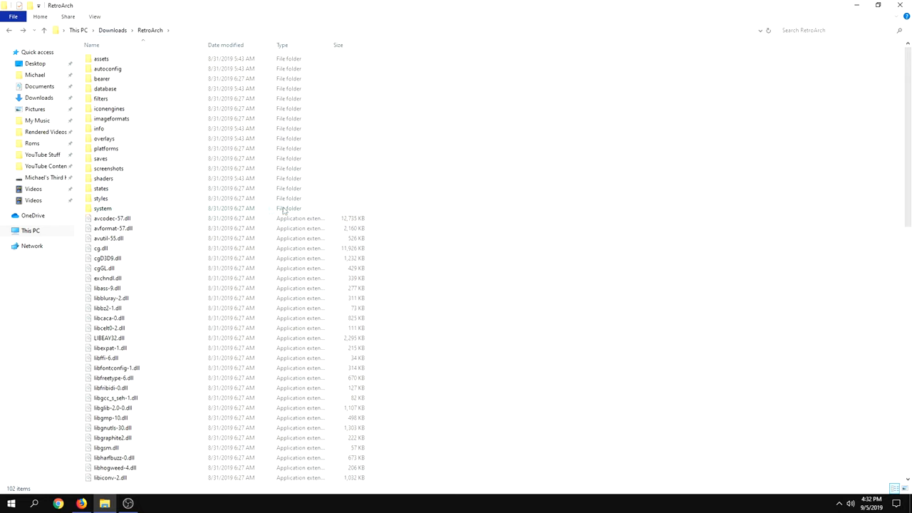
{"action": "left_click", "coordinate": [103, 208]}
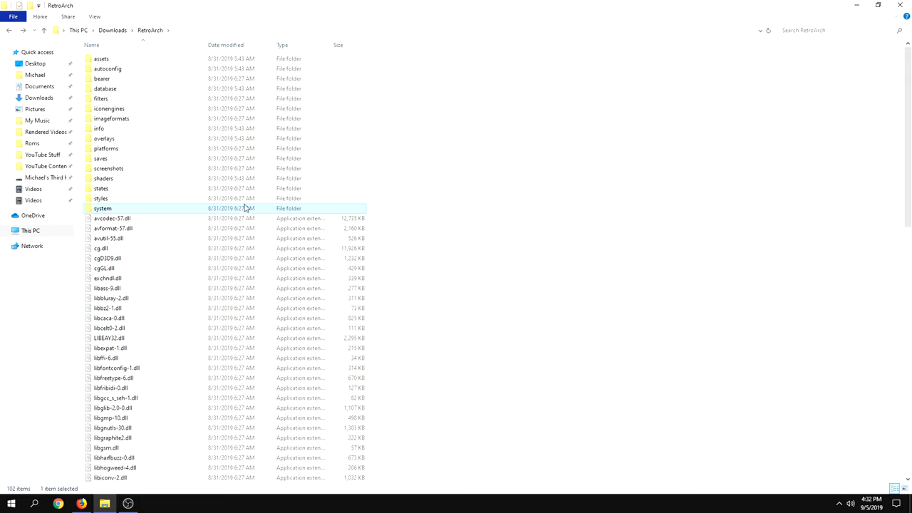
Reach the Core Updater list via Main Menu > Online Updater while the core index downloads.
{"action": "left_click", "coordinate": [574, 197]}
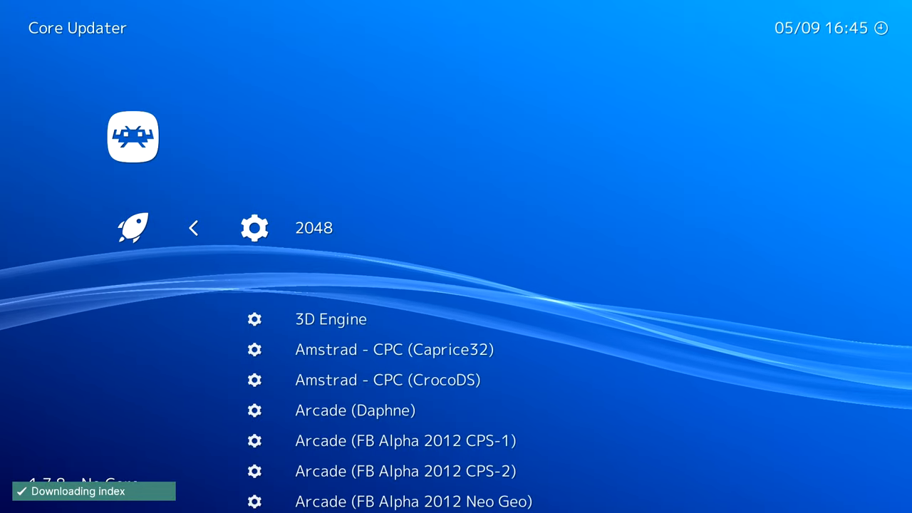
Download and load the Sony PlayStation (Beetle PSX HW) core from the Core Updater.
{"action": "scroll", "scroll_direction": "down", "scroll_amount": 3}
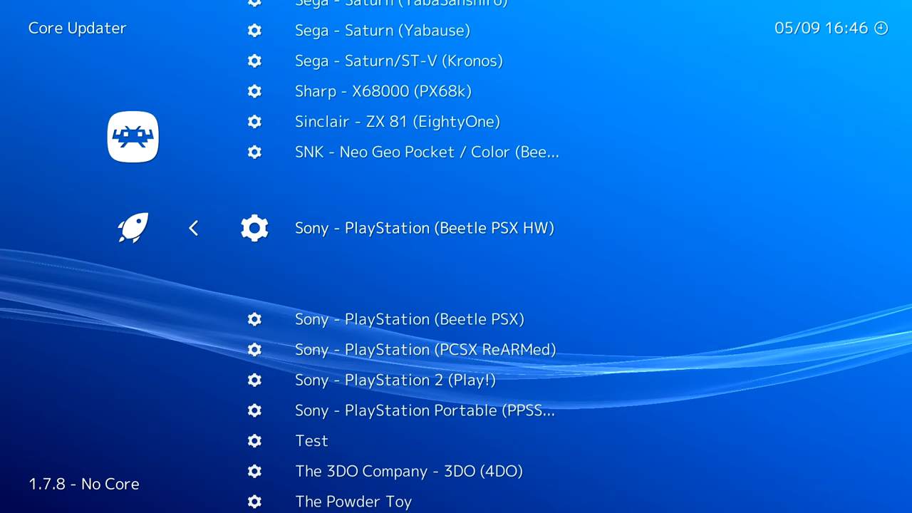
{"action": "scroll", "scroll_direction": "down", "scroll_amount": 3}
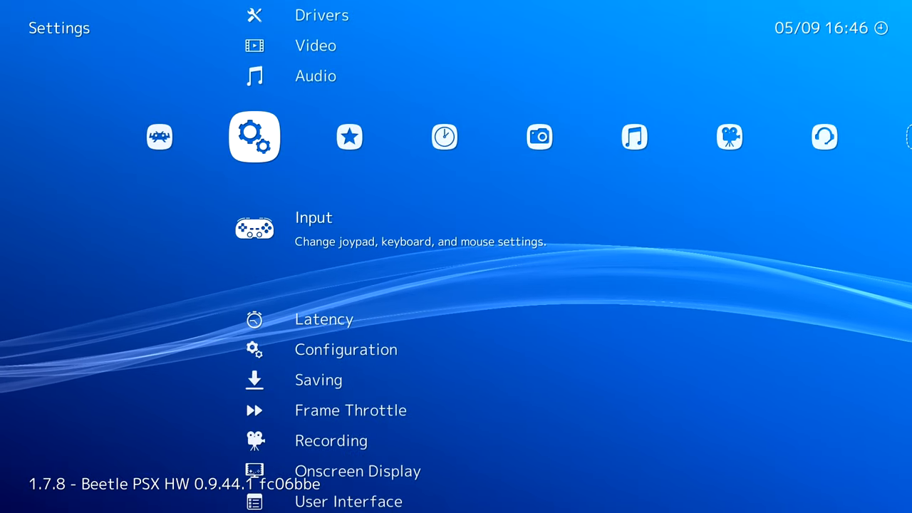
Set Input > Menu Toggle Gamepad Combo to L3 + R3 and save the current configuration.
{"action": "left_click", "coordinate": [314, 228]}
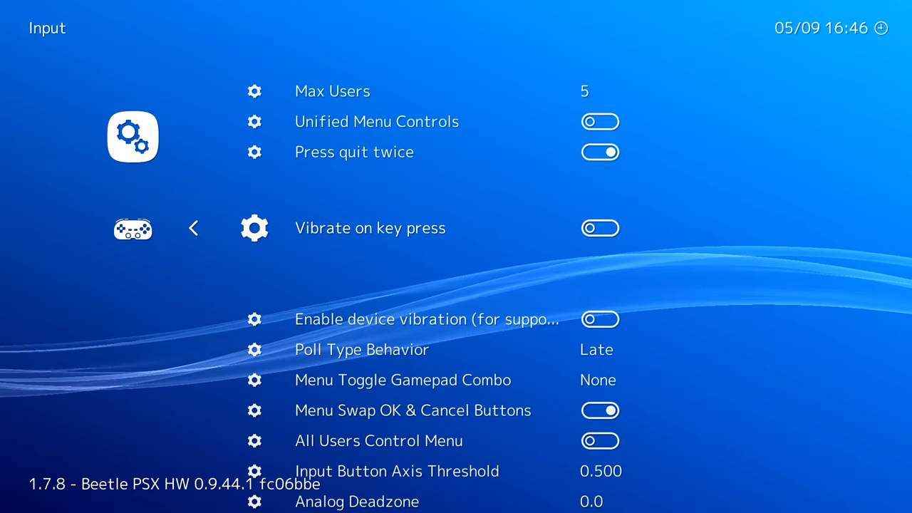
{"action": "scroll", "scroll_direction": "down", "scroll_amount": 3}
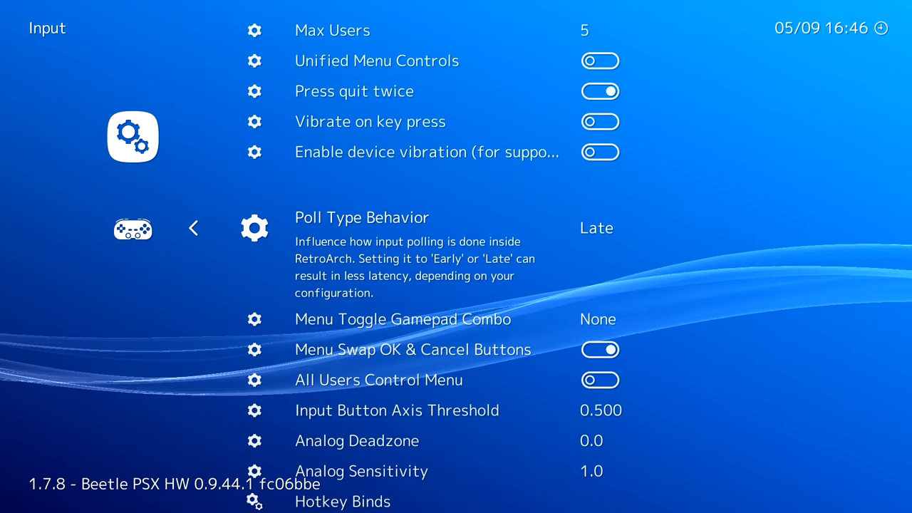
{"action": "scroll", "scroll_direction": "down", "scroll_amount": 3}
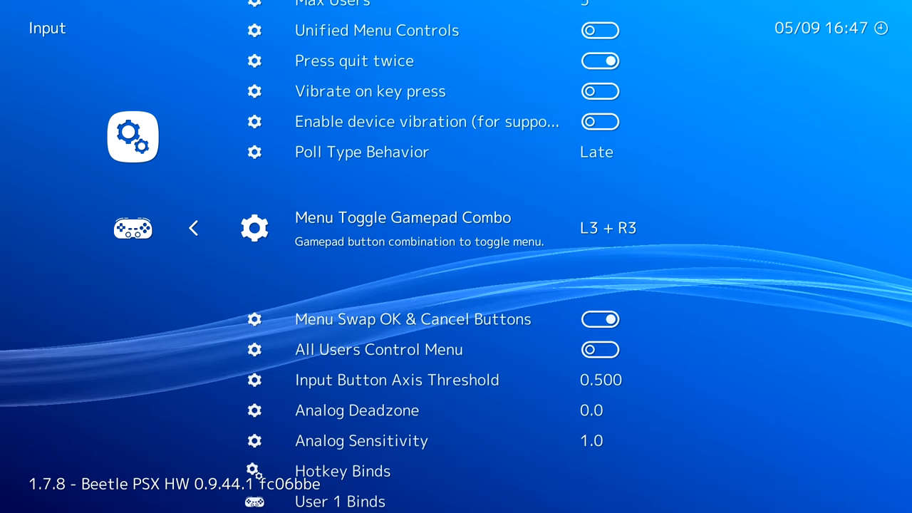
{"action": "scroll", "scroll_direction": "down", "scroll_amount": 3}
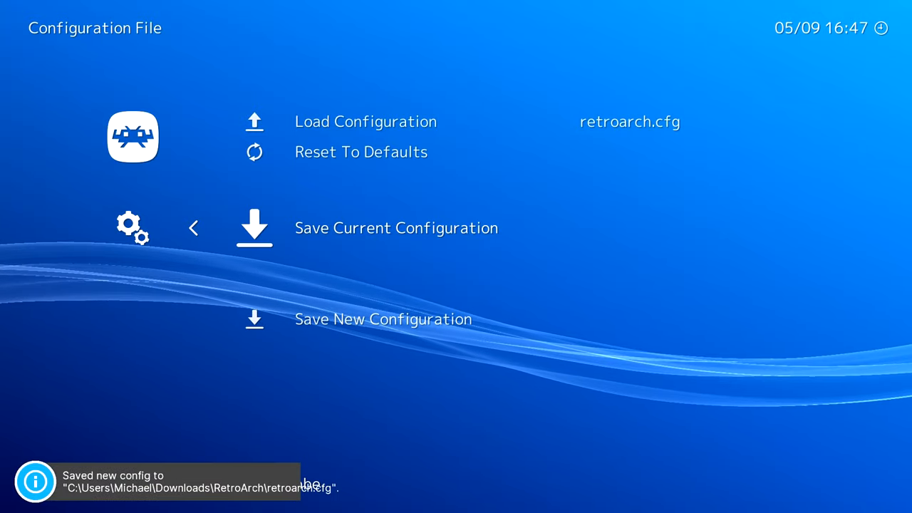
{"action": "key", "text": "Backspace"}
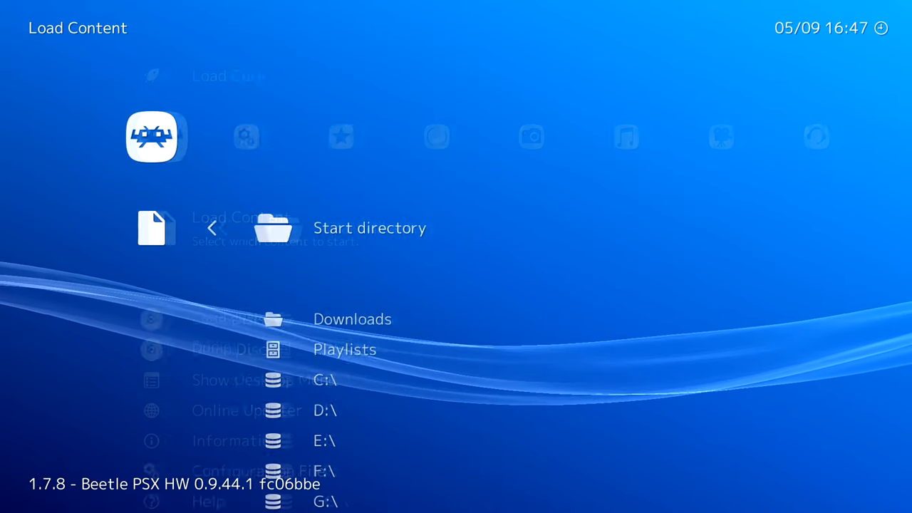
Browse C:\Users to the patched game image and run it so BIOHAZARD 2 reaches its title screen.
{"action": "left_click", "coordinate": [322, 379]}
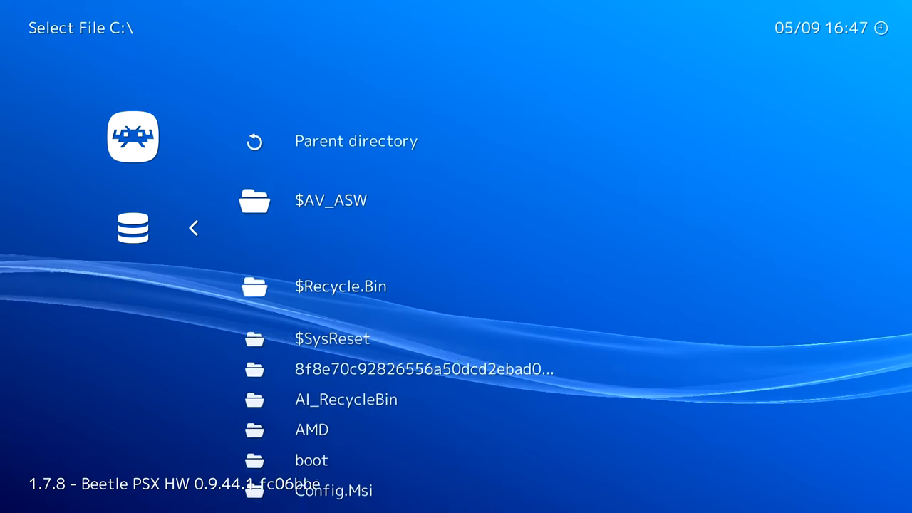
{"action": "scroll", "scroll_direction": "down", "scroll_amount": 3}
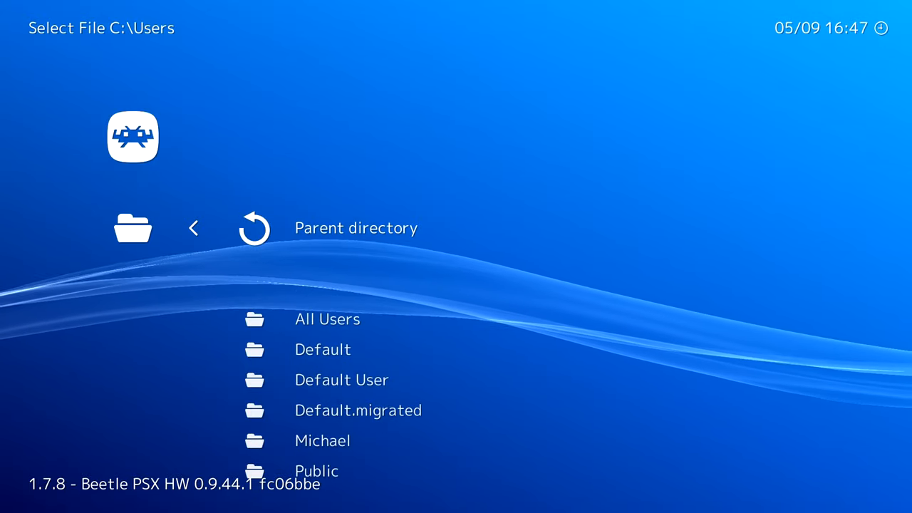
{"action": "double_click", "coordinate": [322, 440]}
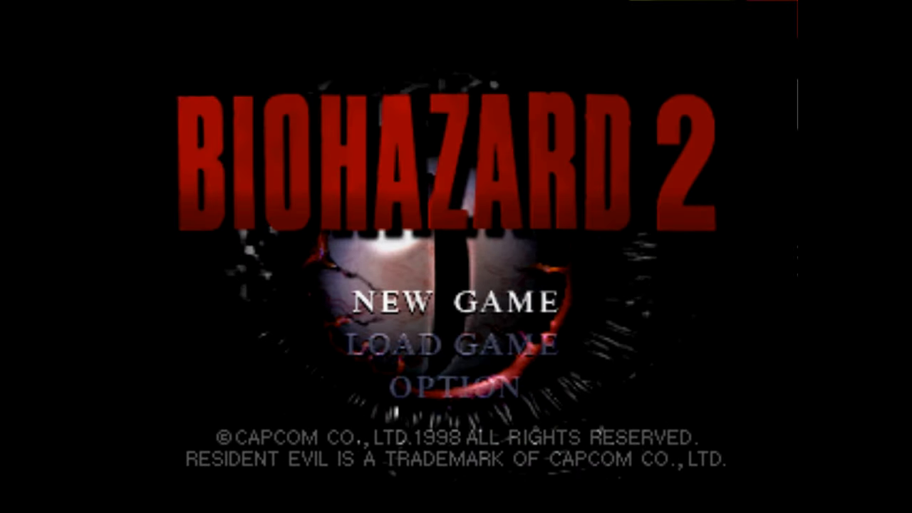
{"action": "left_click", "coordinate": [456, 299]}
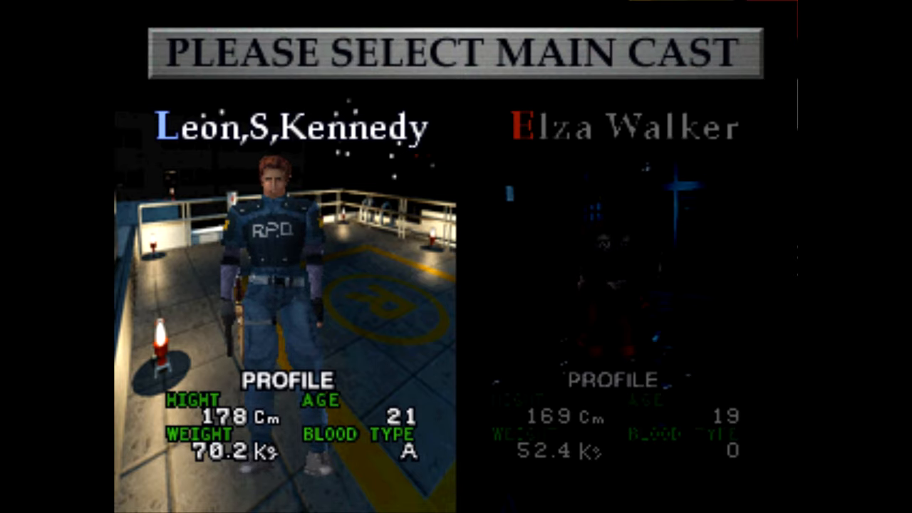
Choose Leon, the first character, as the main cast to start the game.
{"action": "left_click", "coordinate": [273, 256]}
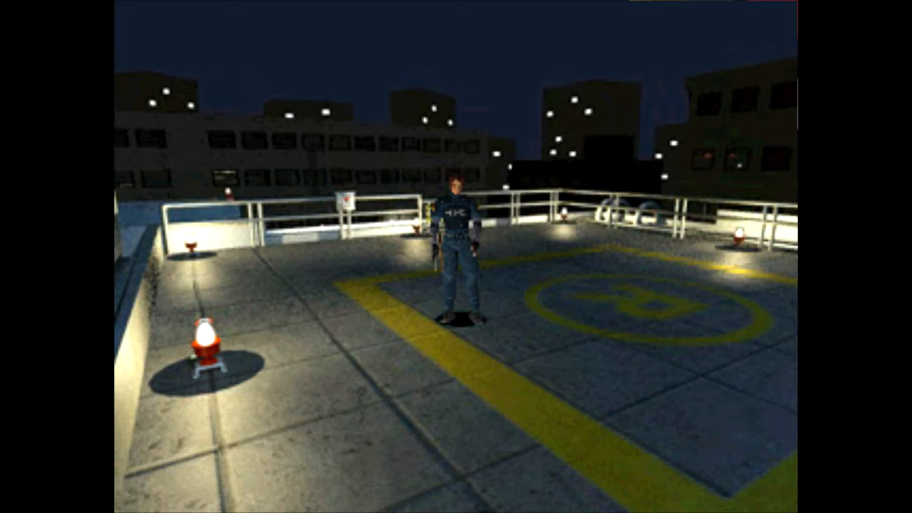
Bring up the Quick Menu over the running rooftop scene with F1.
{"action": "key", "text": "F1"}
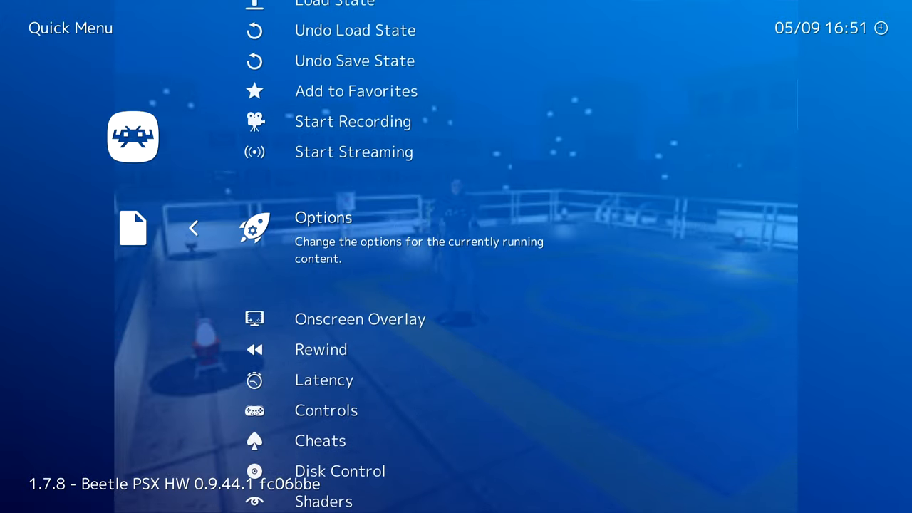
In core Options set Multi-Sampled Anti Aliasing 8x, Internal GPU resolution 8x, Texture filtering SABR.
{"action": "left_click", "coordinate": [321, 217]}
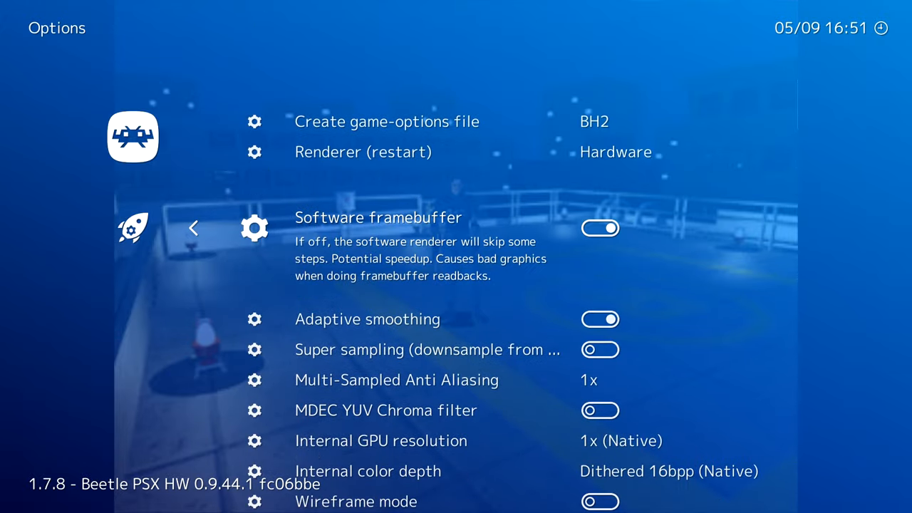
{"action": "scroll", "scroll_direction": "down", "scroll_amount": 3}
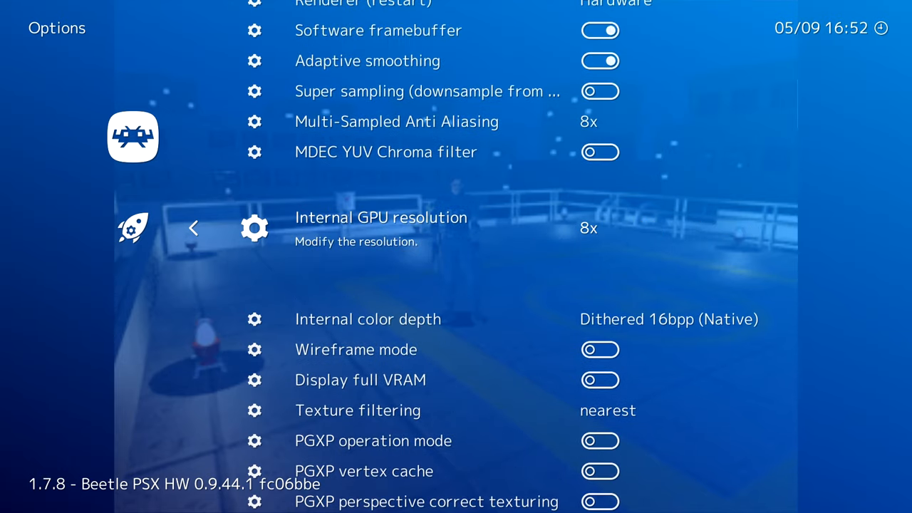
{"action": "scroll", "scroll_direction": "down", "scroll_amount": 3}
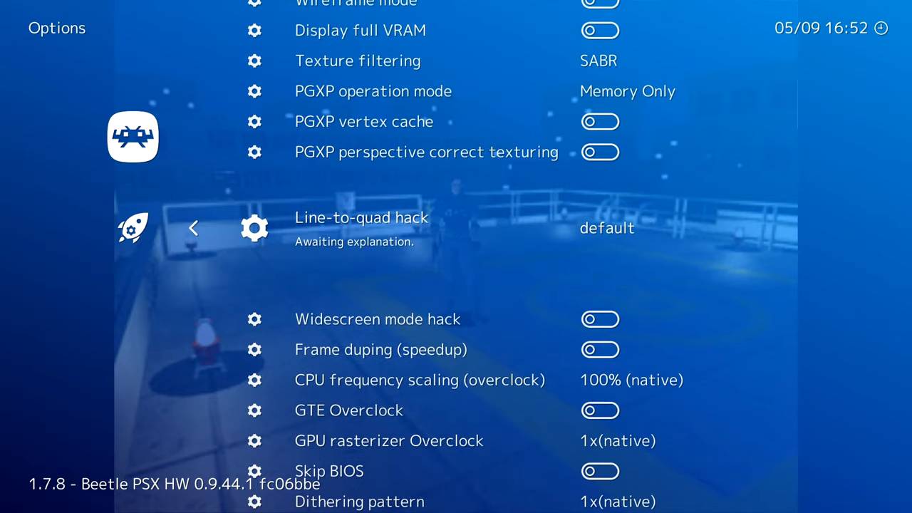
Switch the Dithering pattern off and scroll back through the options to verify the settings.
{"action": "scroll", "scroll_direction": "down", "scroll_amount": 3}
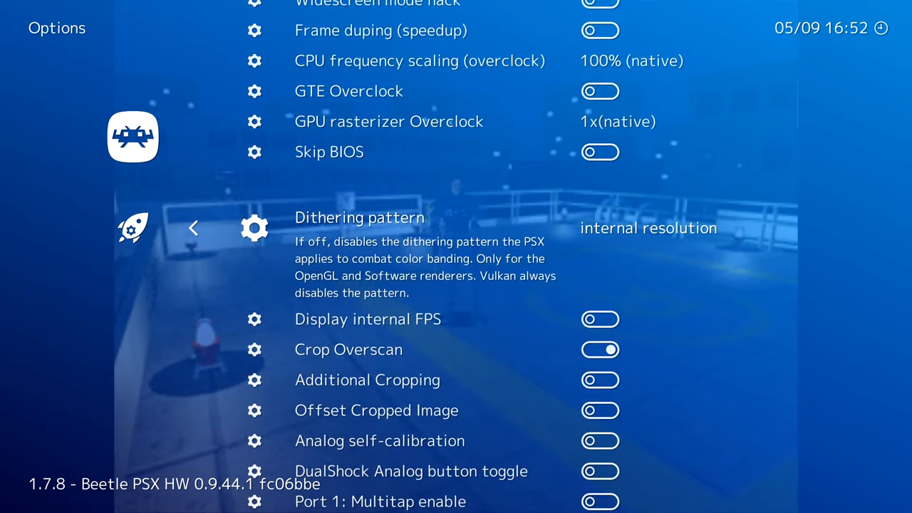
{"action": "left_click", "coordinate": [600, 228]}
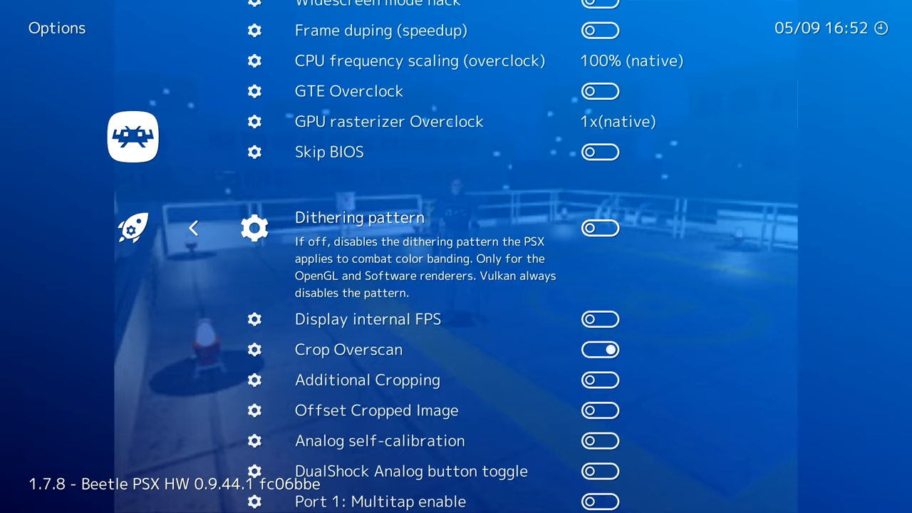
{"action": "scroll", "scroll_direction": "down", "scroll_amount": 3}
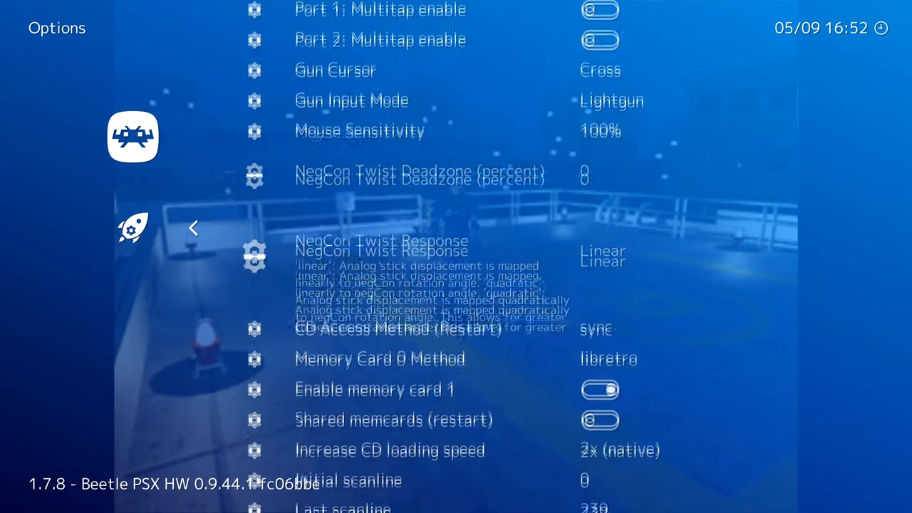
{"action": "scroll", "scroll_direction": "down", "scroll_amount": 3}
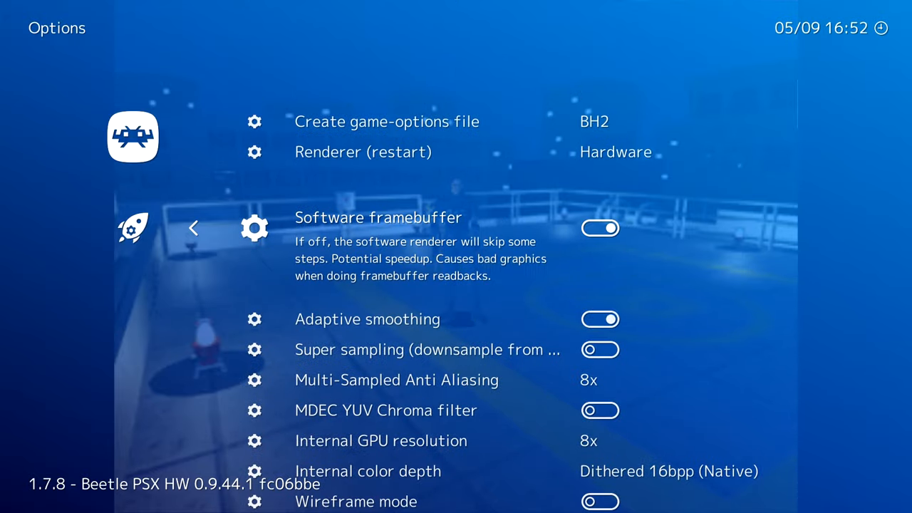
{"action": "scroll", "scroll_direction": "down", "scroll_amount": 3}
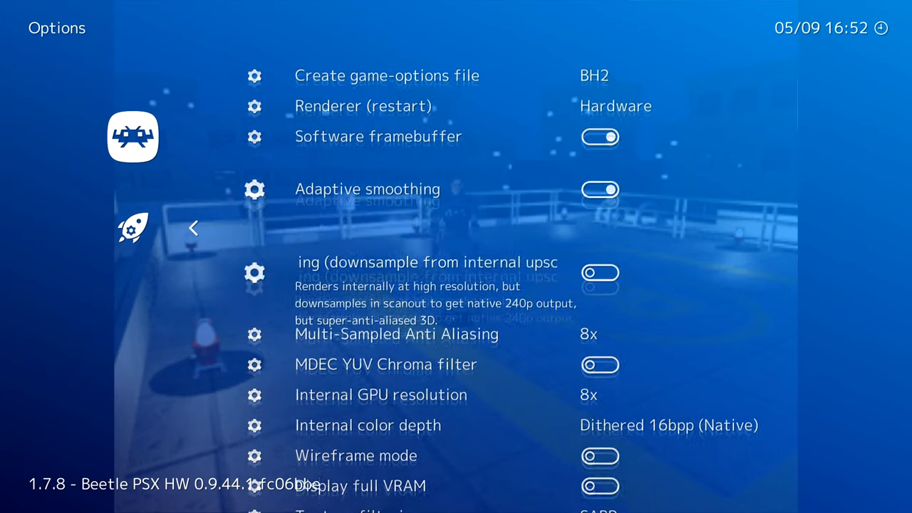
{"action": "scroll", "scroll_direction": "down", "scroll_amount": 3}
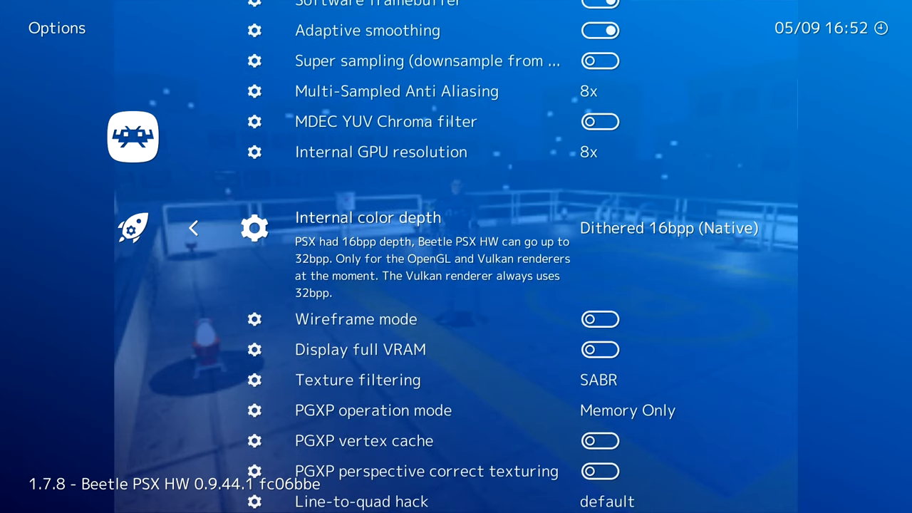